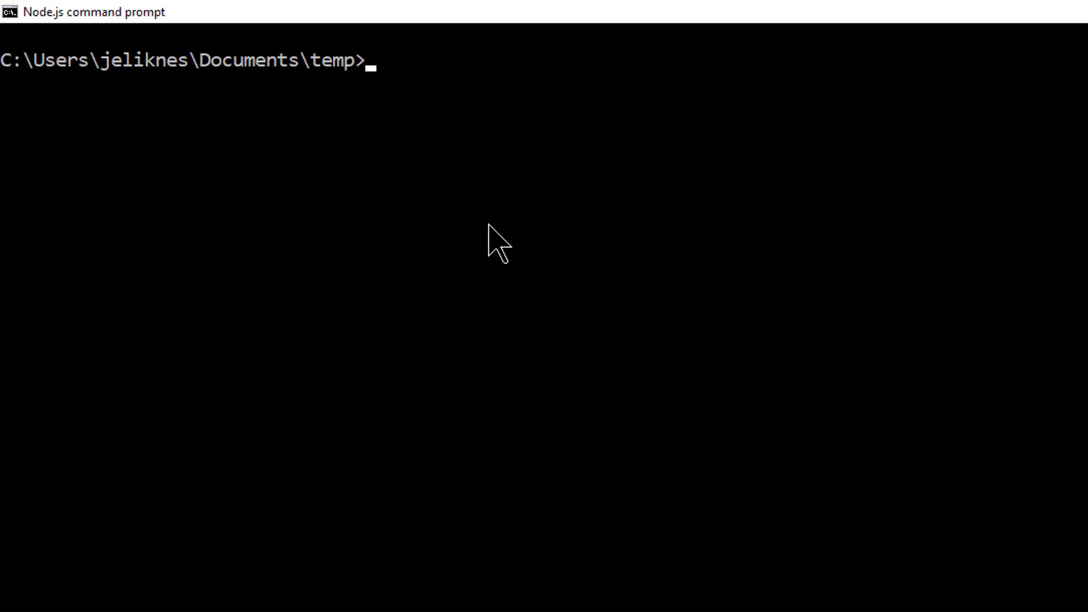
- Create the MakeThings folder and generate a default package.json with npm init
type("mkdir Mak")
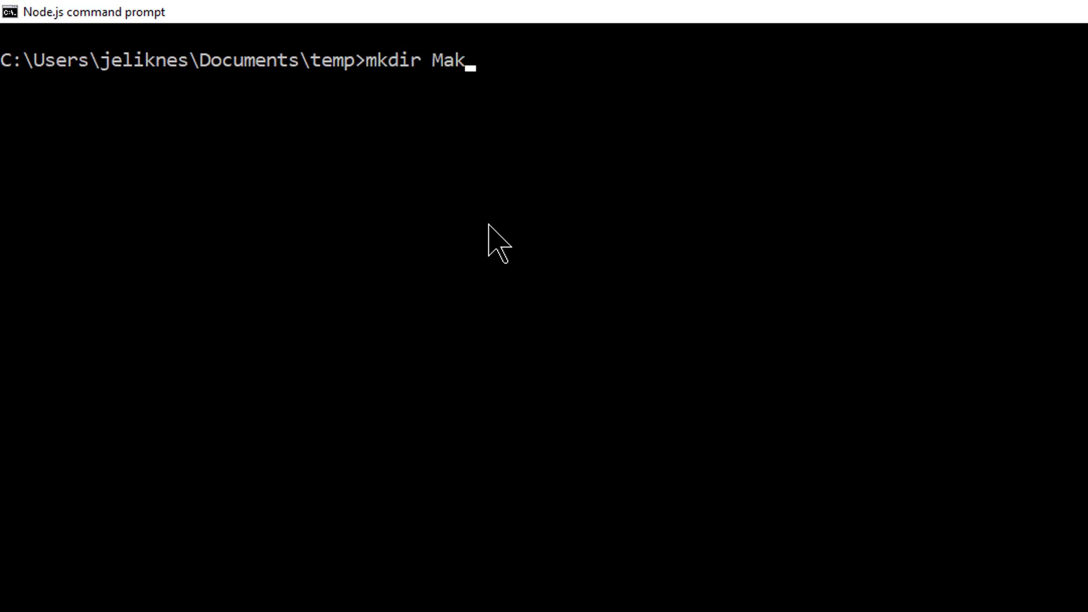
key("Return")
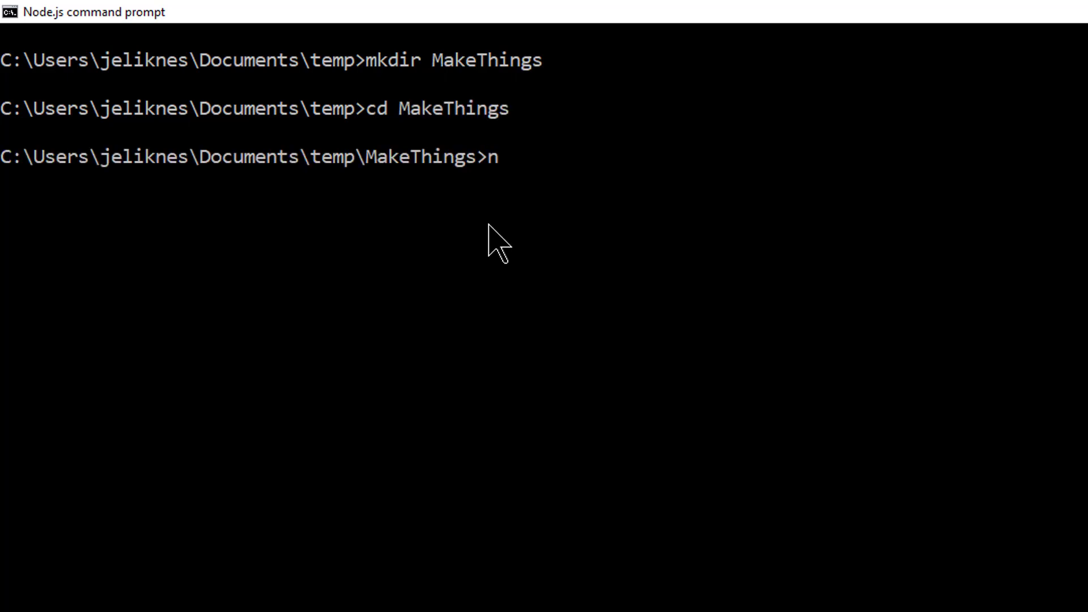
type("pm init -y")
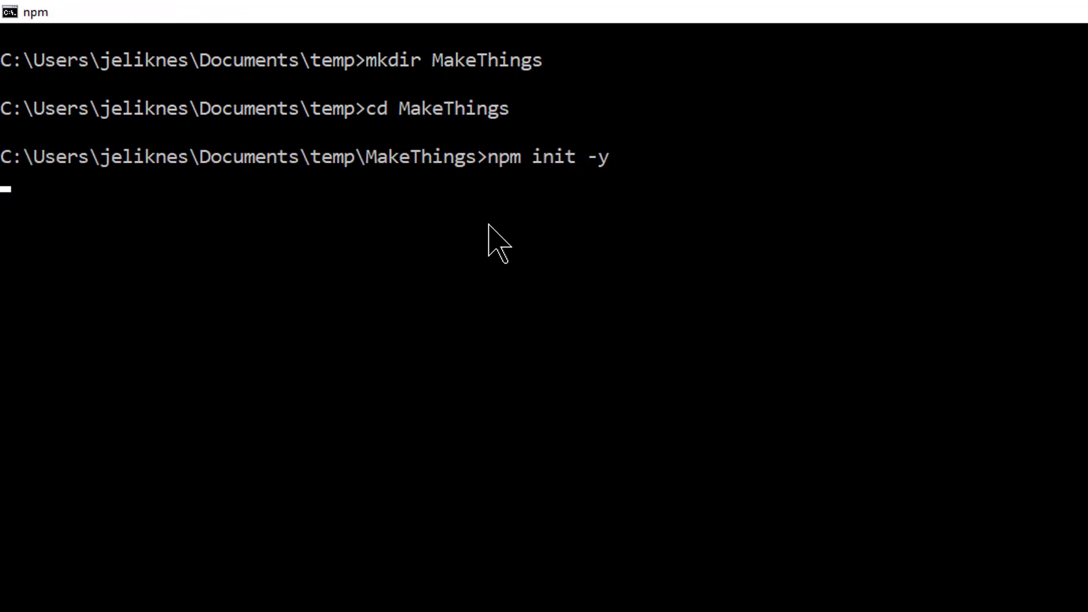
key("Return")
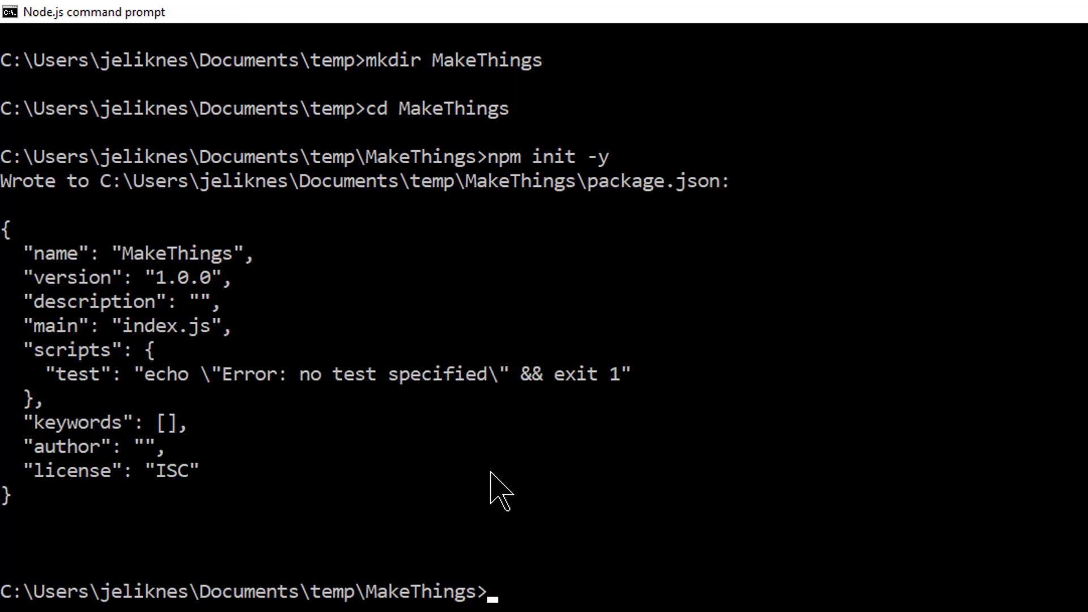
mouse_move(337, 458)
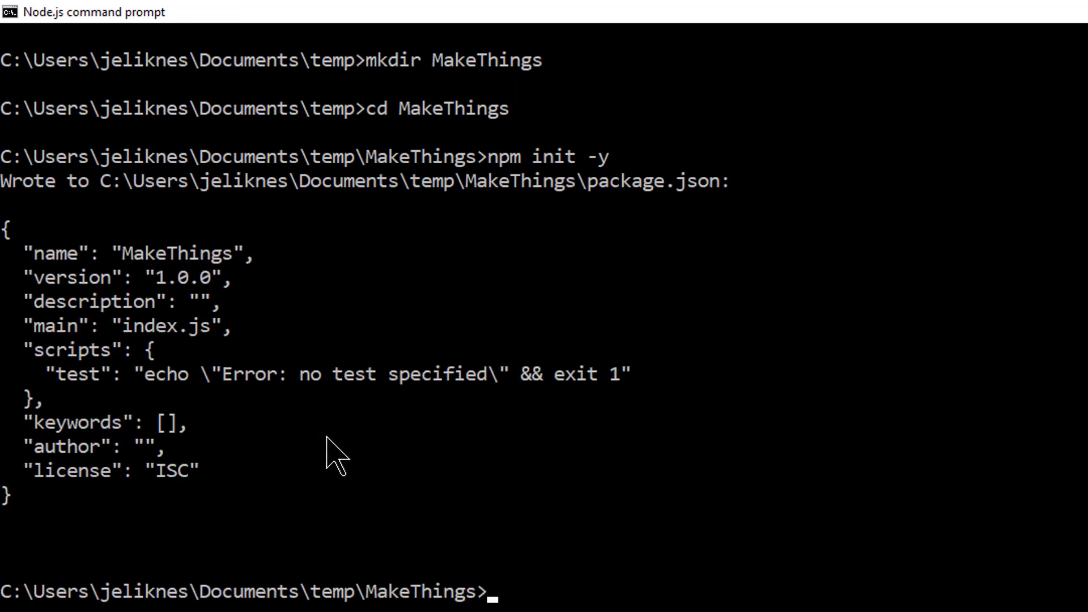
- Install TypeScript as a development dependency with npm i typescript --save-dev
type("n")
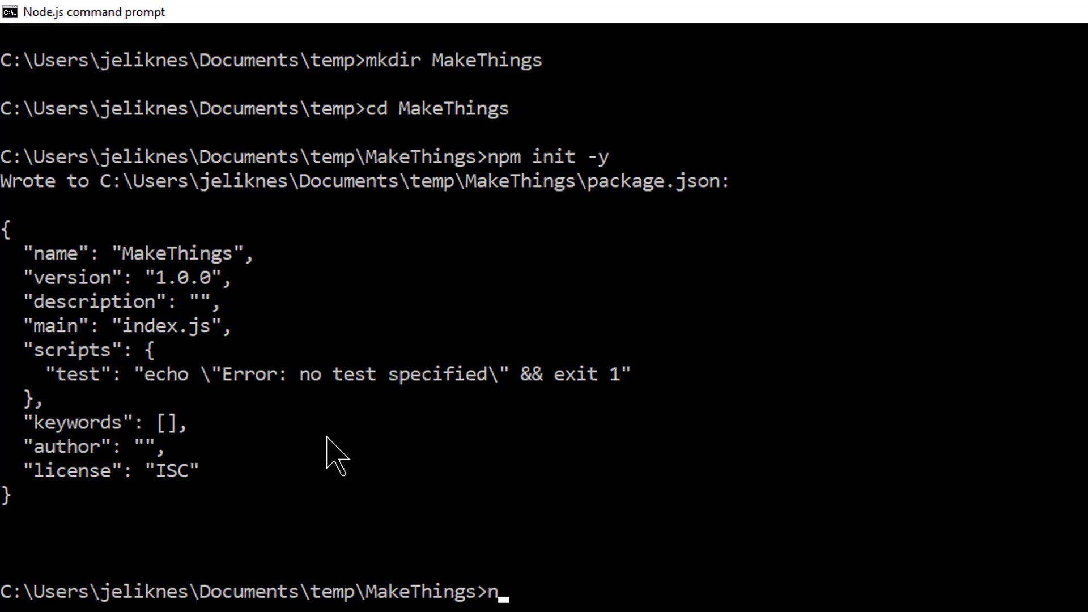
type("pm i")
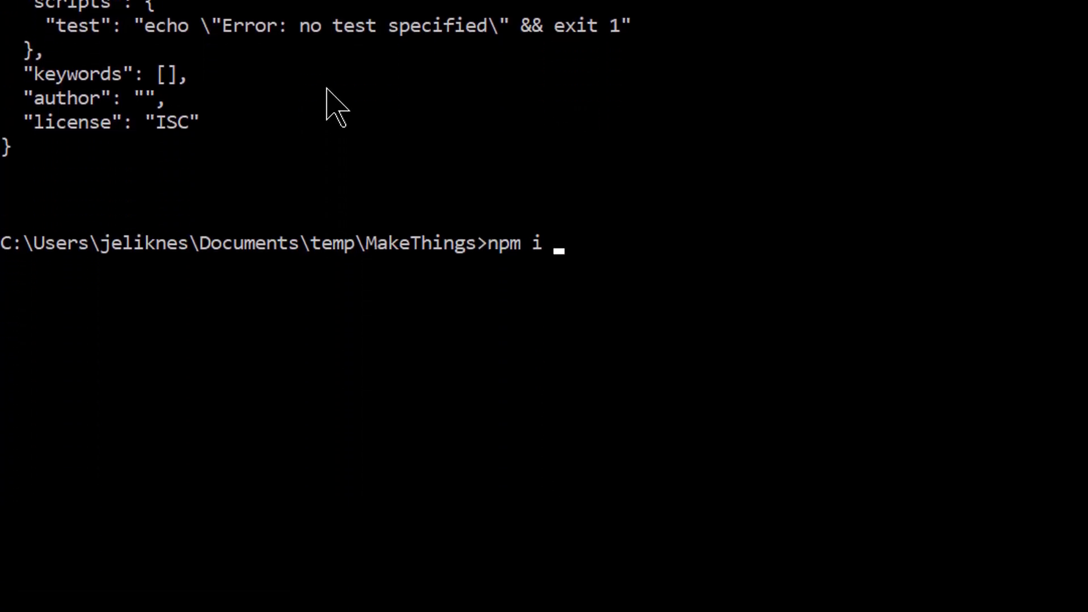
type("typescrip")
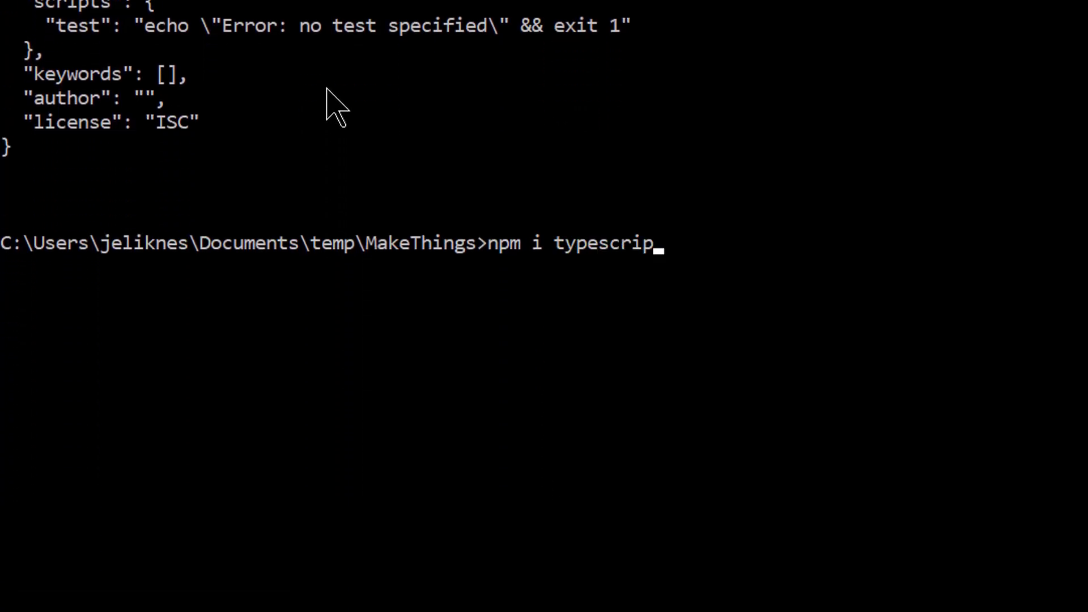
type("t --save-dev")
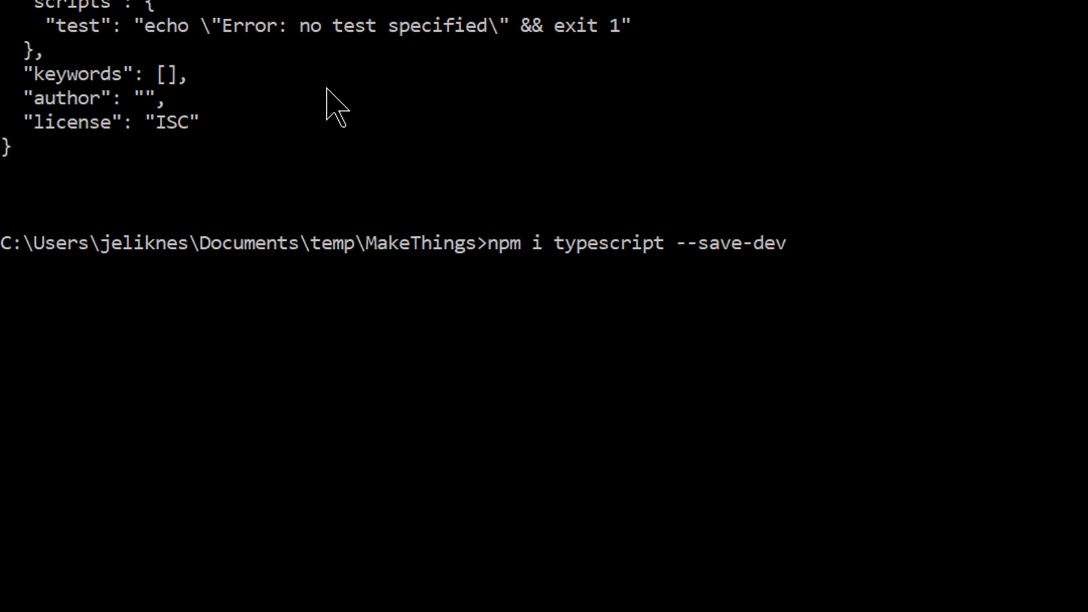
key("Return")
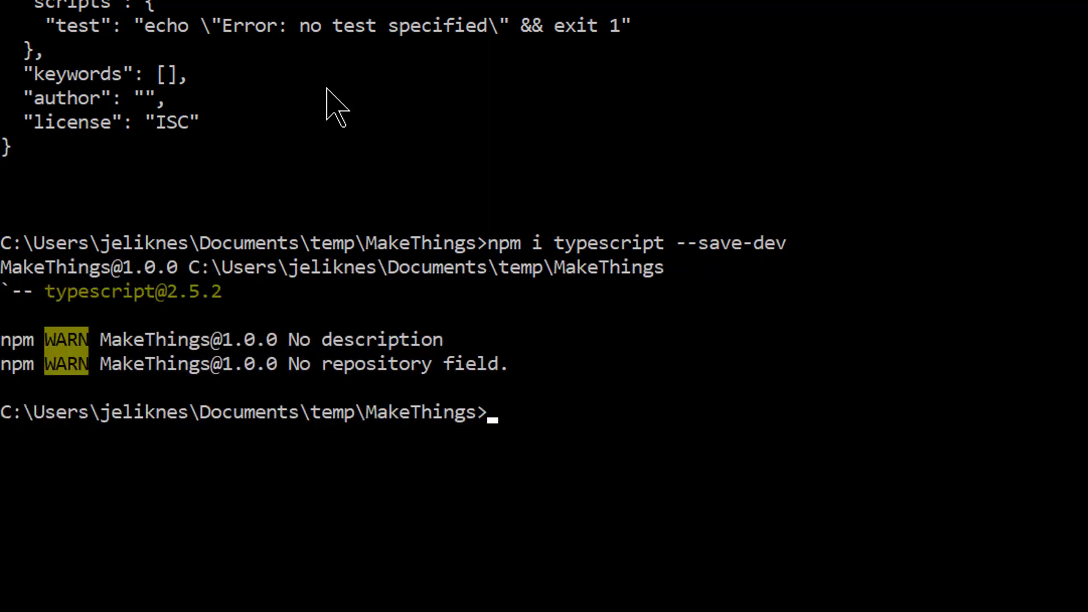
type("npm i @t")
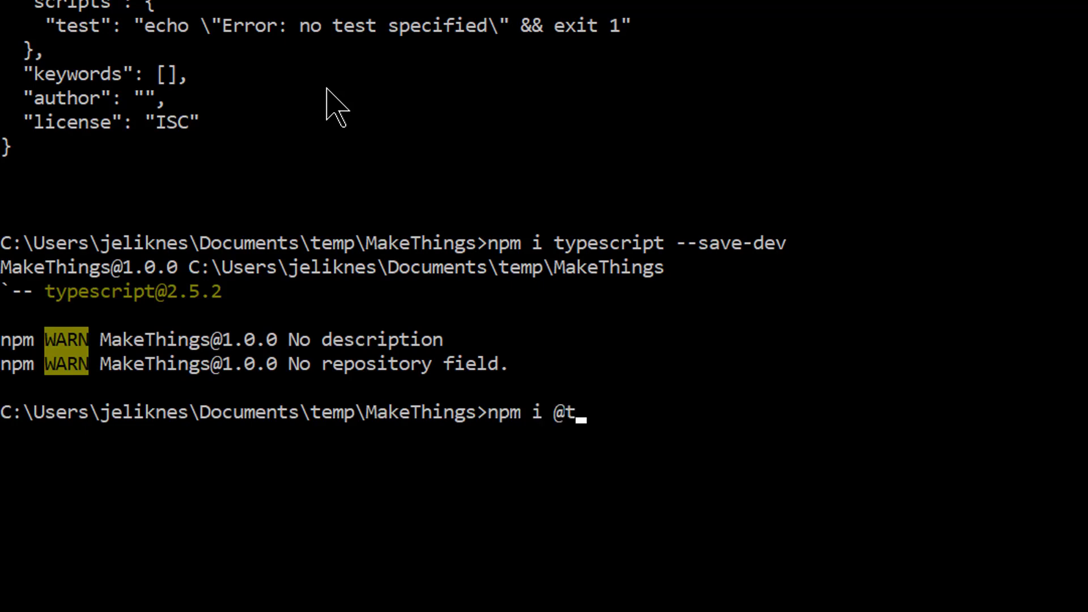
type("ypes/node --s")
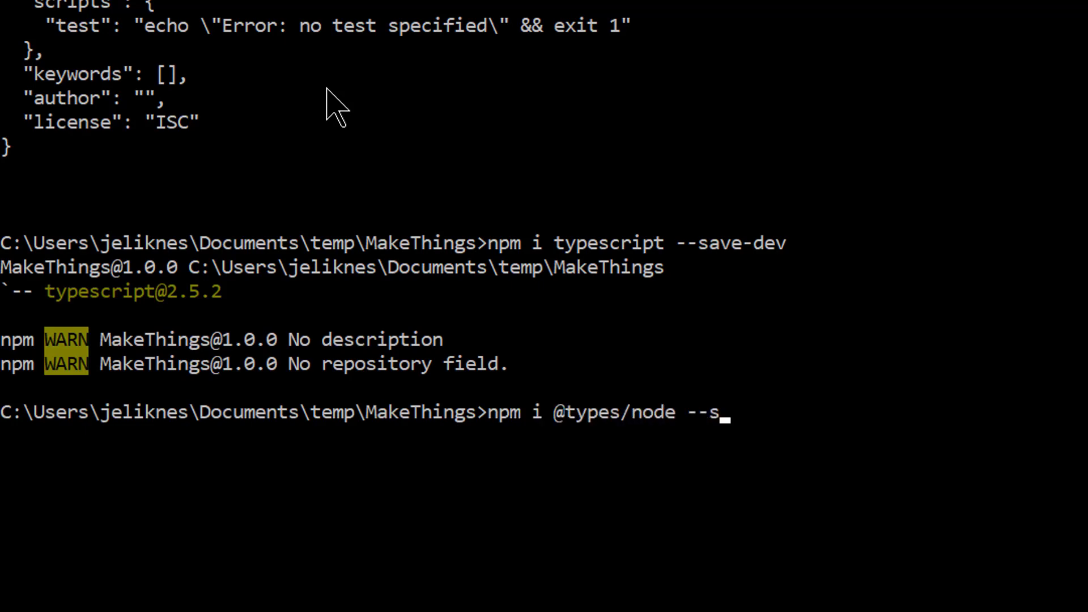
type("ave-dev")
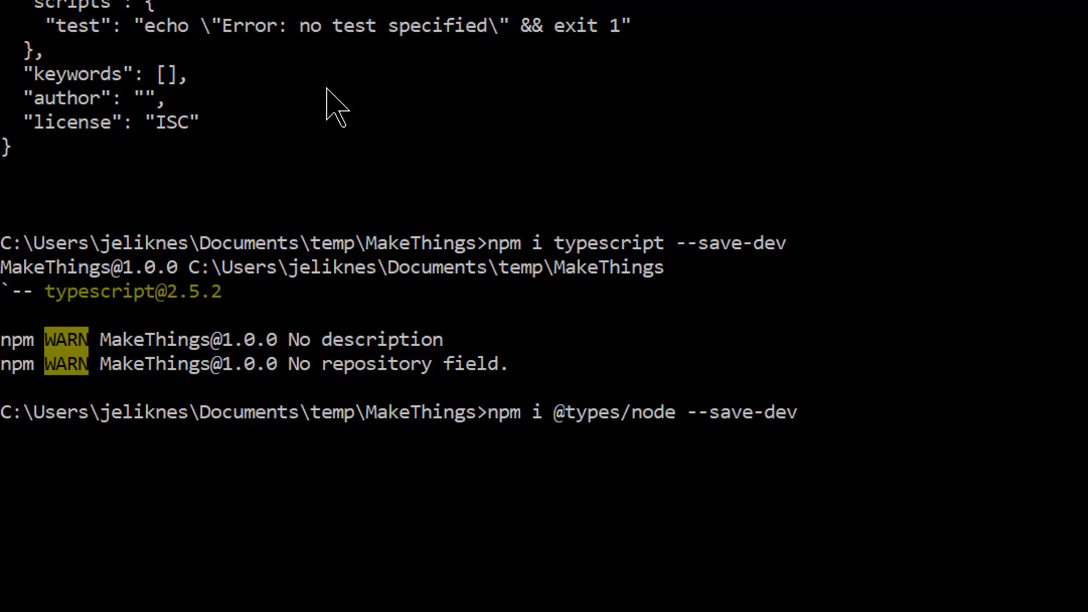
key("Return")
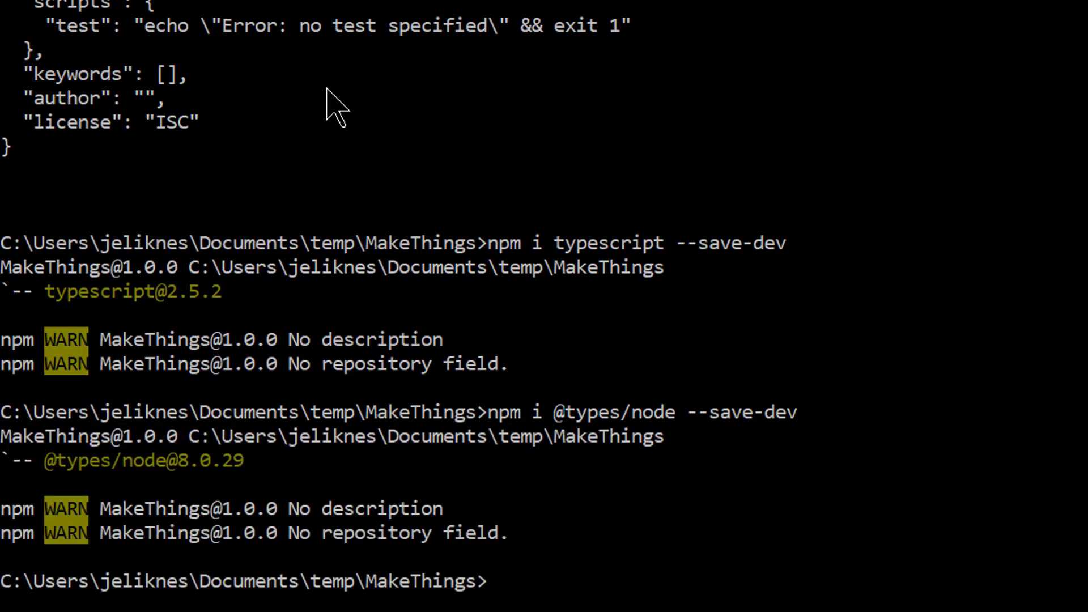
- Generate a default tsconfig.json by running node_modules/typescript/lib/tsc --init
type("node node_module")
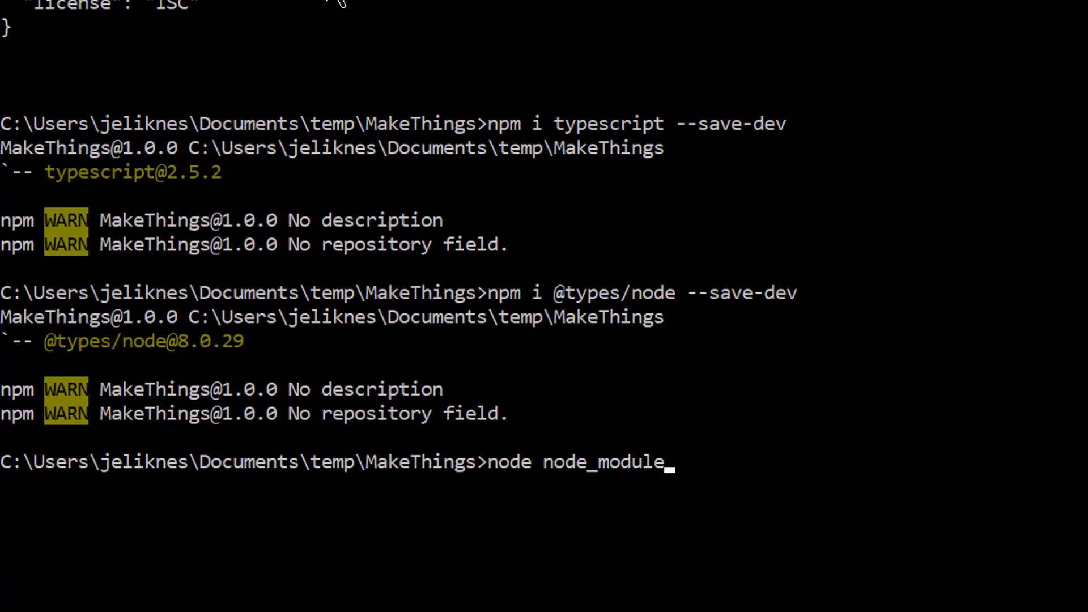
type("s/typescript/")
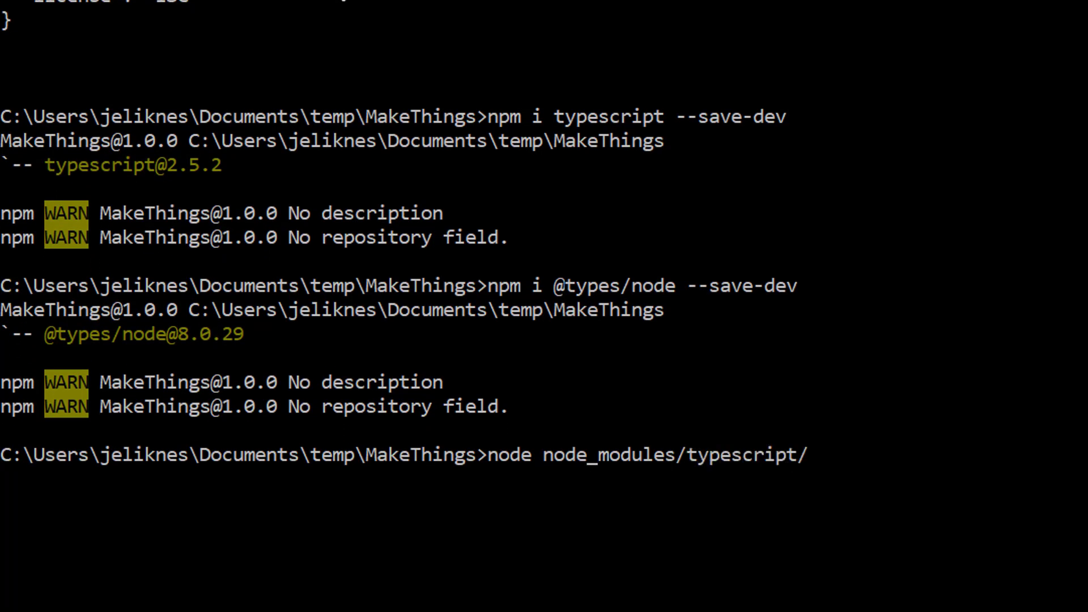
type("lib/tsc")
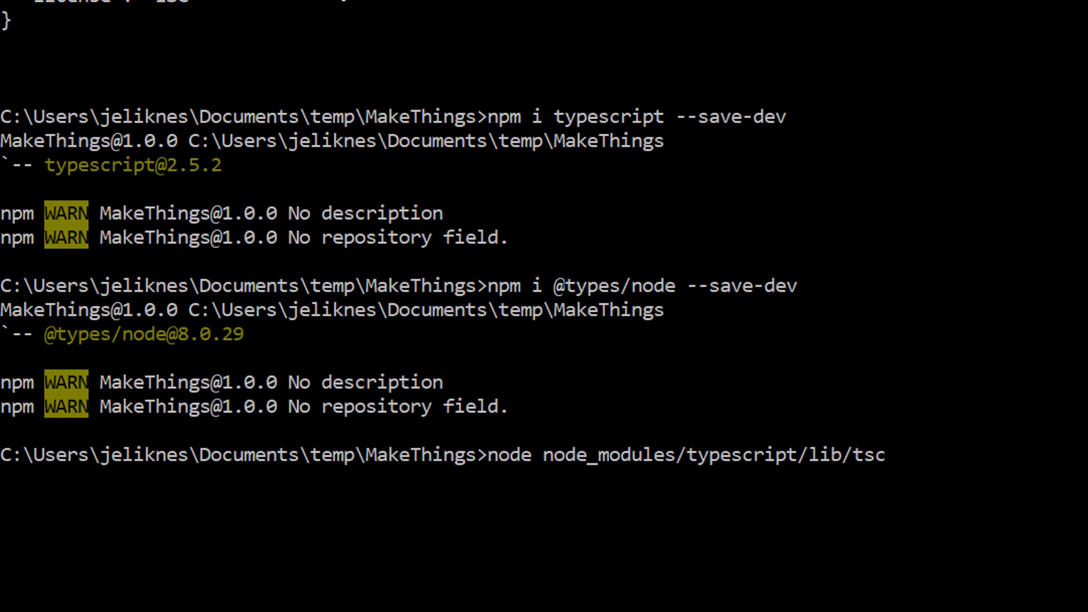
type("--init")
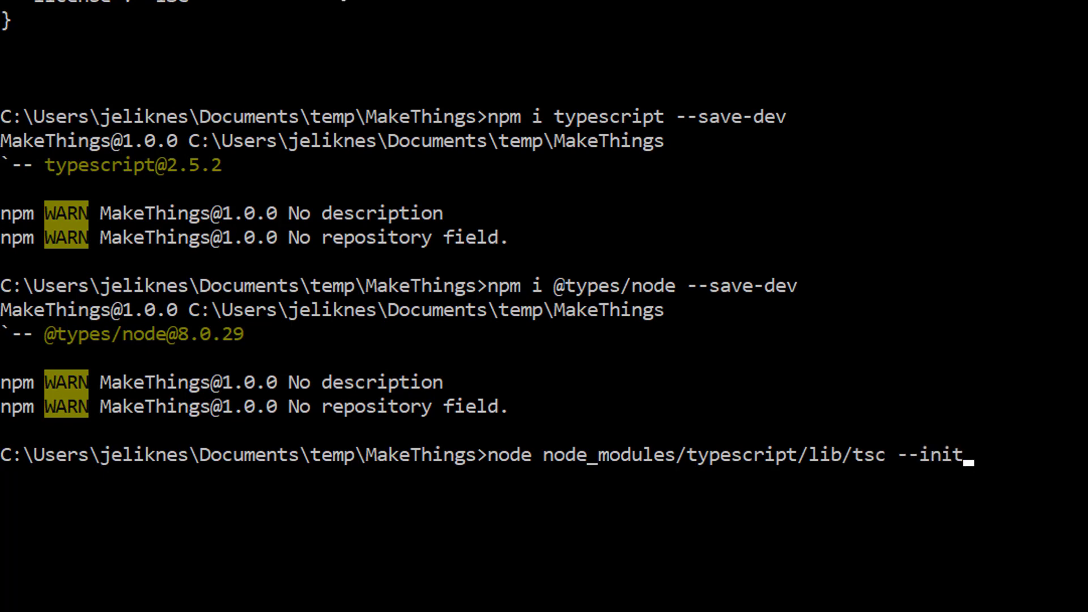
key("Return")
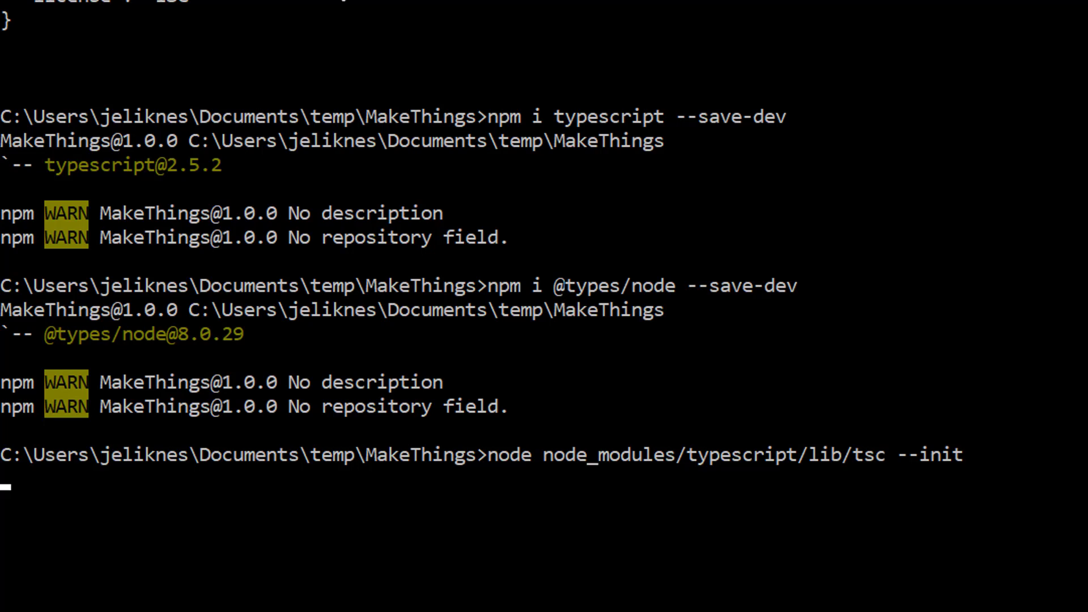
key("Return")
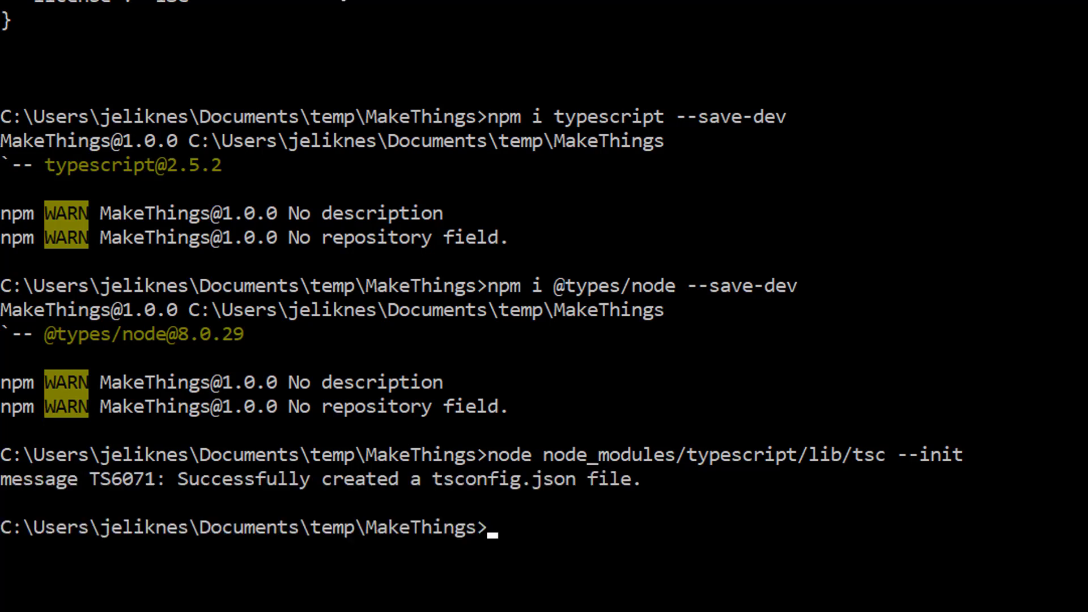
- Launch the MakeThings folder in Visual Studio Code with code
type("code .")
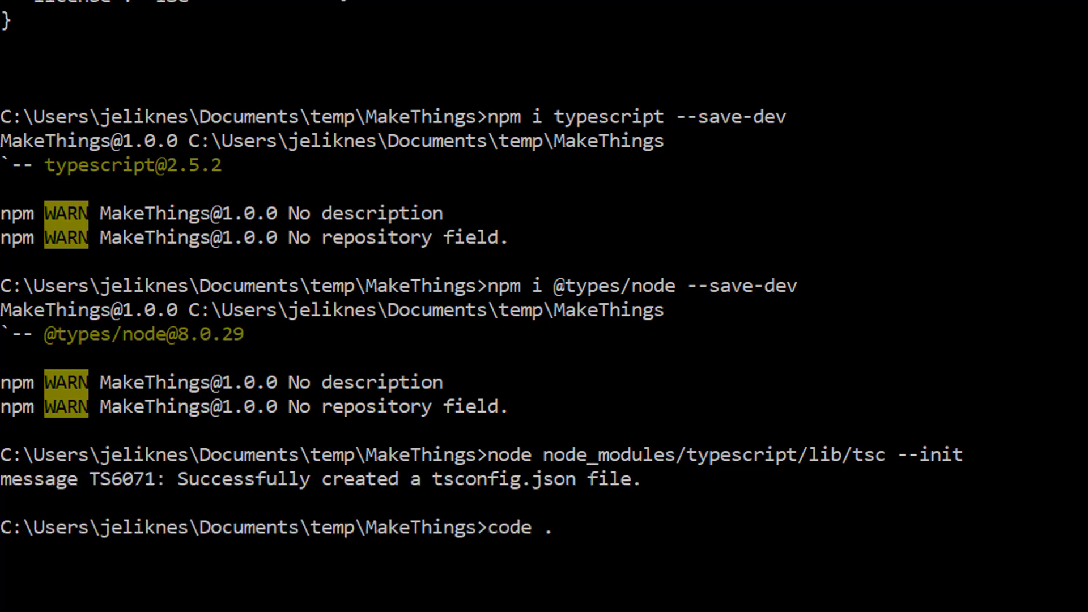
key("Return")
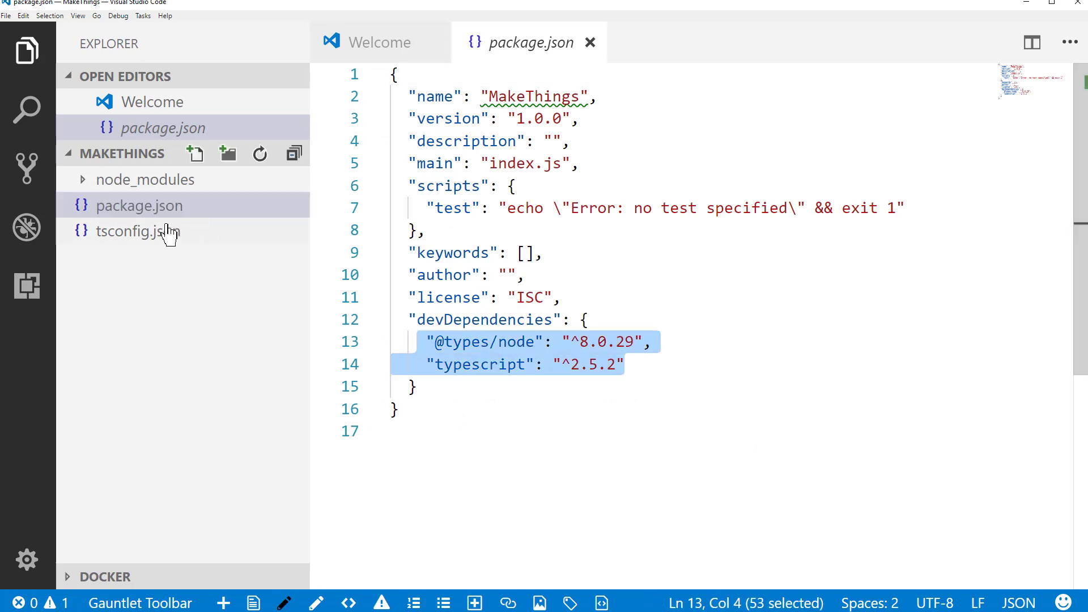
- View tsconfig.json's compiler options such as the es5 target and commonjs modules
left_click(139, 232)
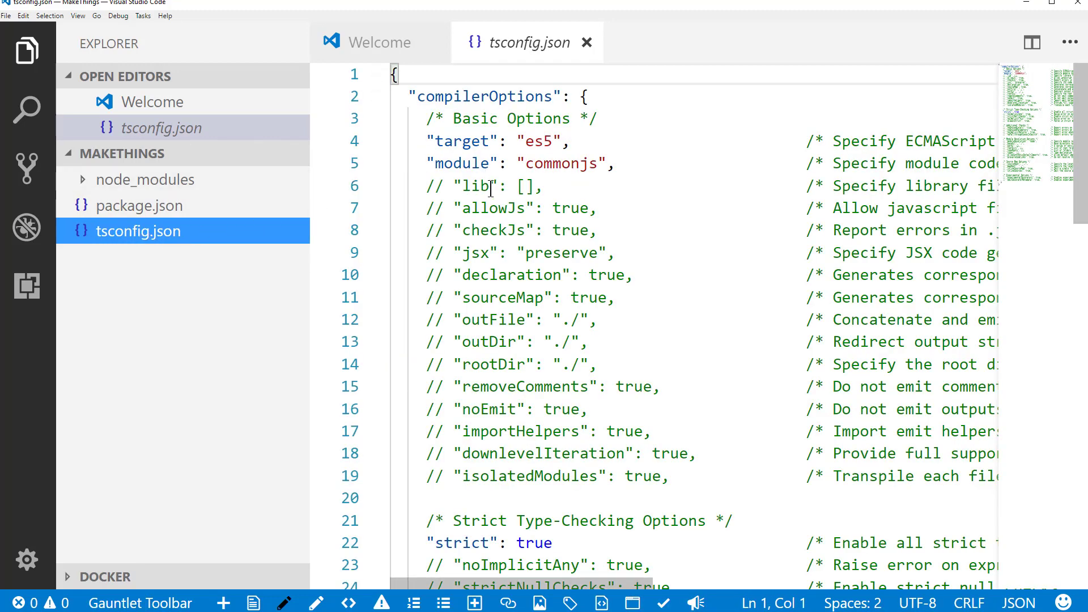
mouse_move(493, 239)
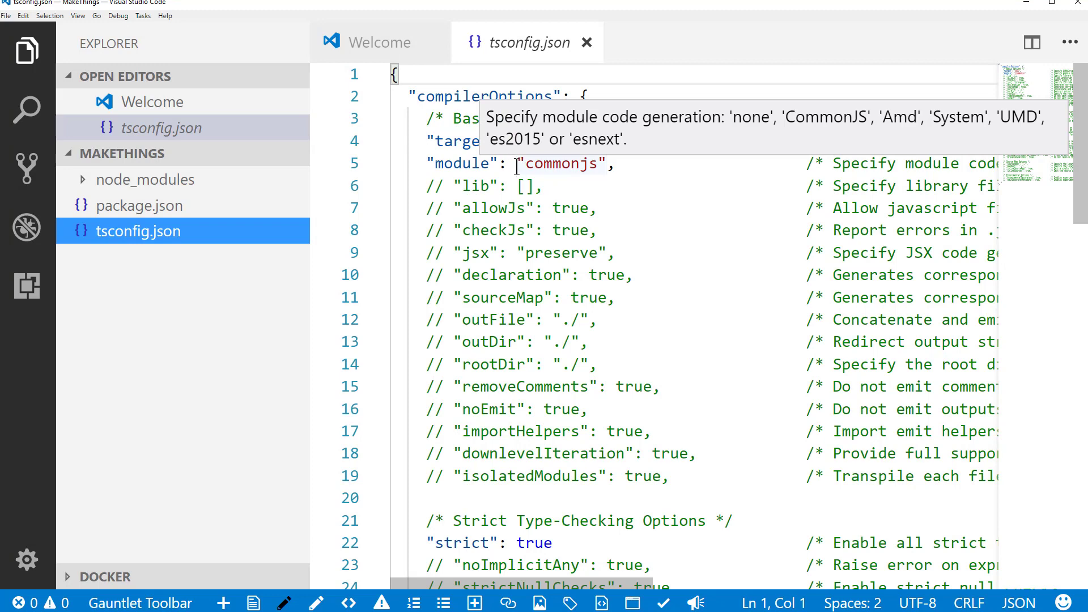
mouse_move(538, 142)
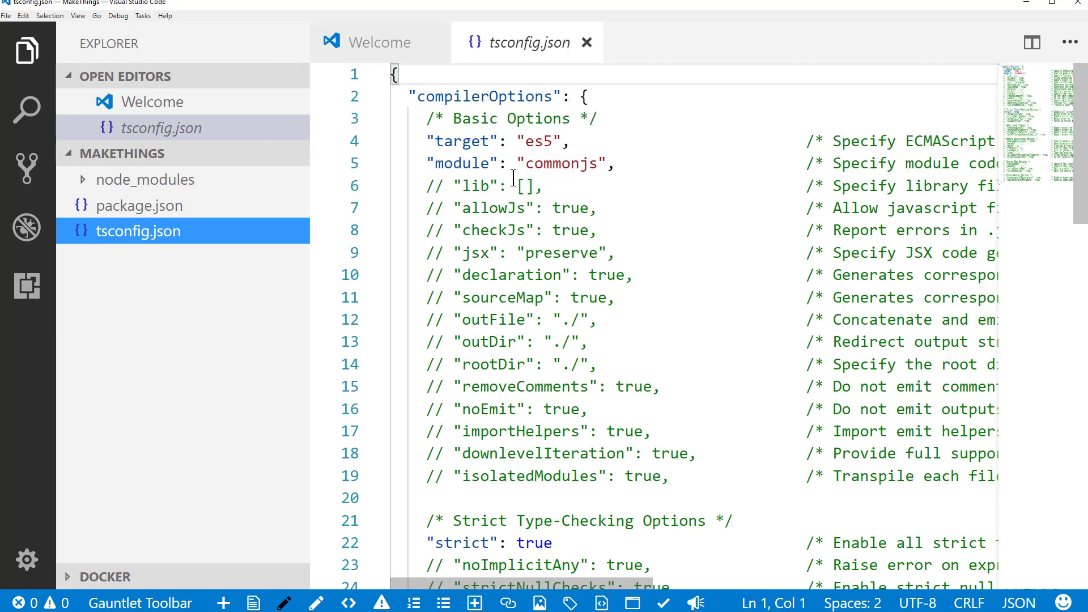
mouse_move(488, 208)
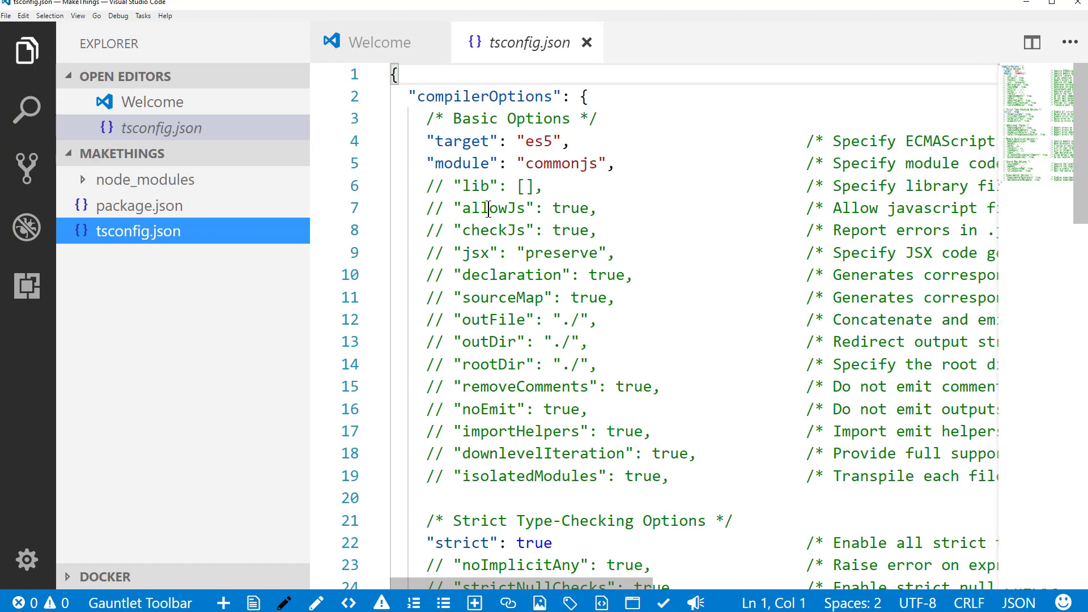
mouse_move(101, 240)
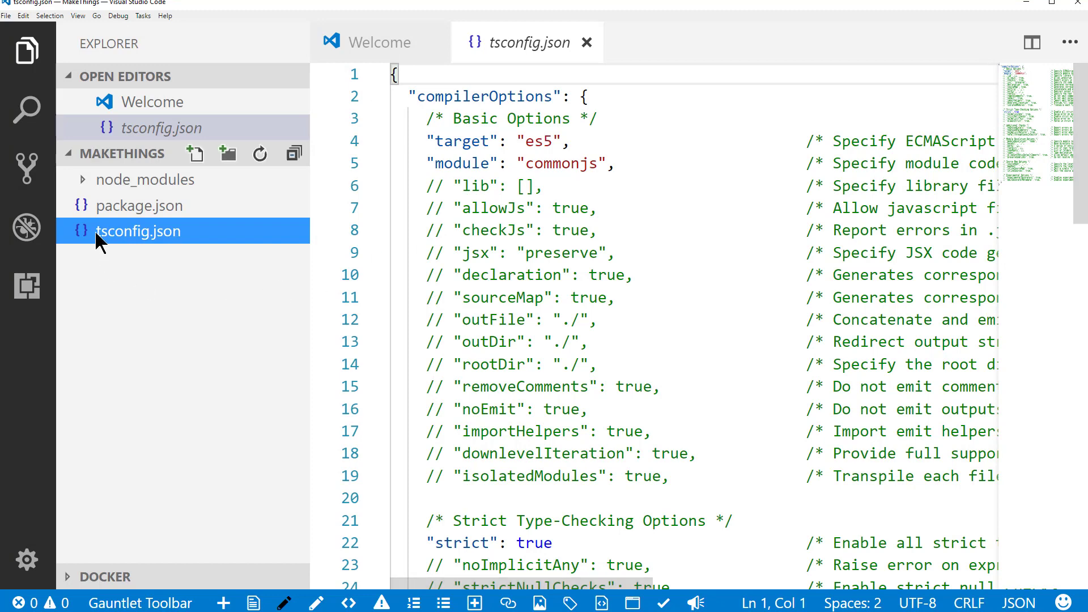
mouse_move(228, 153)
type("sr")
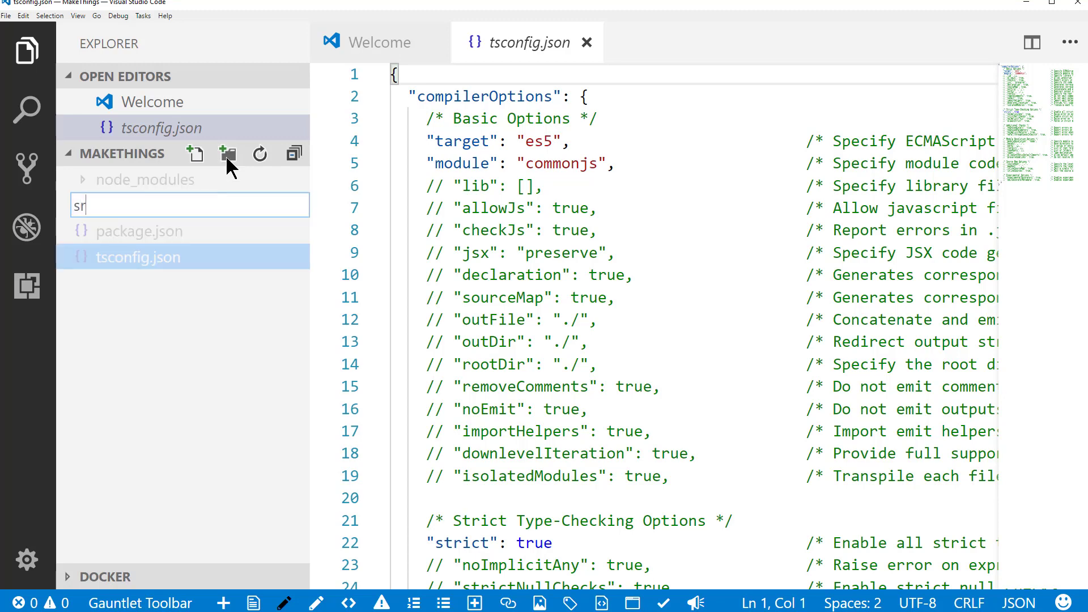
- Add common.ts in src with an exported INamed interface declaring a string name, and save it
right_click(104, 205)
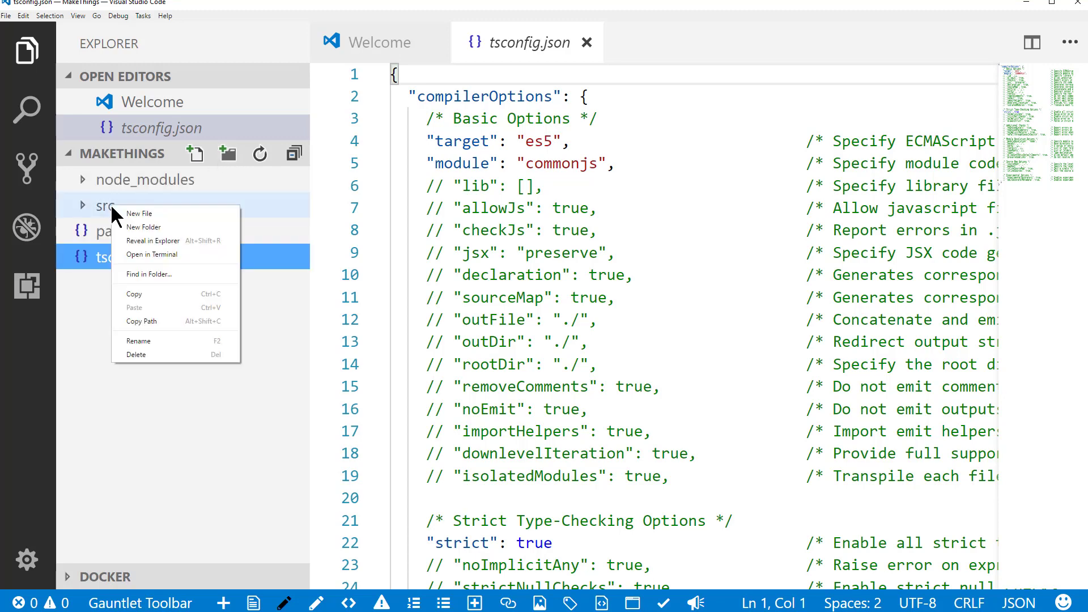
left_click(140, 213)
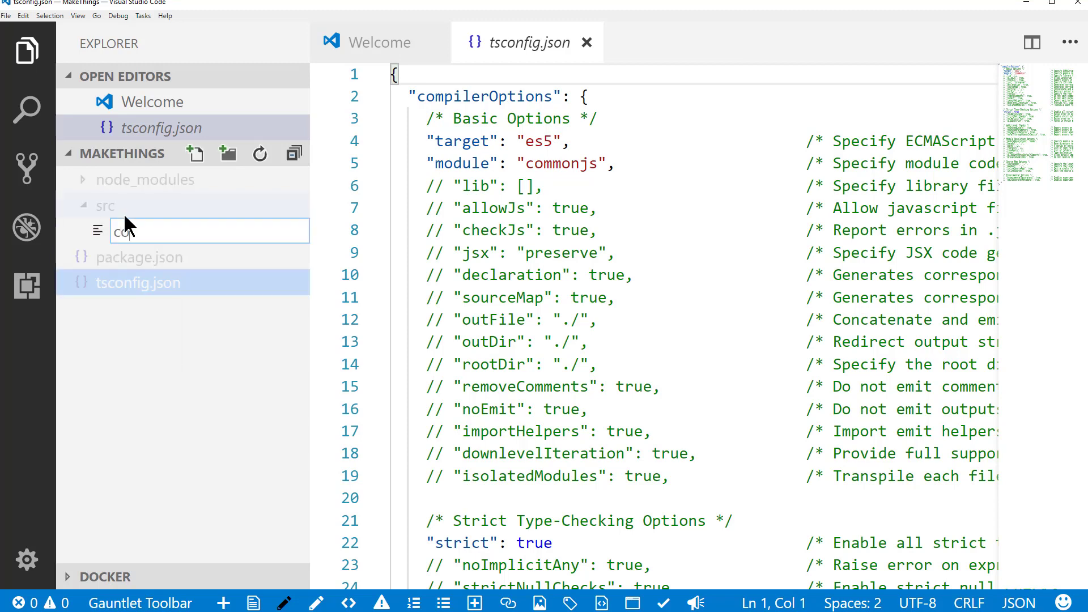
key("Enter")
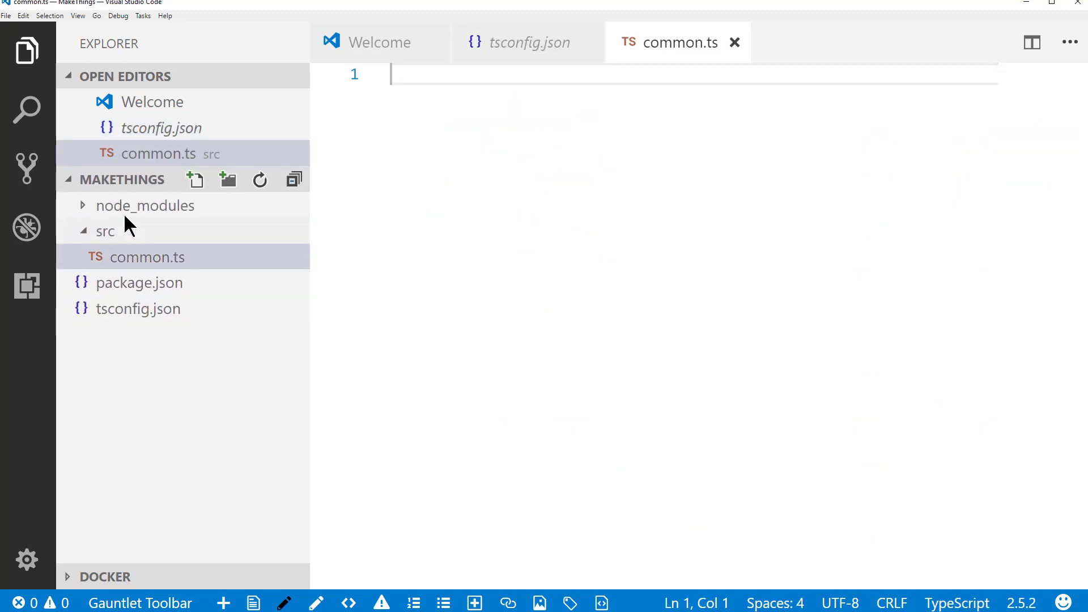
type("typ")
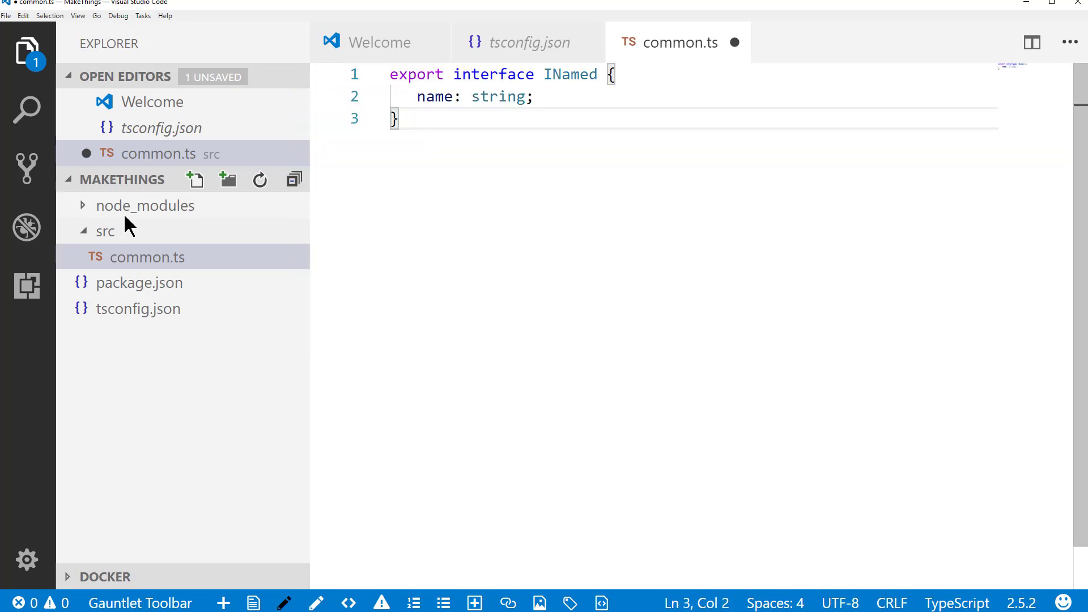
mouse_move(496, 104)
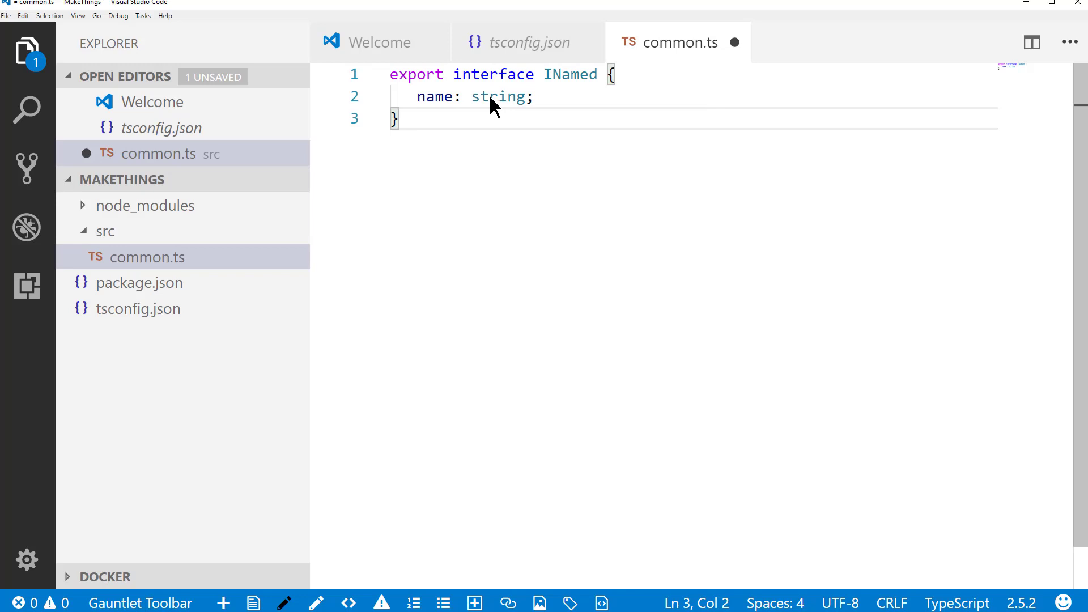
mouse_move(501, 124)
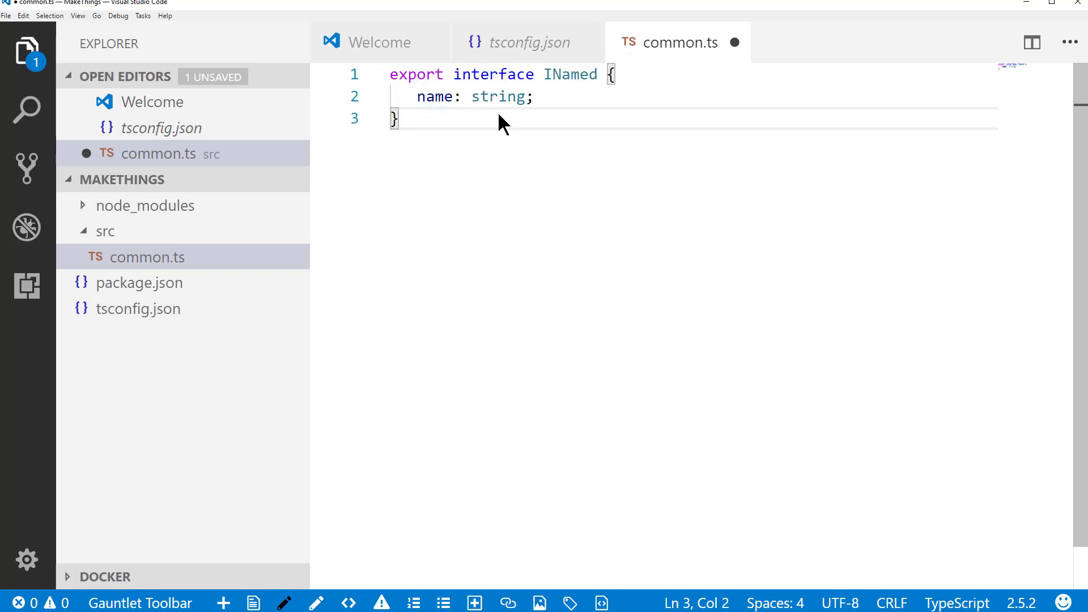
key("ctrl+s")
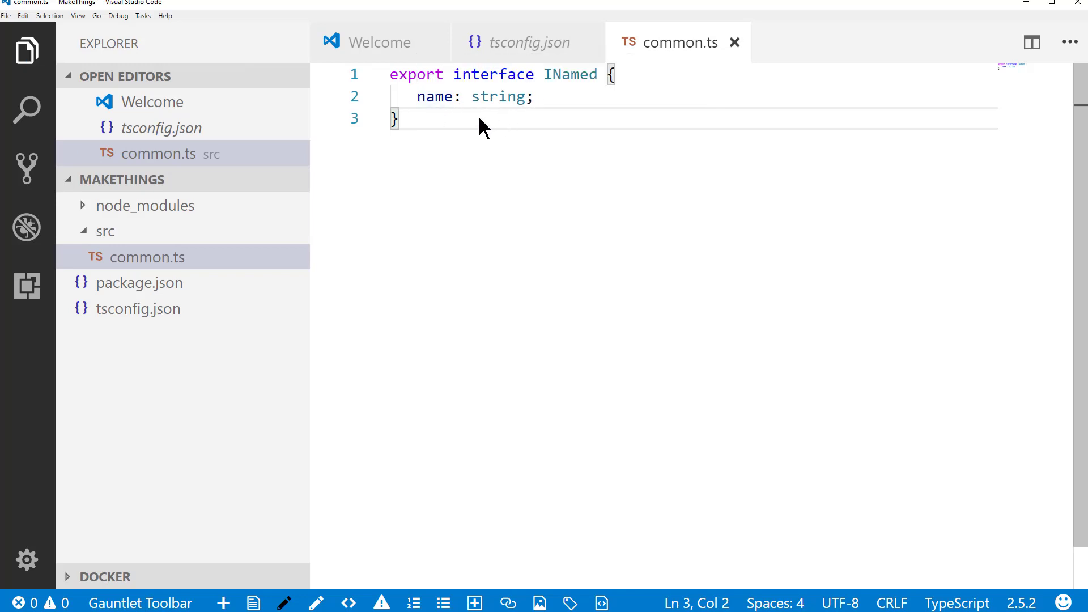
mouse_move(194, 179)
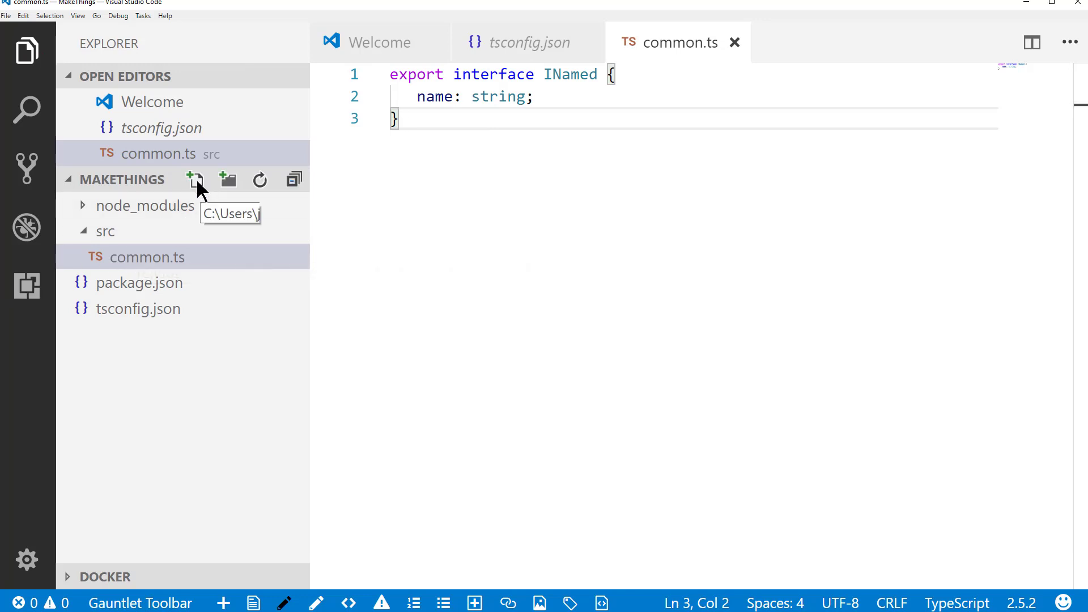
- Add animal.ts with an Animal class implementing INamed via a public name constructor parameter, after trying private
left_click(193, 181)
type("animal.ts")
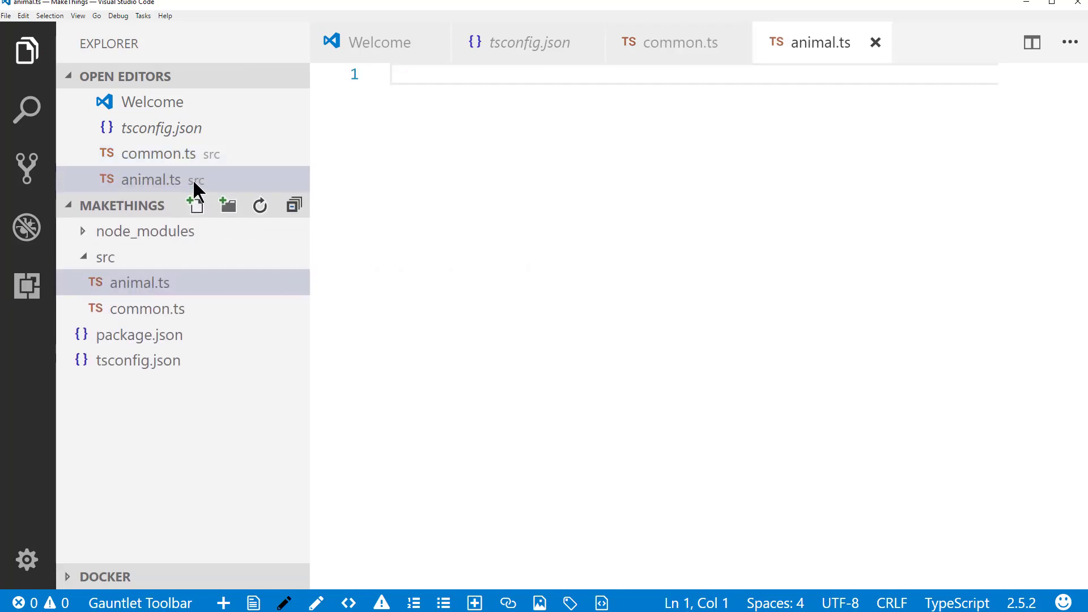
mouse_move(412, 117)
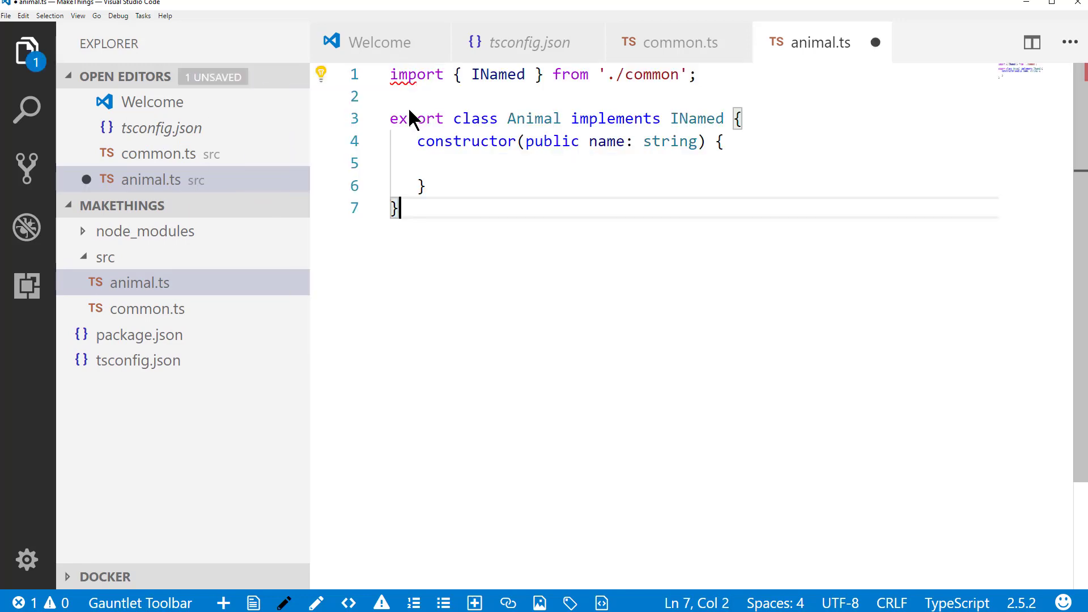
double_click(499, 75)
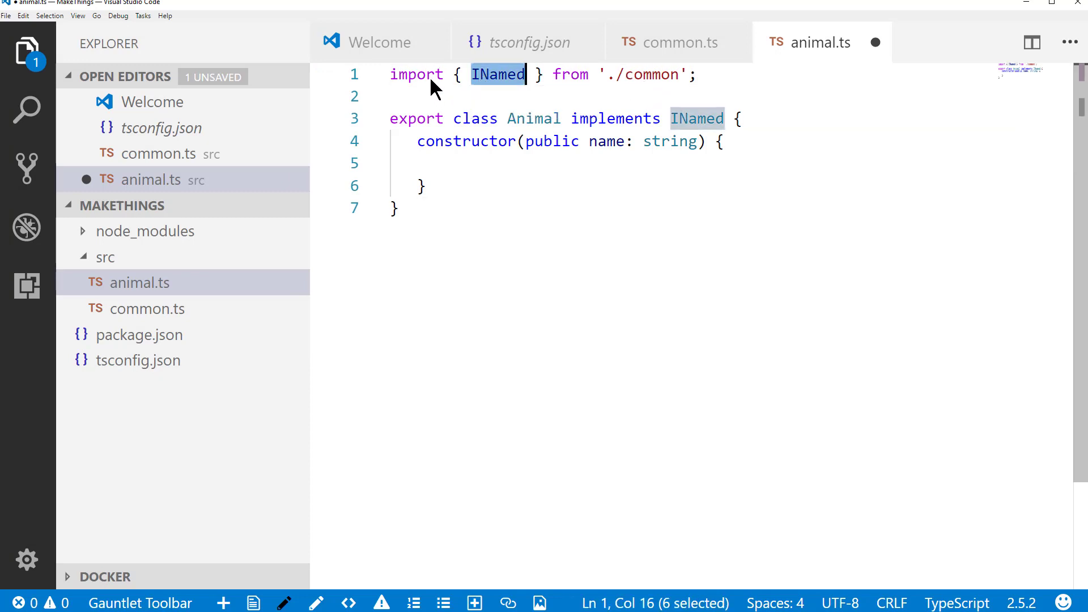
mouse_move(556, 97)
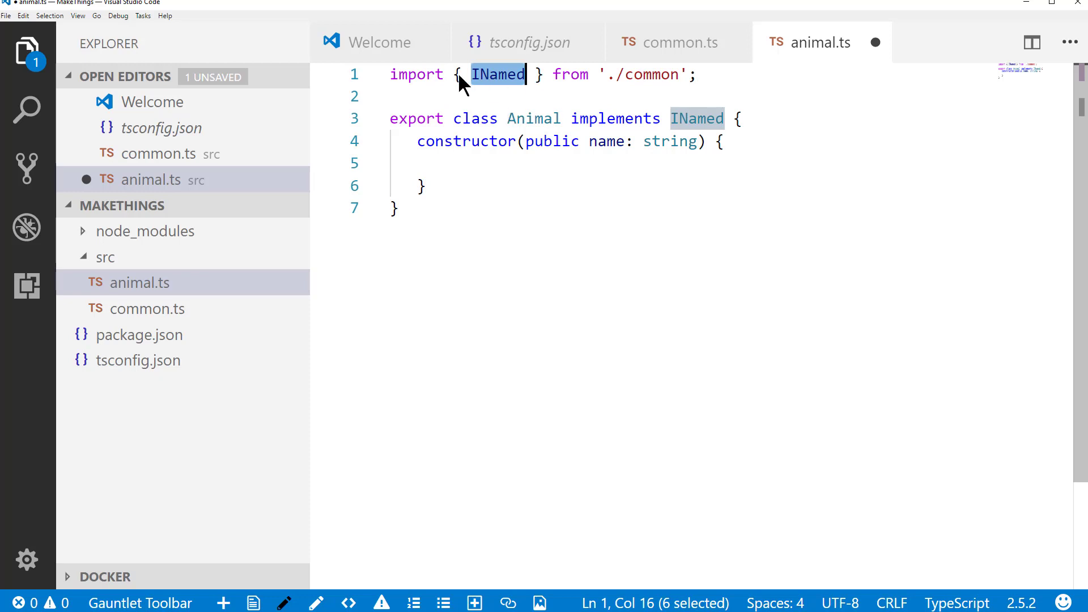
mouse_move(483, 126)
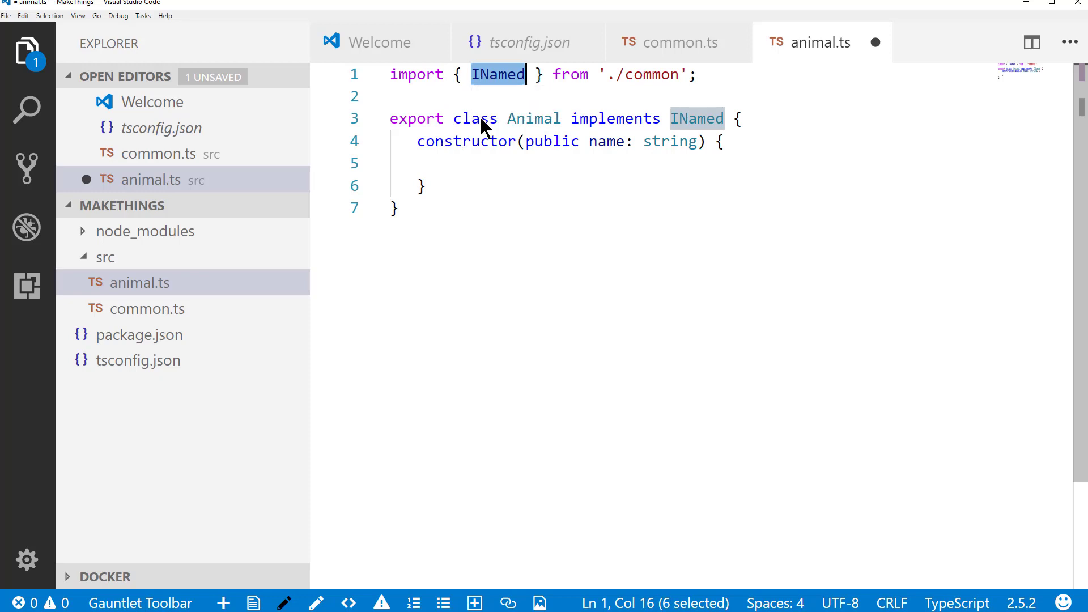
mouse_move(531, 169)
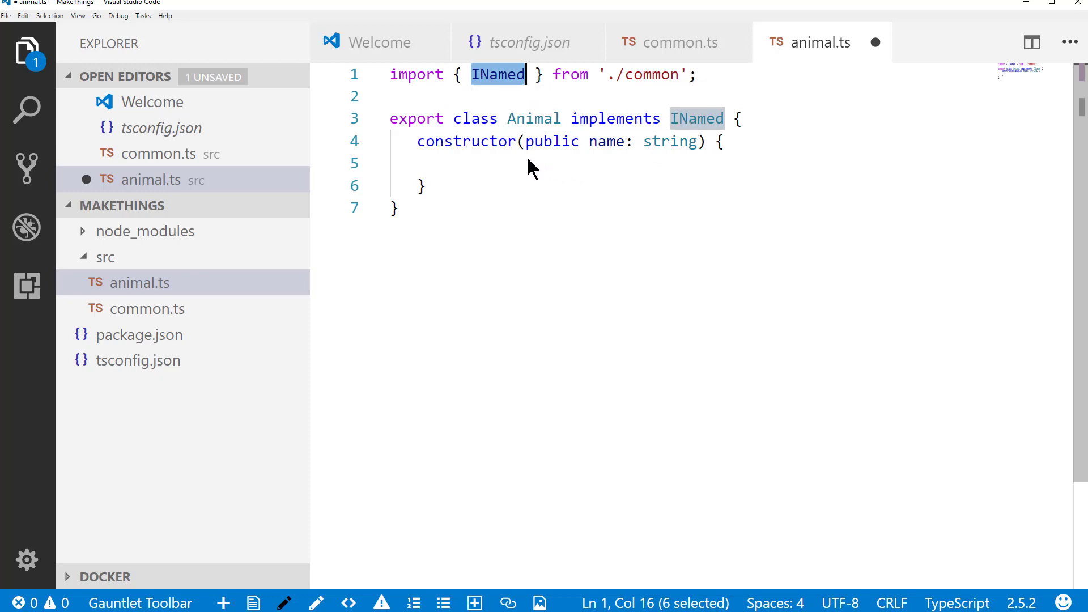
mouse_move(585, 154)
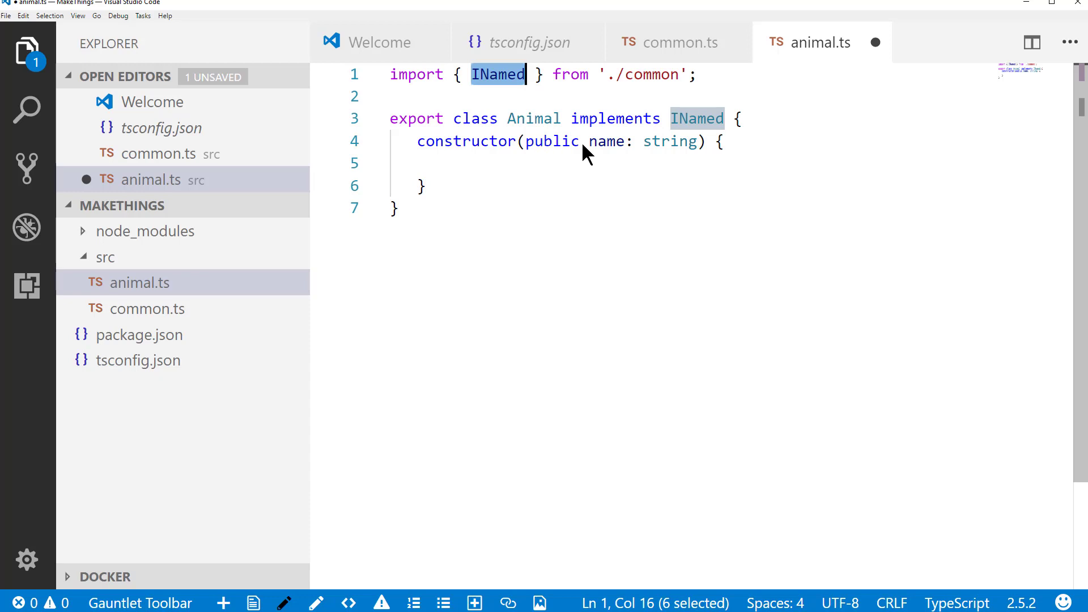
mouse_move(523, 193)
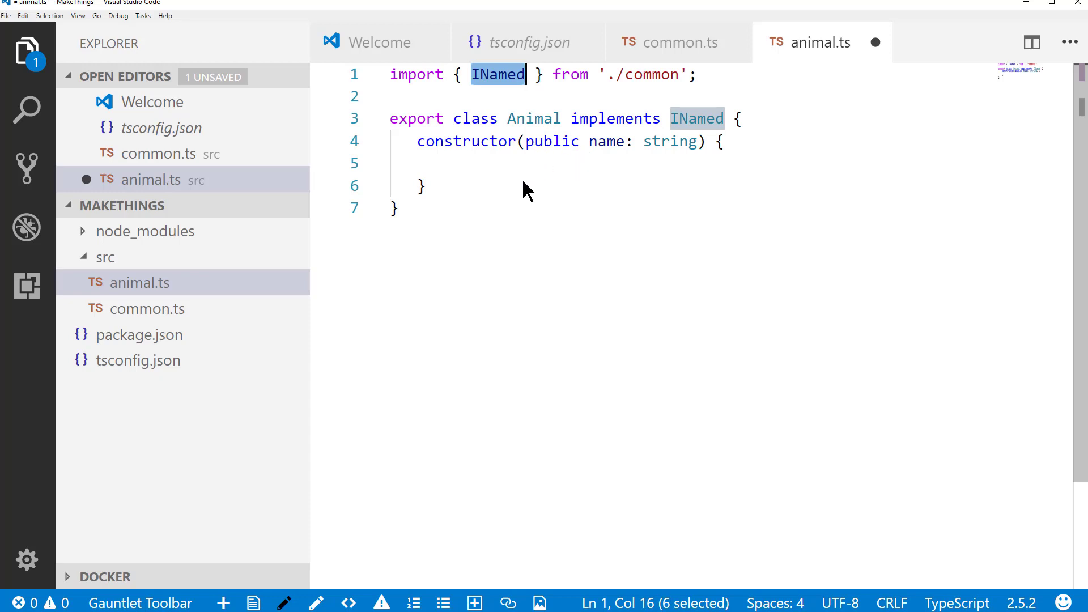
mouse_move(505, 172)
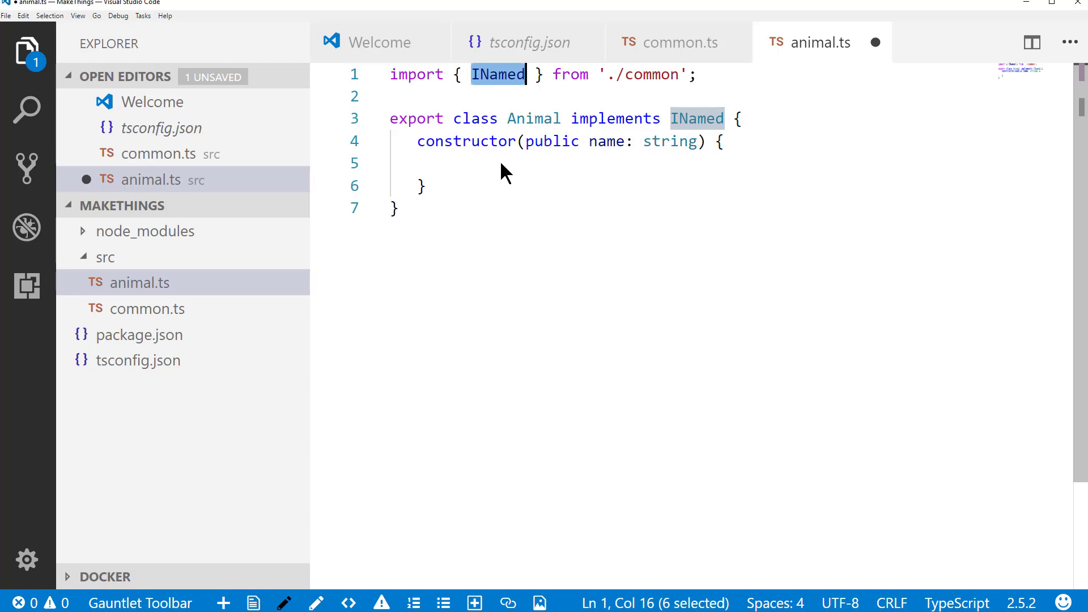
double_click(553, 142)
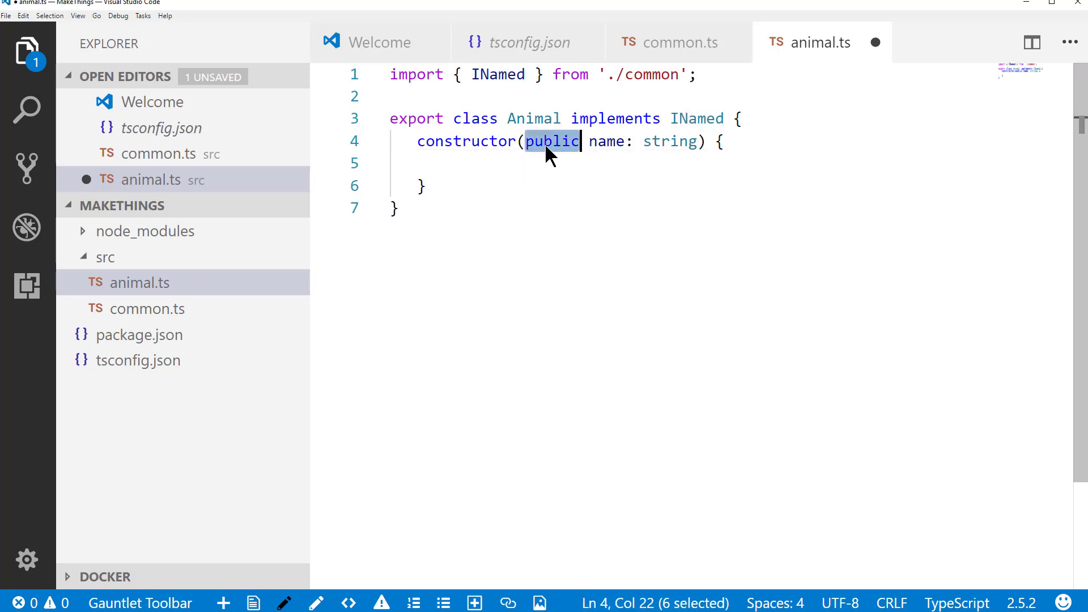
type("private")
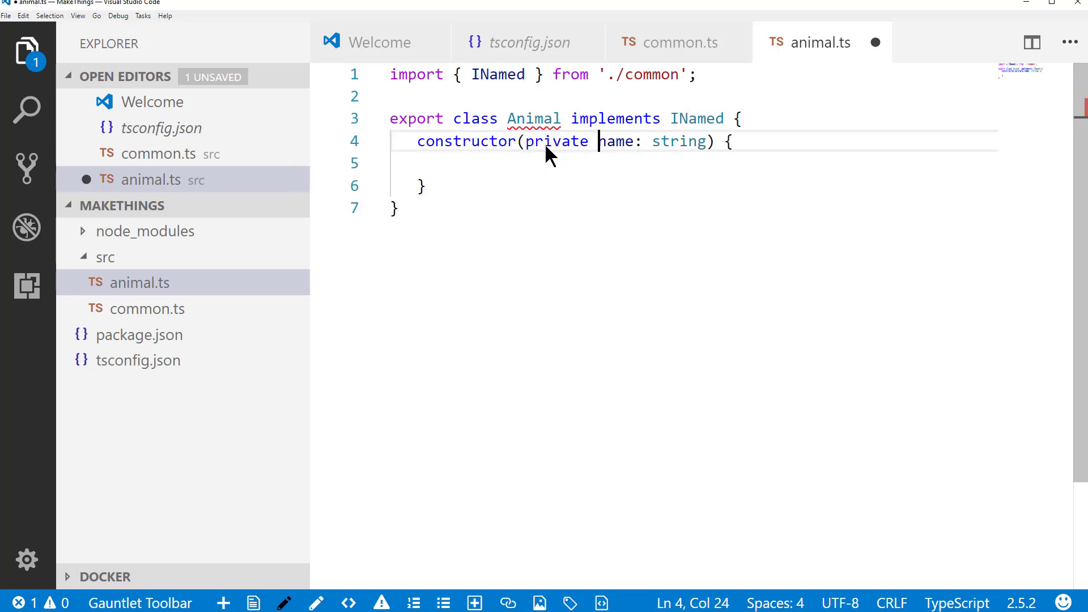
mouse_move(534, 119)
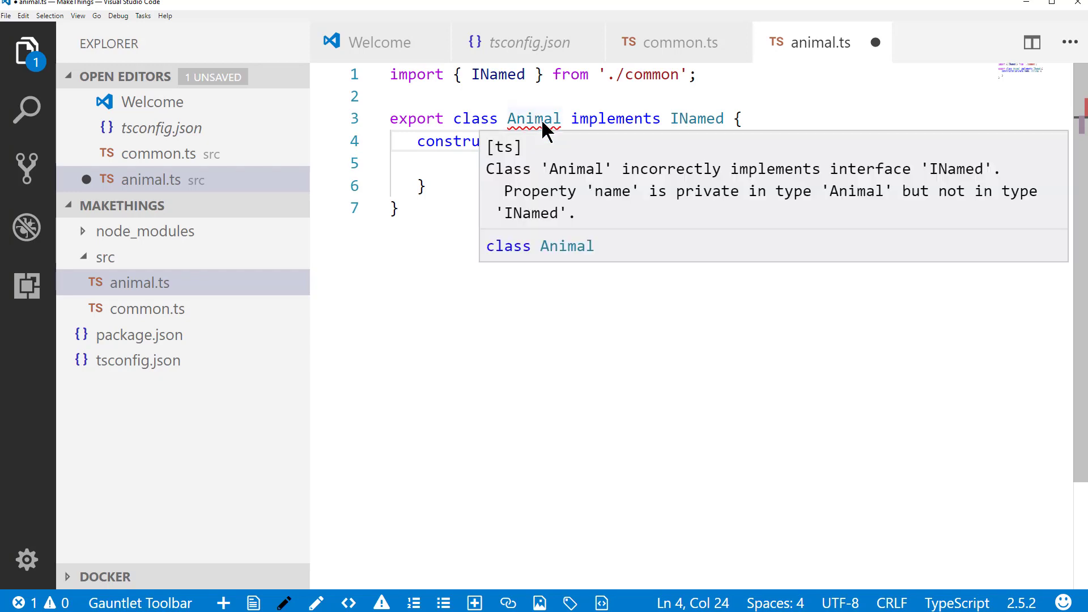
mouse_move(580, 199)
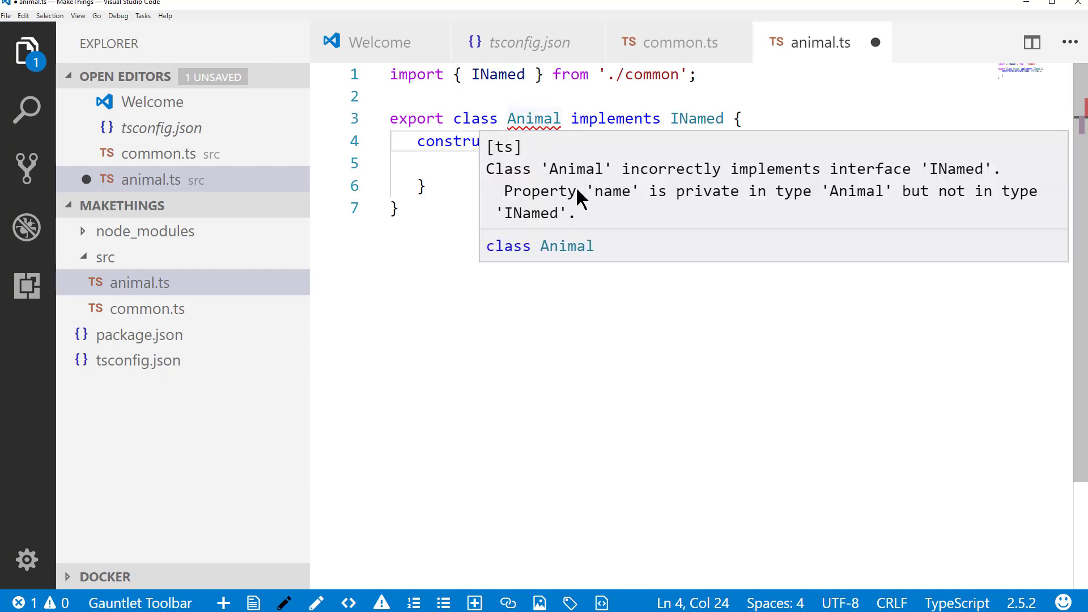
mouse_move(579, 205)
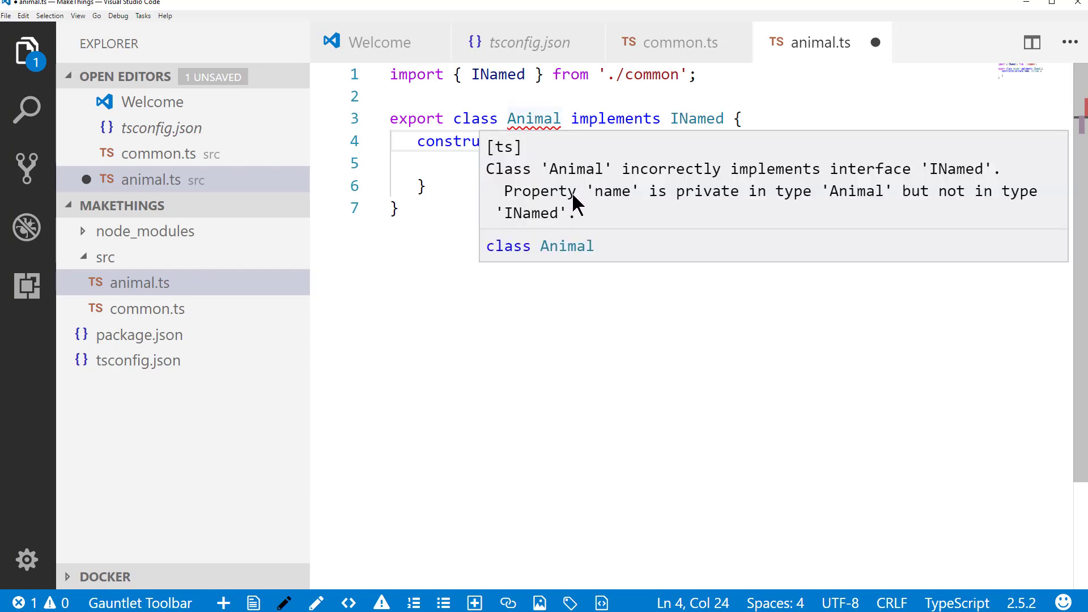
mouse_move(503, 202)
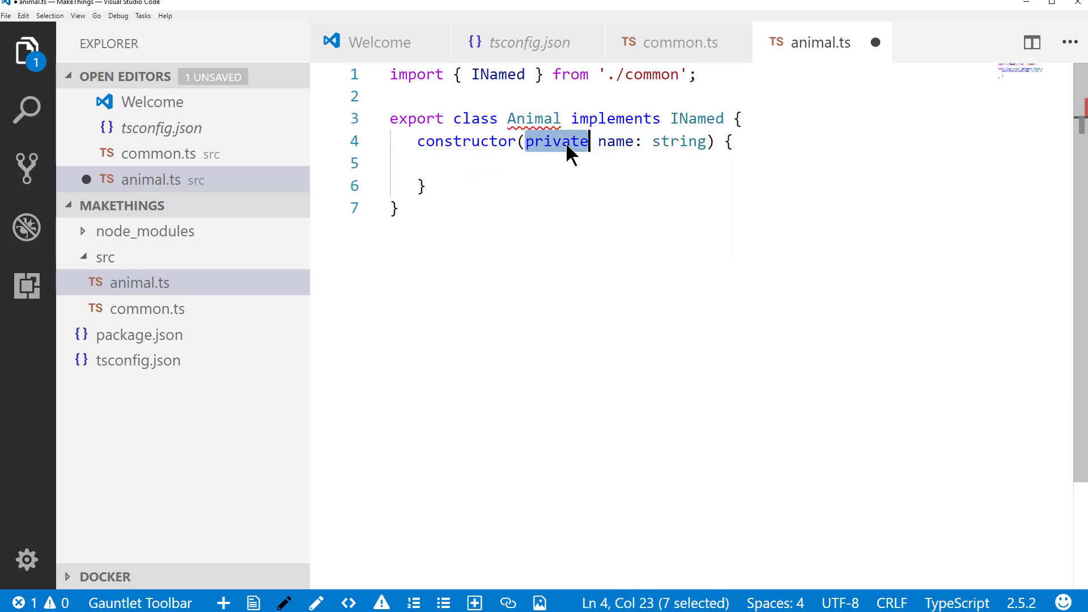
type("public")
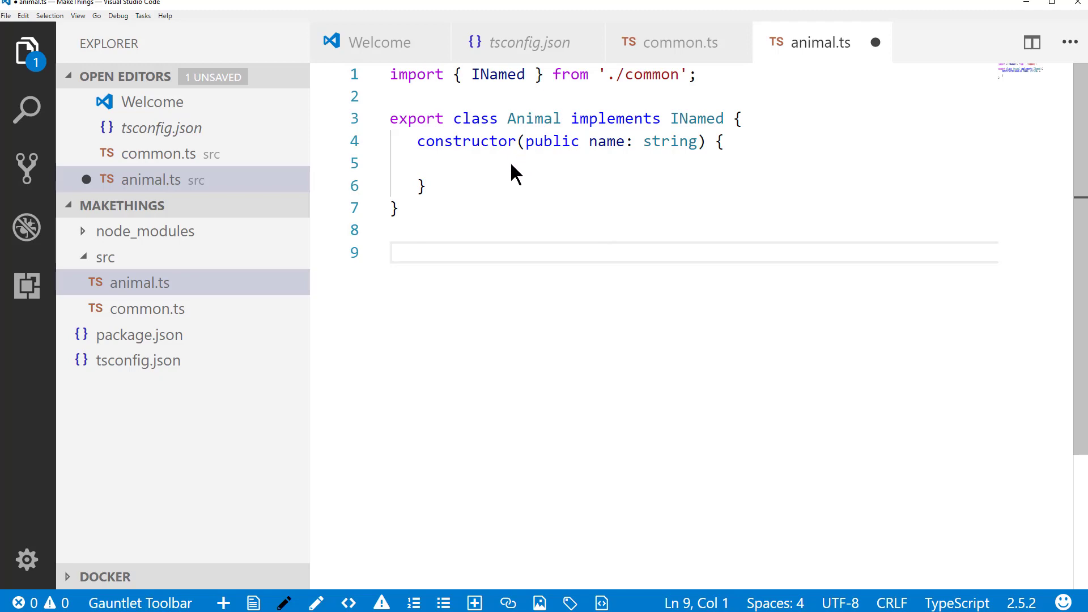
- Add an Animals class extending Array<Animal> that pushes Lynx, Jaguar, Panther, Leopard, Tiger and Lion
type("typ")
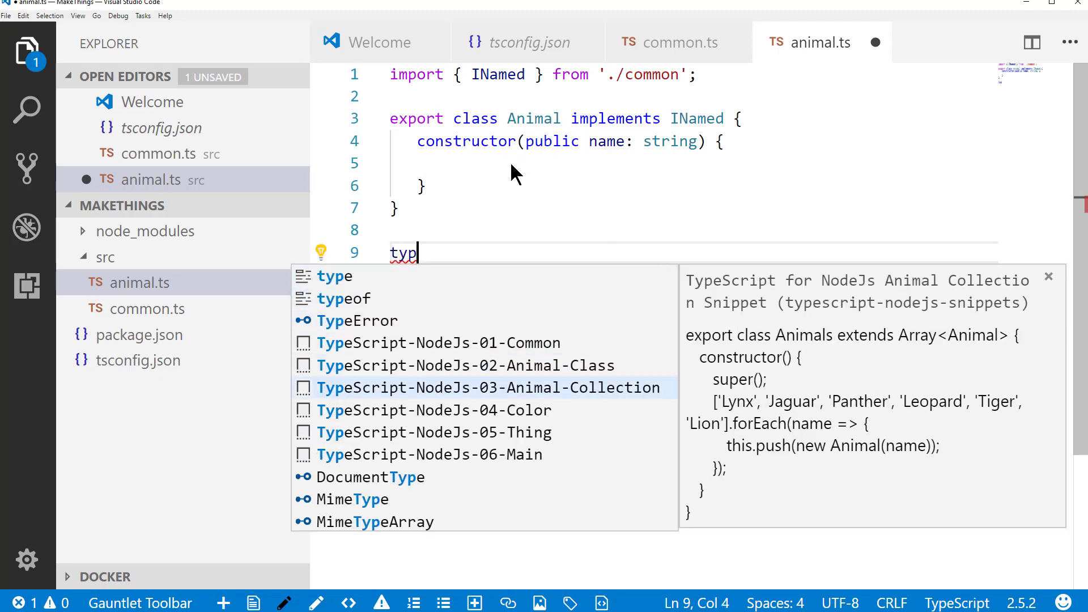
left_click(484, 388)
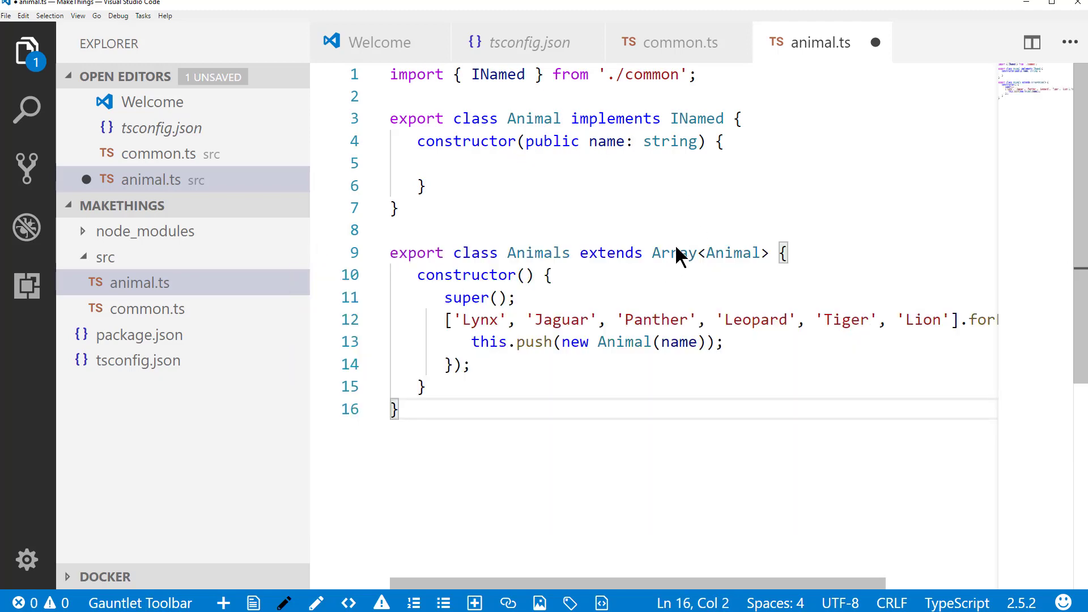
mouse_move(731, 252)
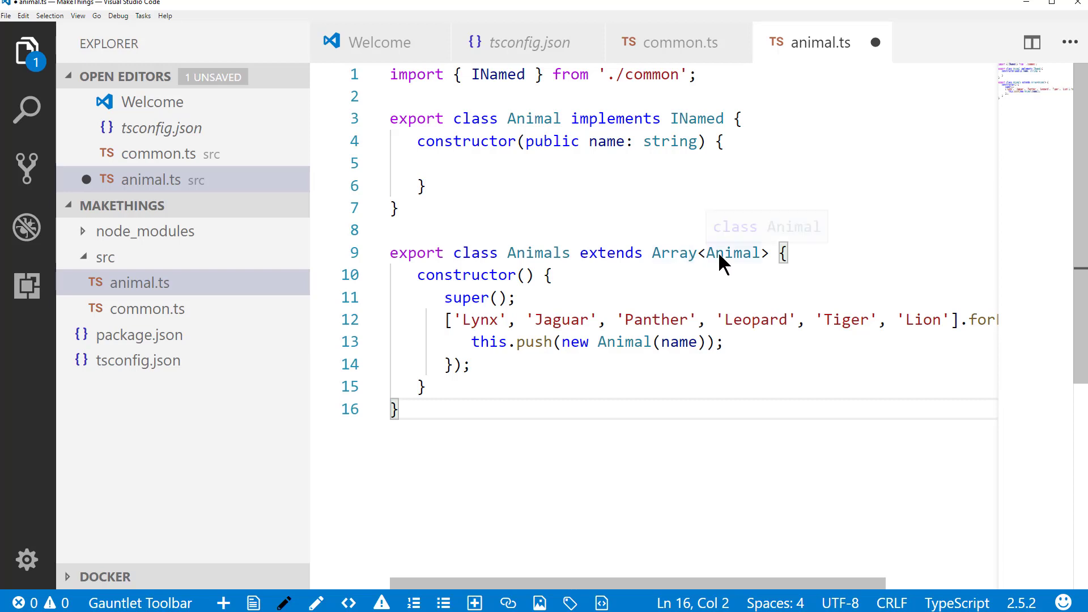
mouse_move(479, 320)
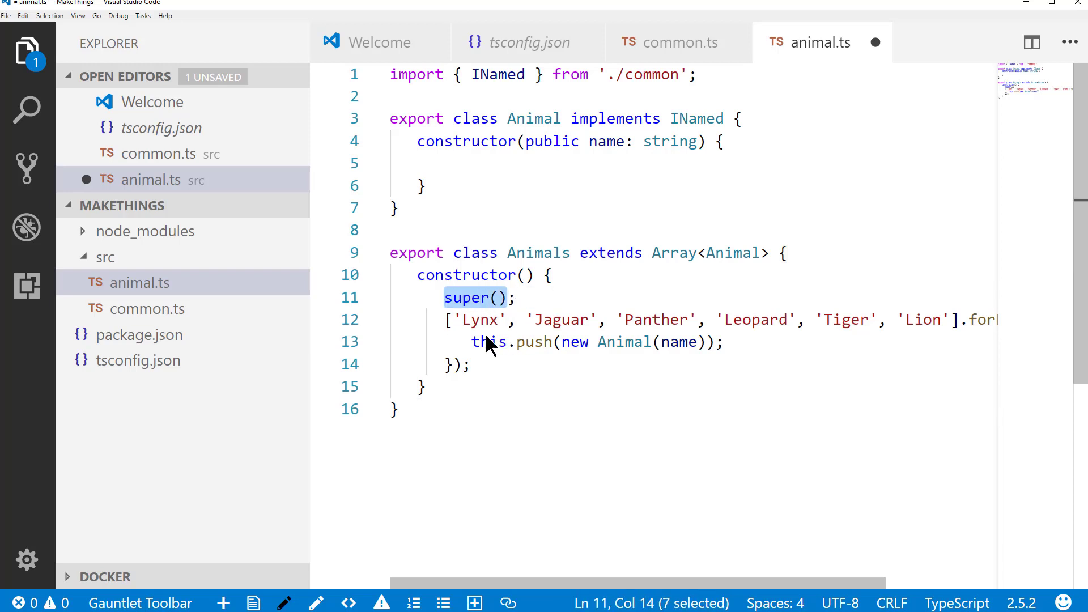
mouse_move(823, 327)
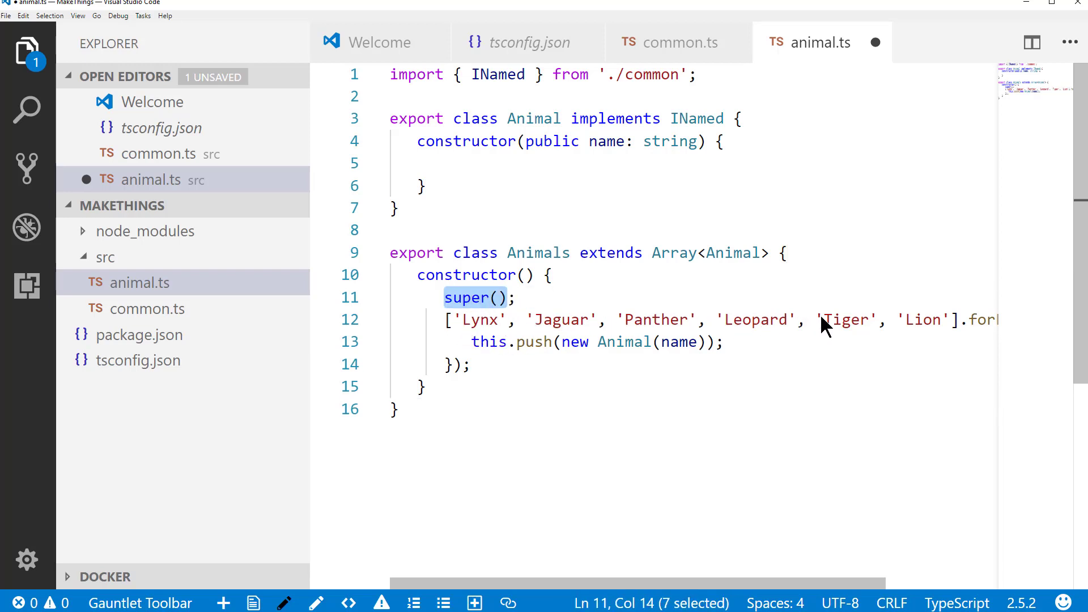
mouse_move(510, 379)
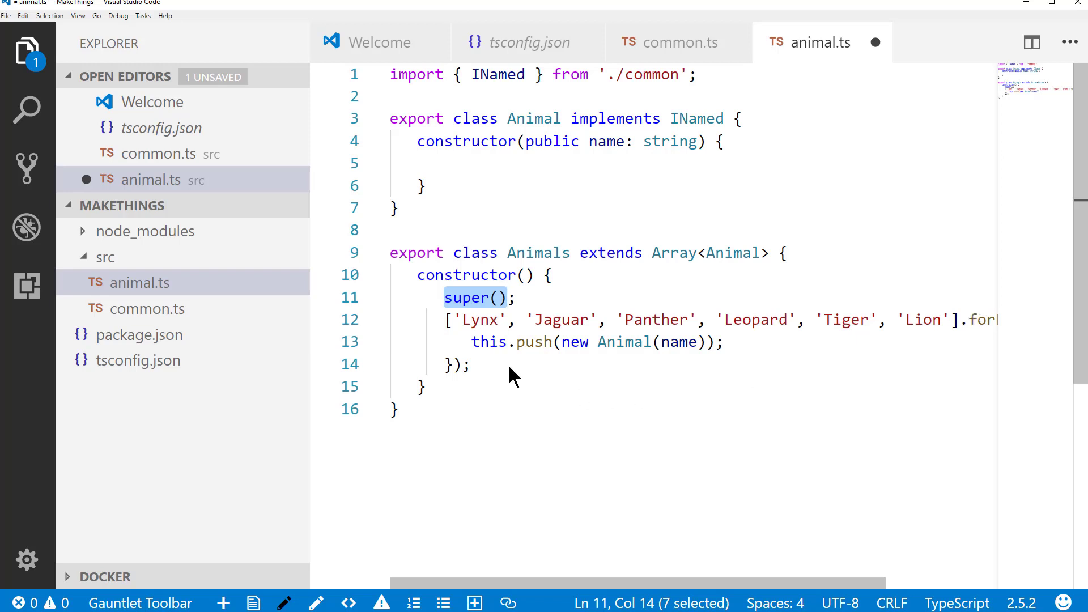
mouse_move(504, 357)
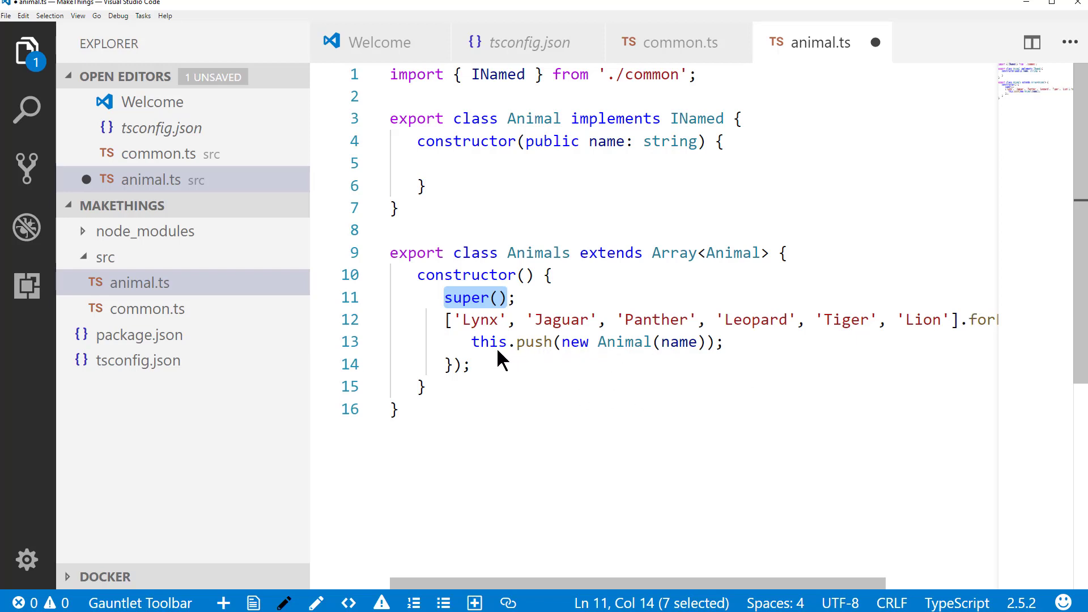
mouse_move(534, 341)
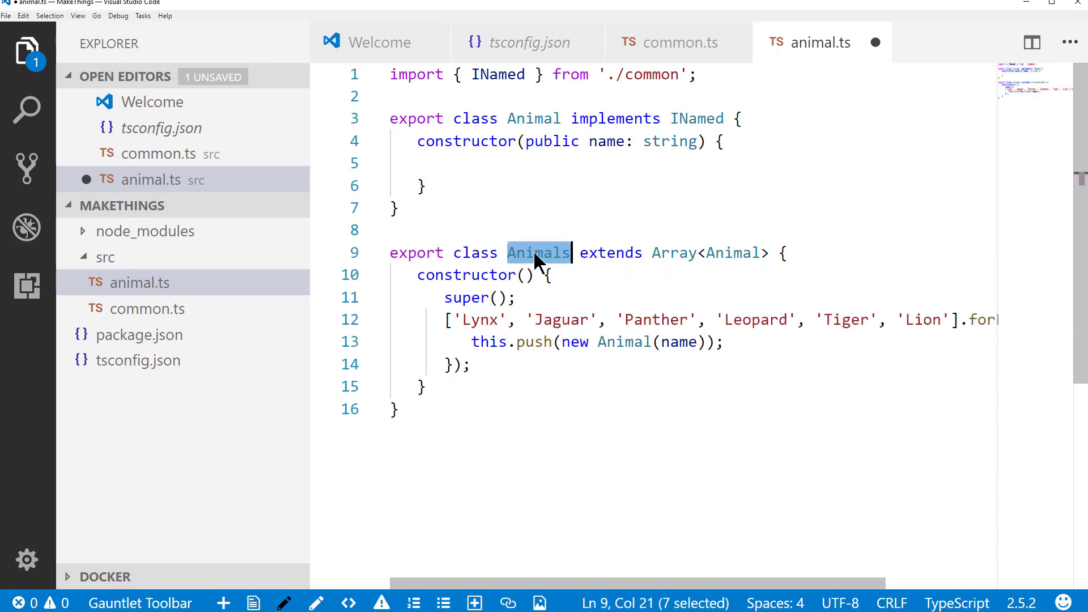
mouse_move(538, 252)
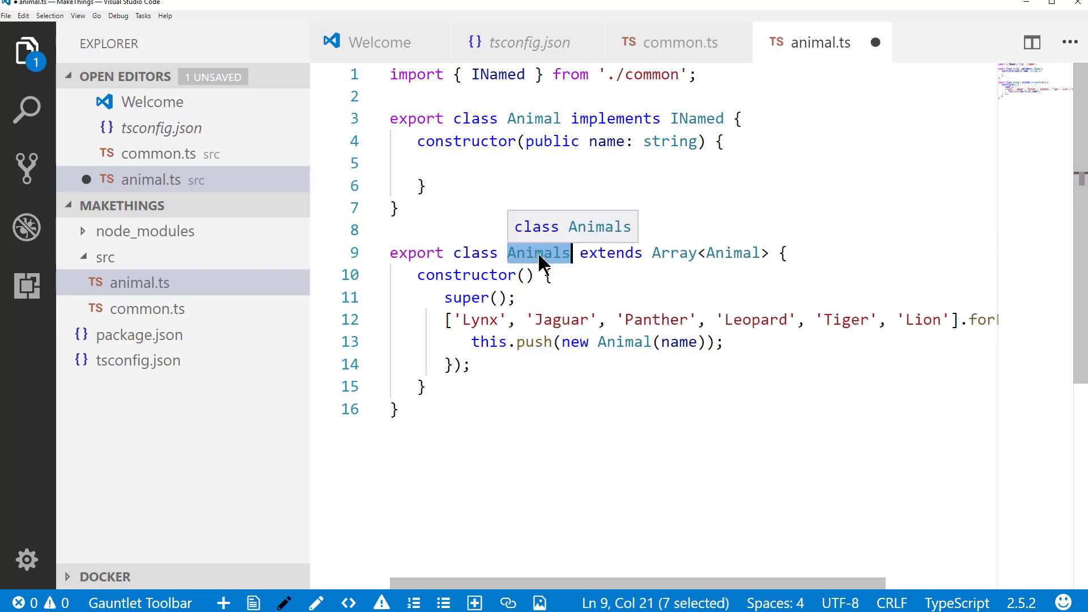
mouse_move(534, 270)
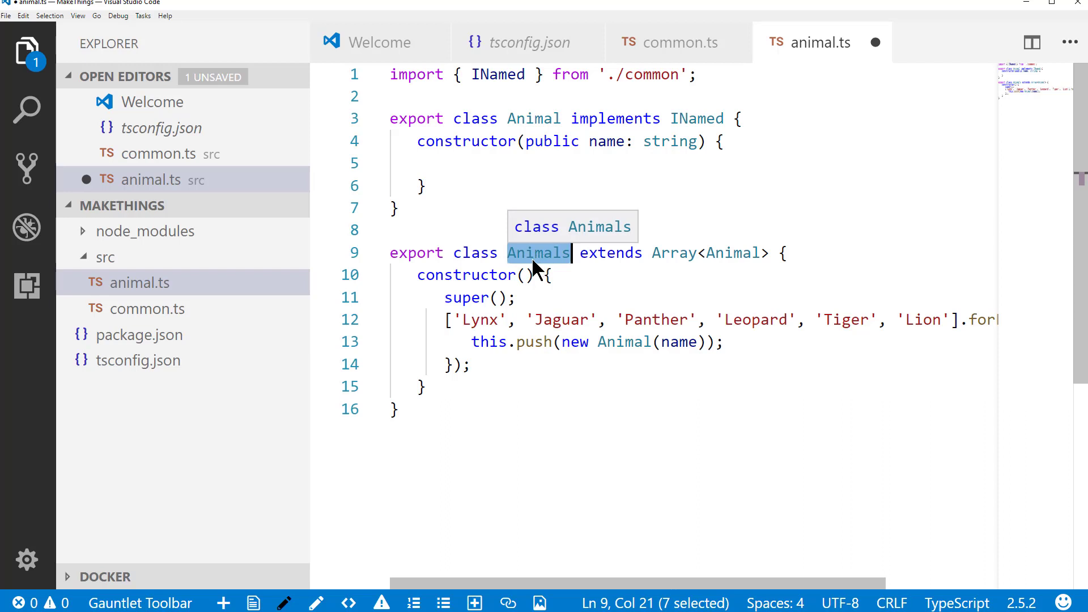
mouse_move(909, 347)
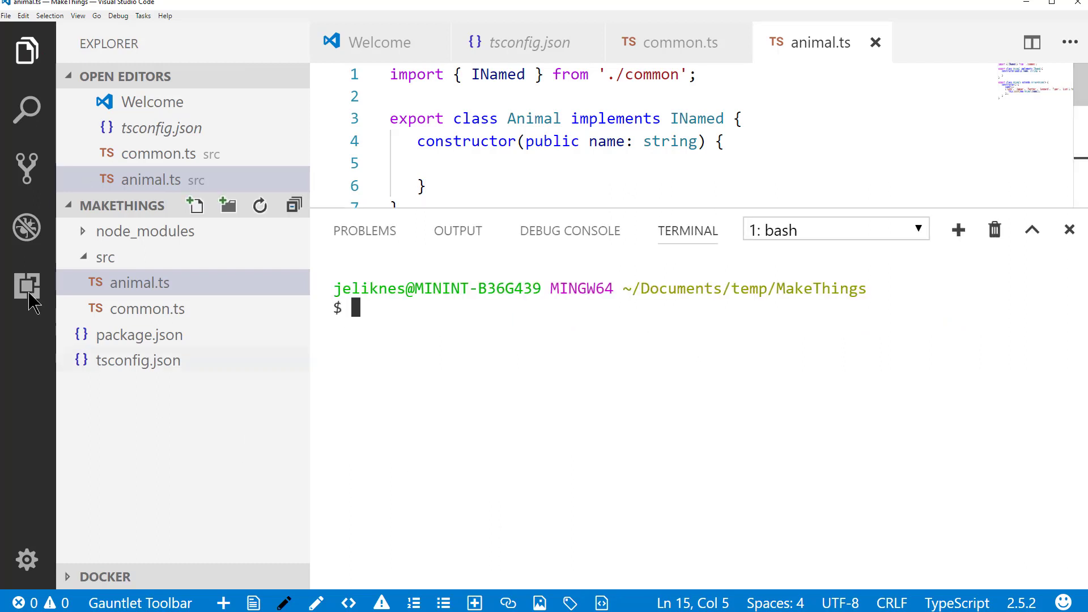
- Set tsconfig.json outDir to "./lib" and rootDir to "./src" and save it
left_click(138, 359)
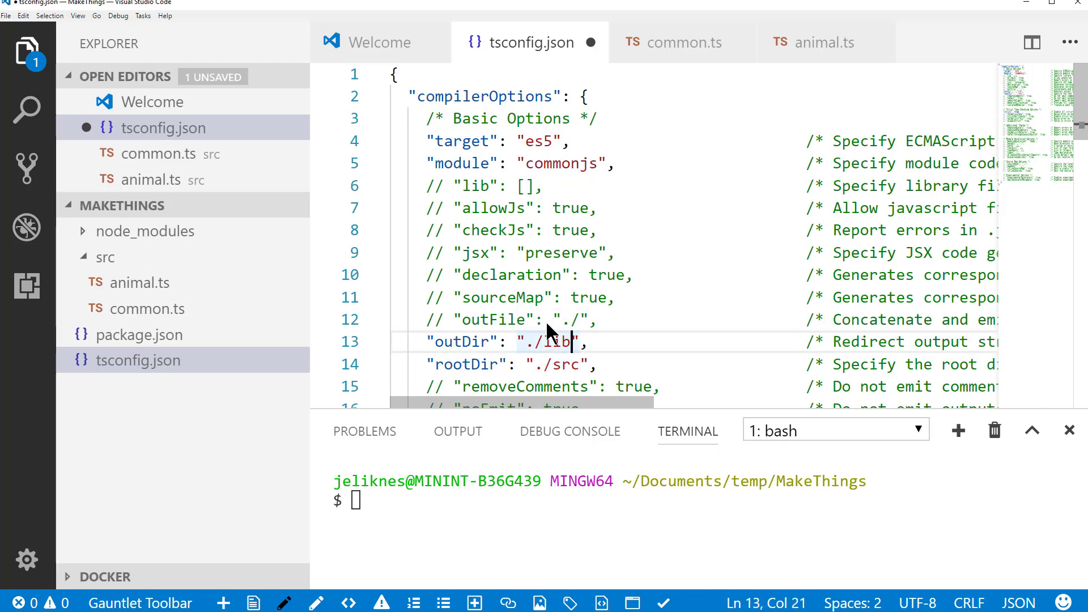
key("ctrl+s")
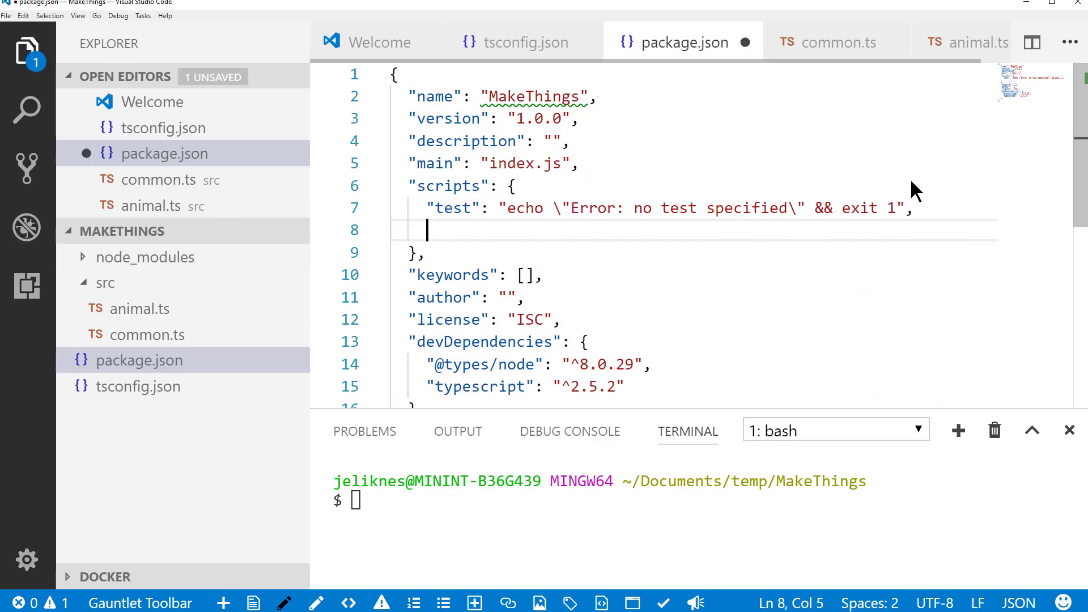
- Add a "build": "tsc" script to package.json and run npm run-script build to compile into lib
type("\"build\"")
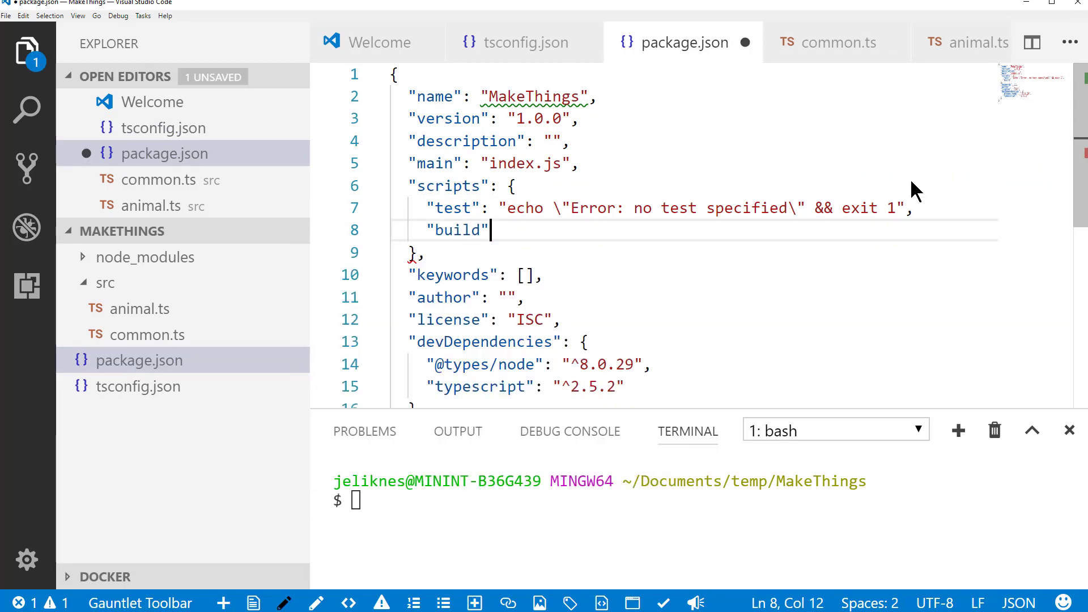
type(": \"tsc\"")
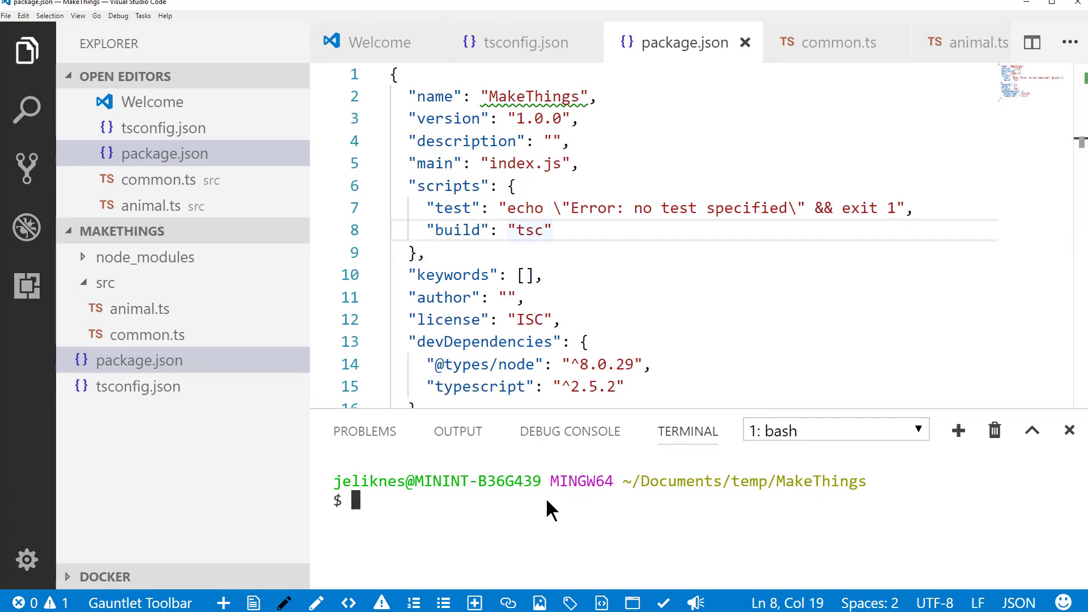
type("npm run")
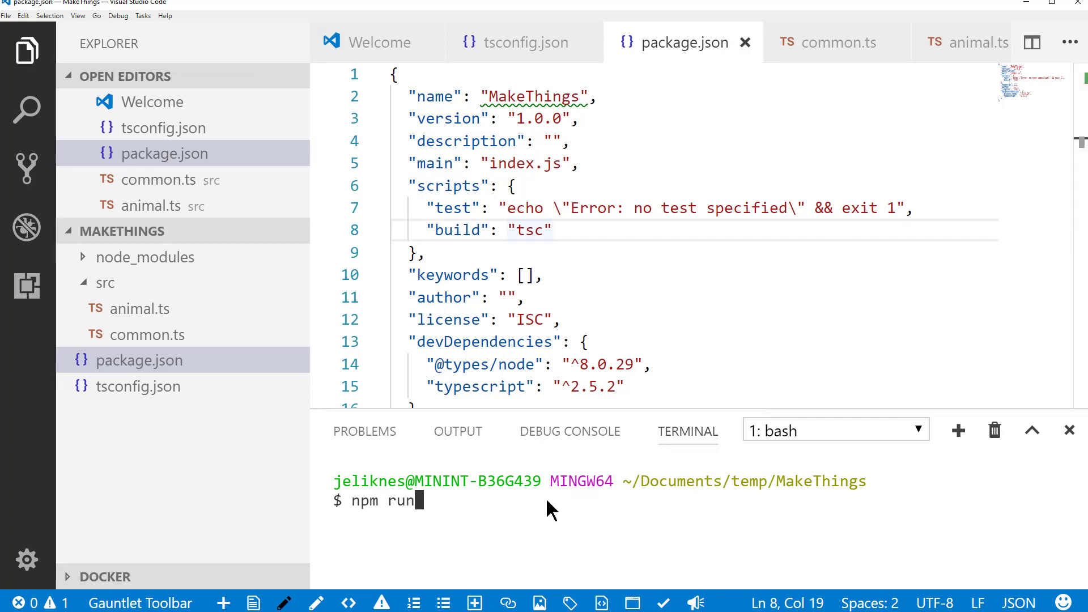
type("-script")
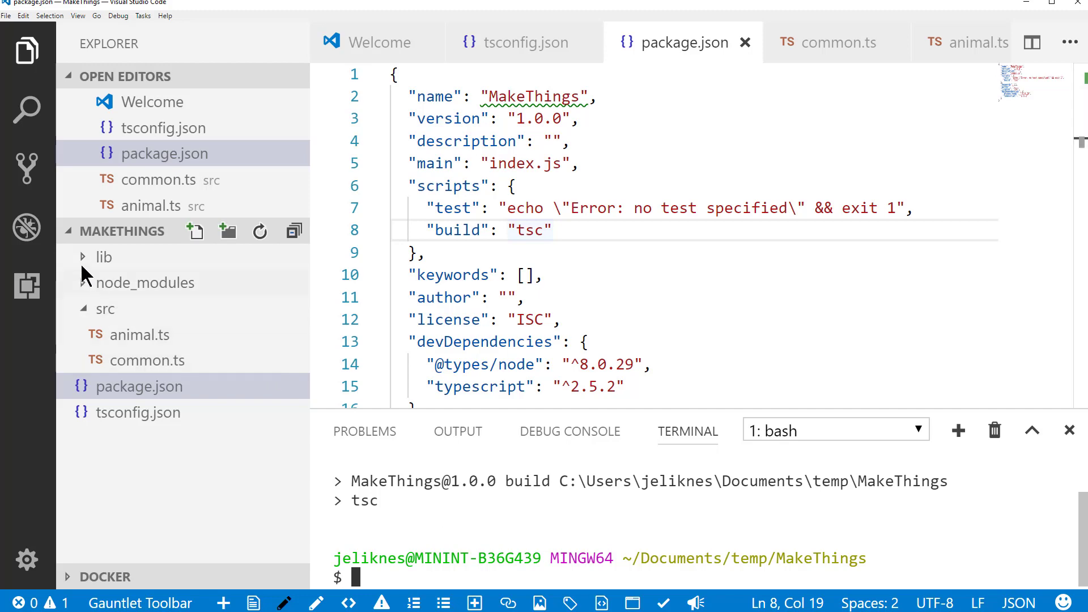
- Review the compiled lib/animal.js with its es5 __extends Animals class, then collapse lib
left_click(103, 258)
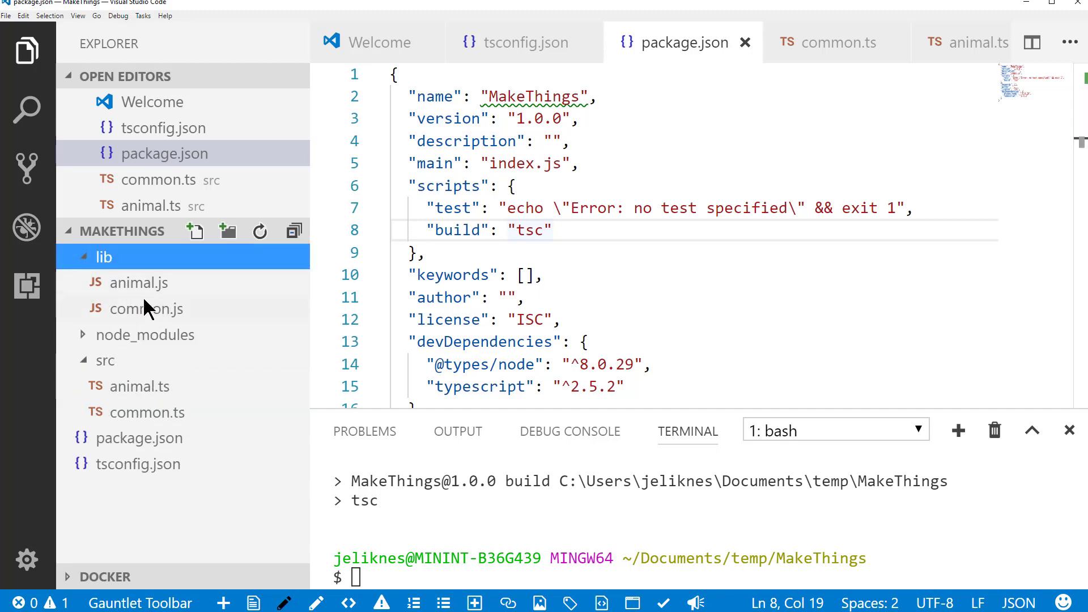
left_click(131, 282)
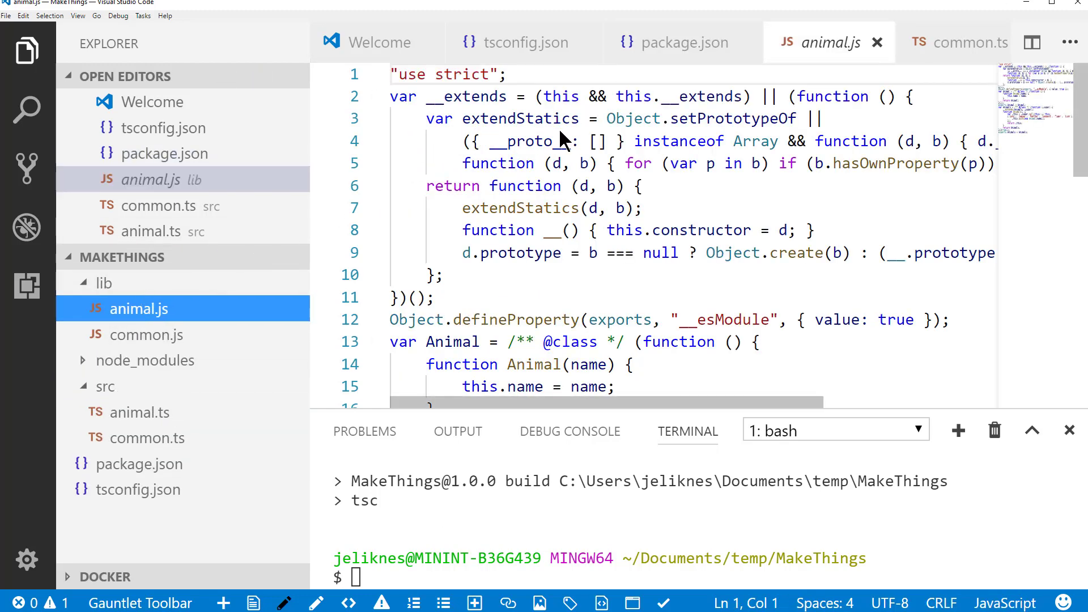
scroll("down", 3)
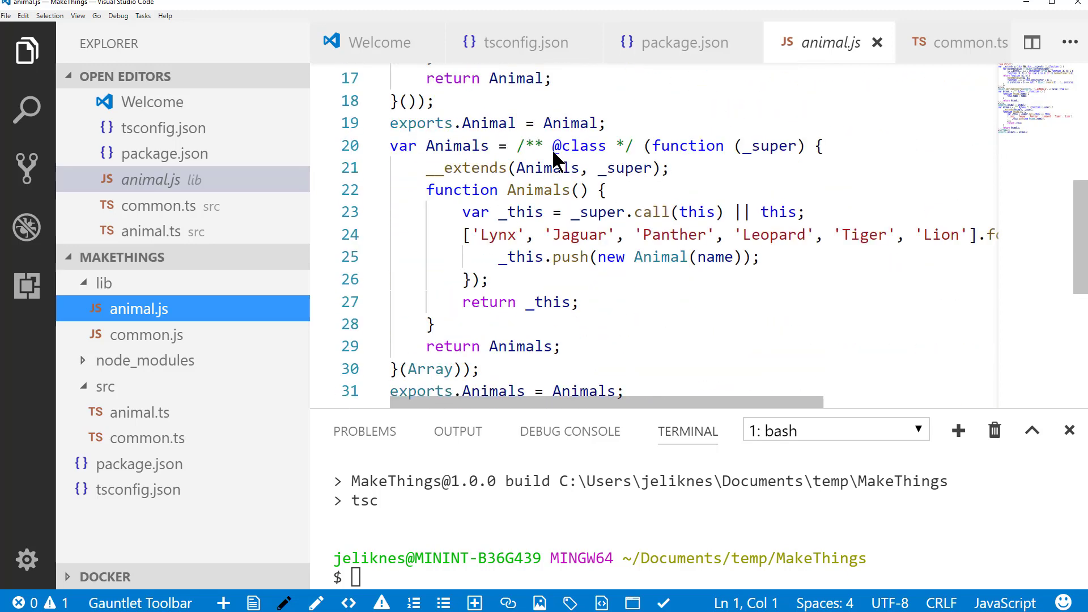
mouse_move(514, 167)
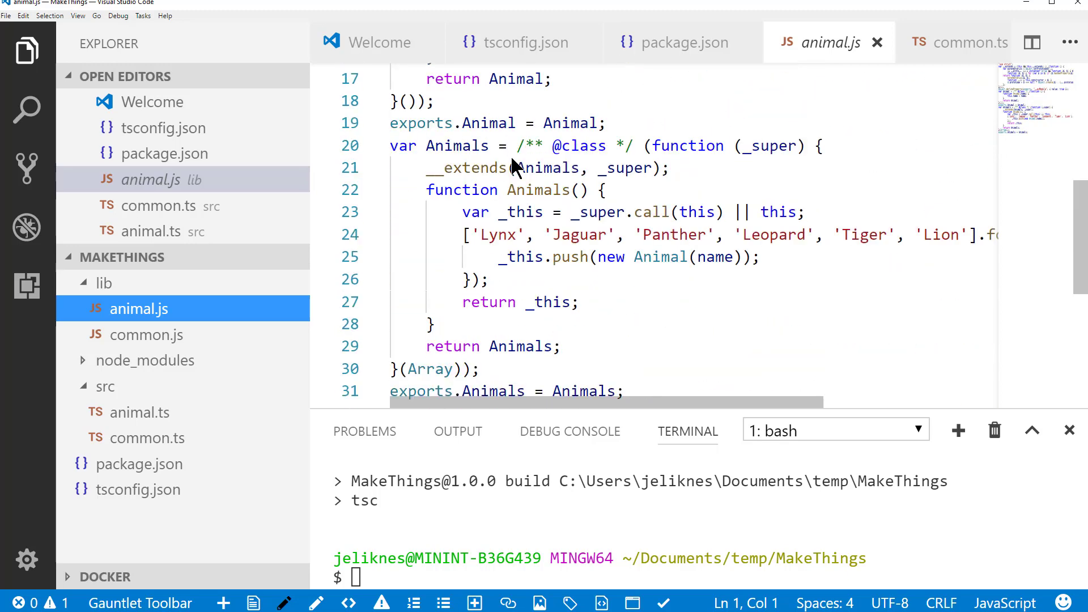
scroll("down", 3)
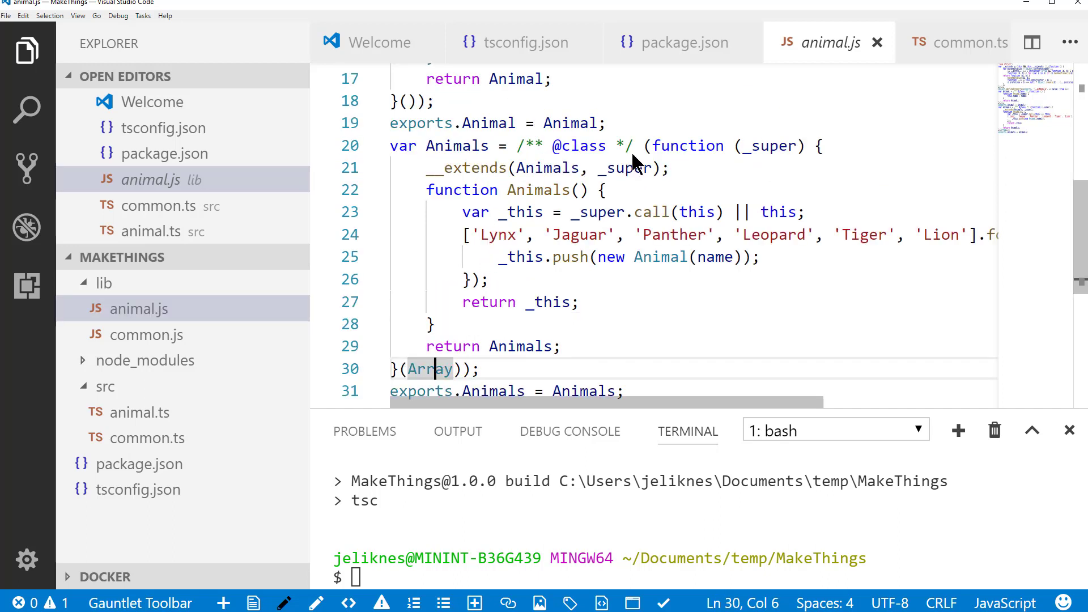
mouse_move(431, 384)
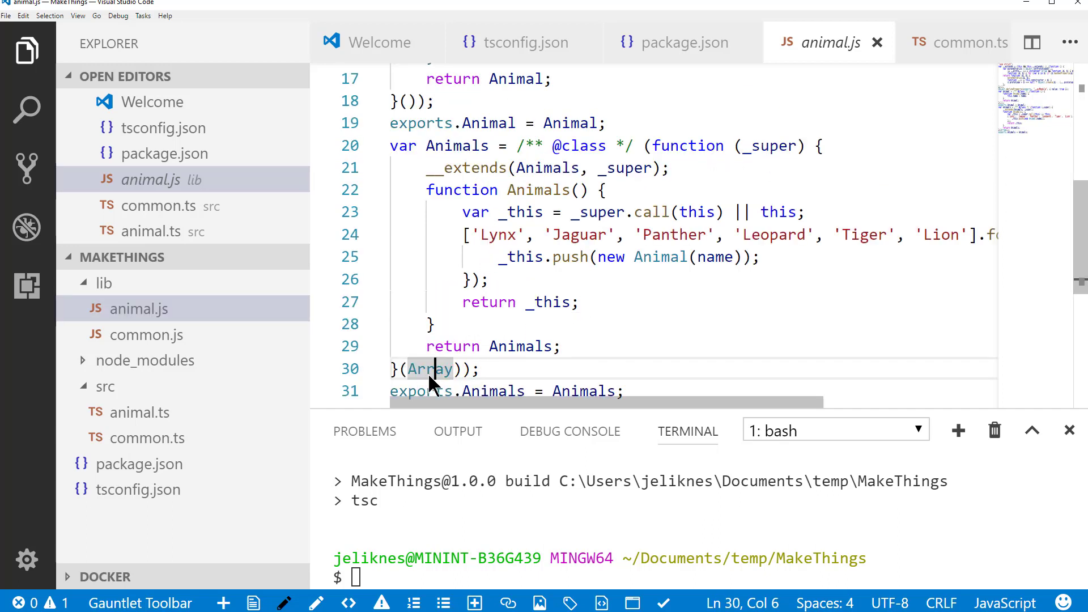
mouse_move(514, 202)
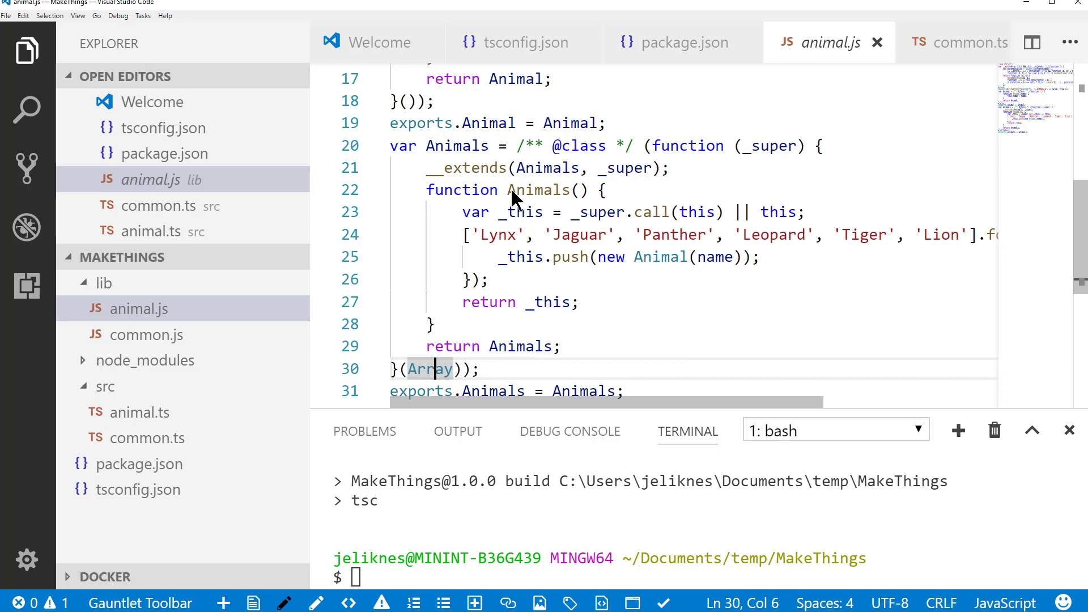
mouse_move(656, 228)
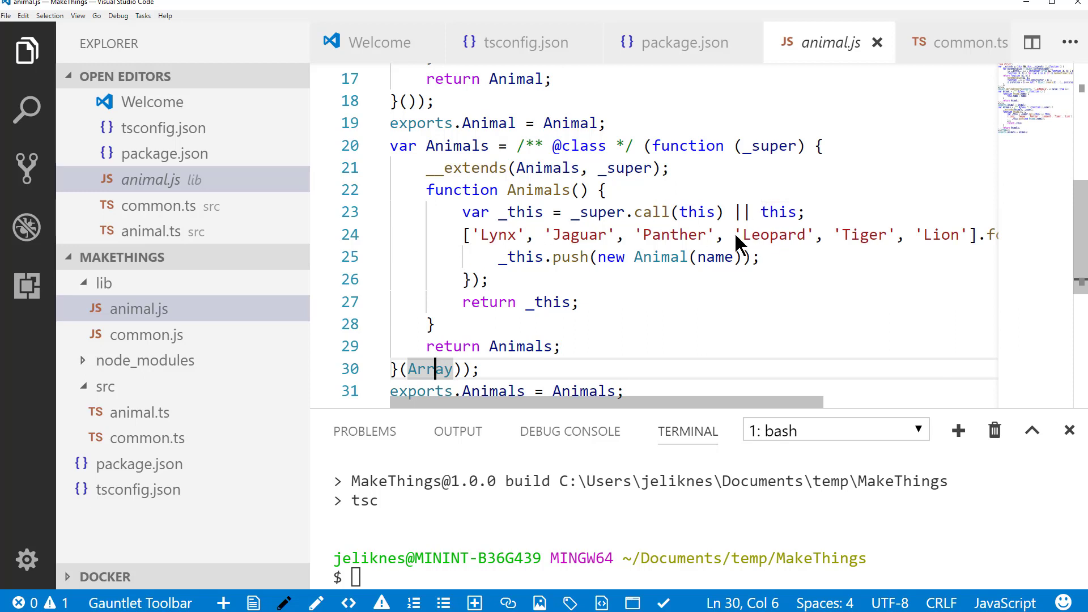
mouse_move(513, 270)
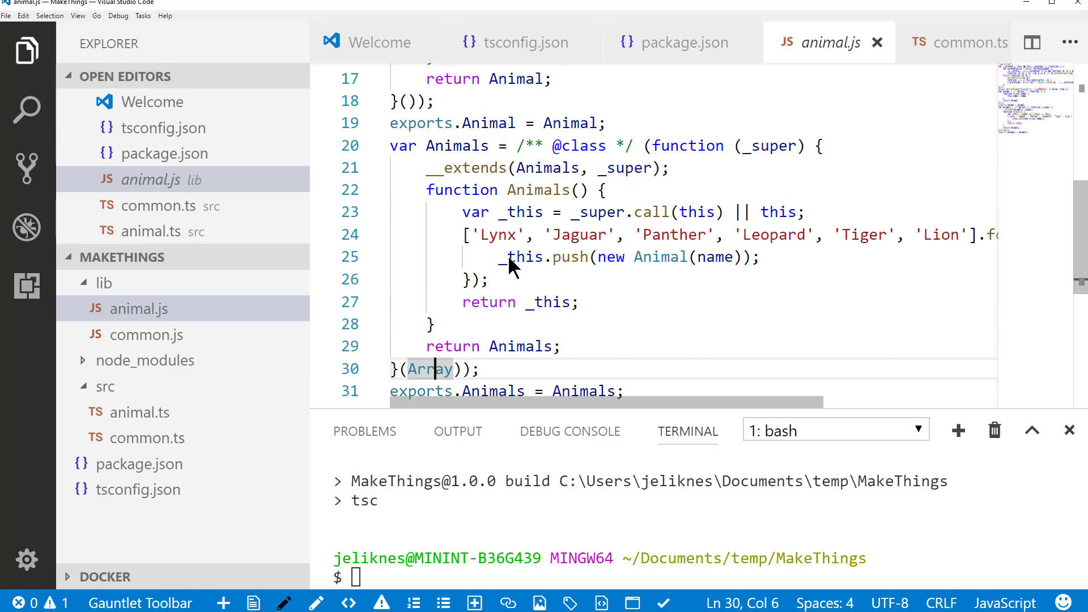
left_click(138, 309)
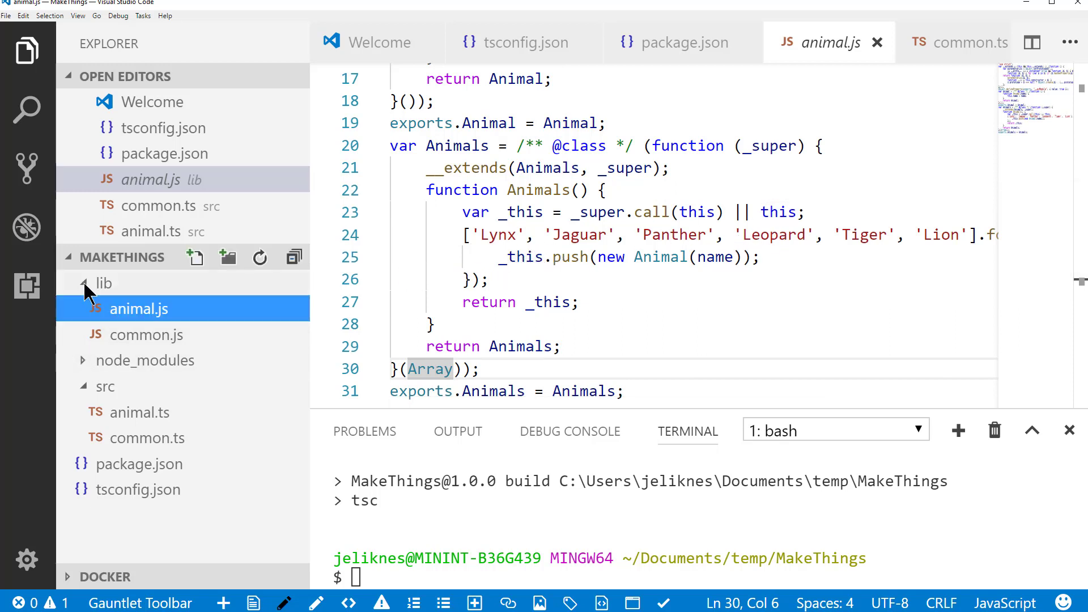
left_click(103, 282)
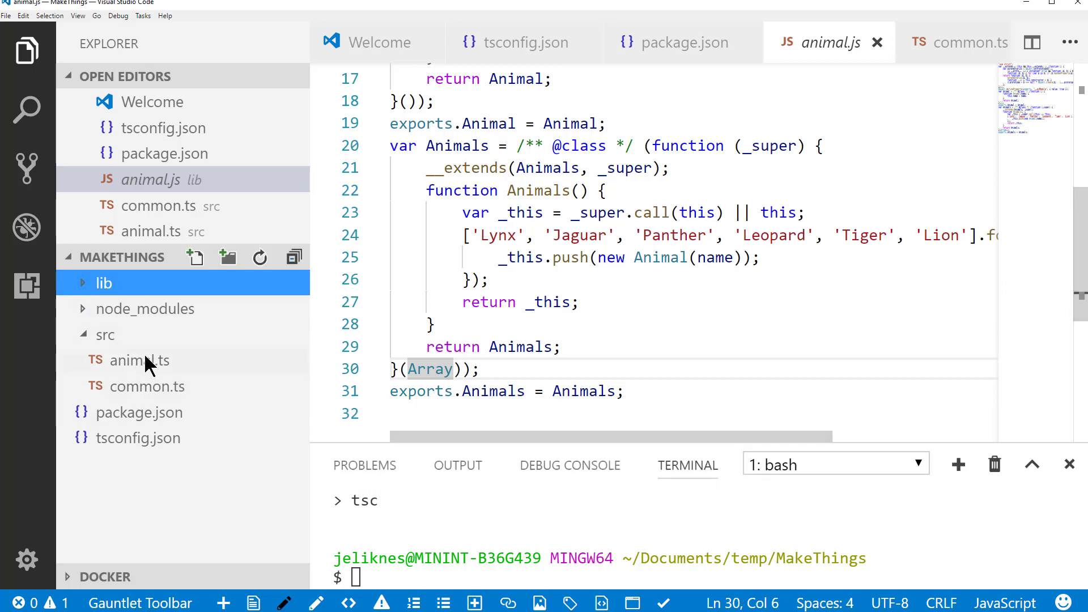
- Create src/color.ts with a Color class implementing INamed and a seven-colour Colors array via snippet
left_click(106, 334)
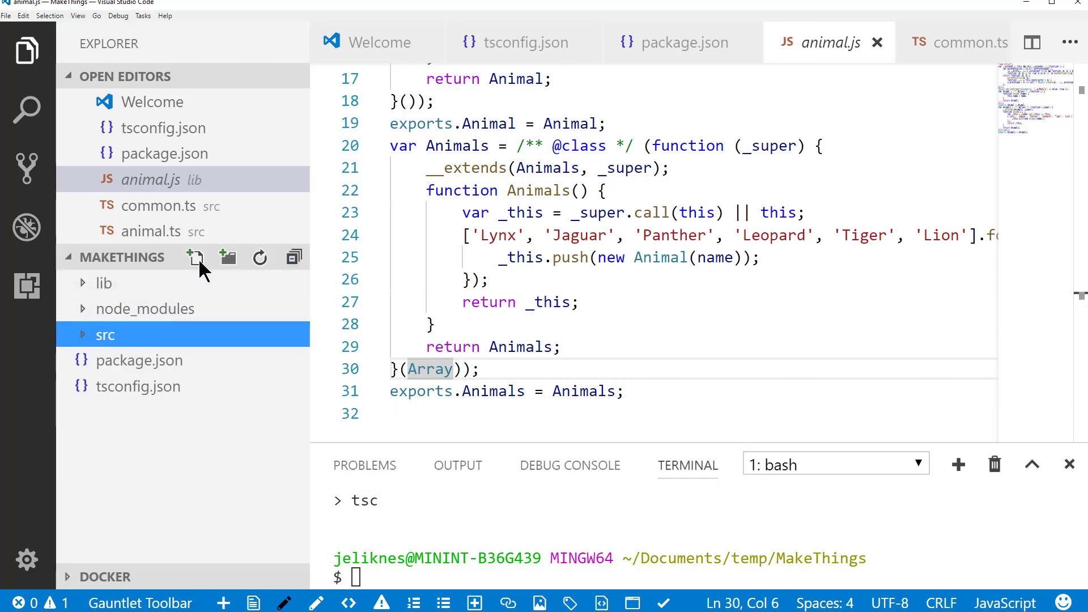
left_click(195, 257)
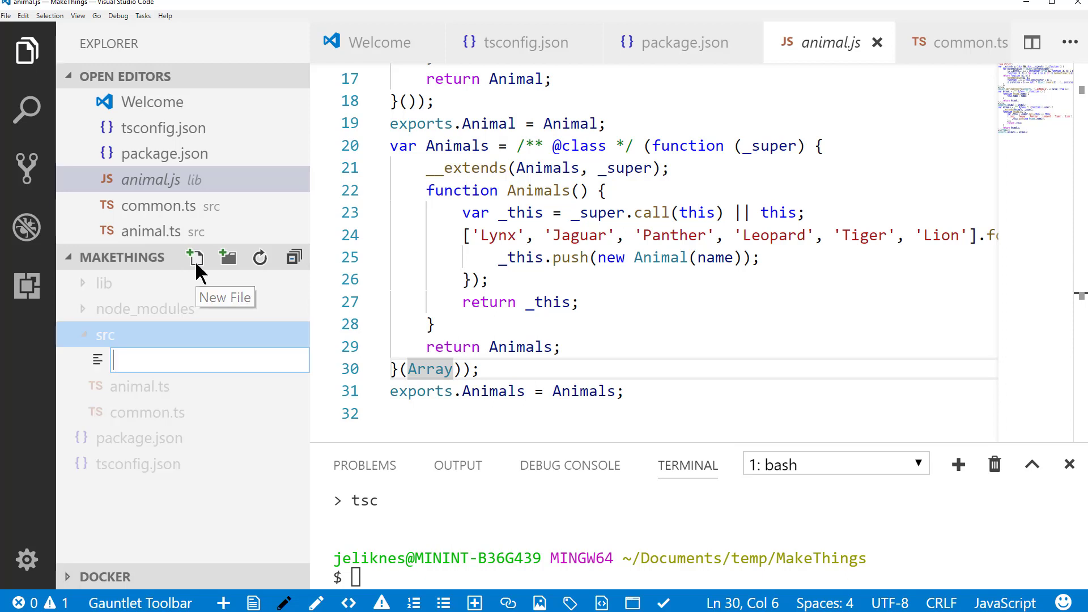
type("color.ts")
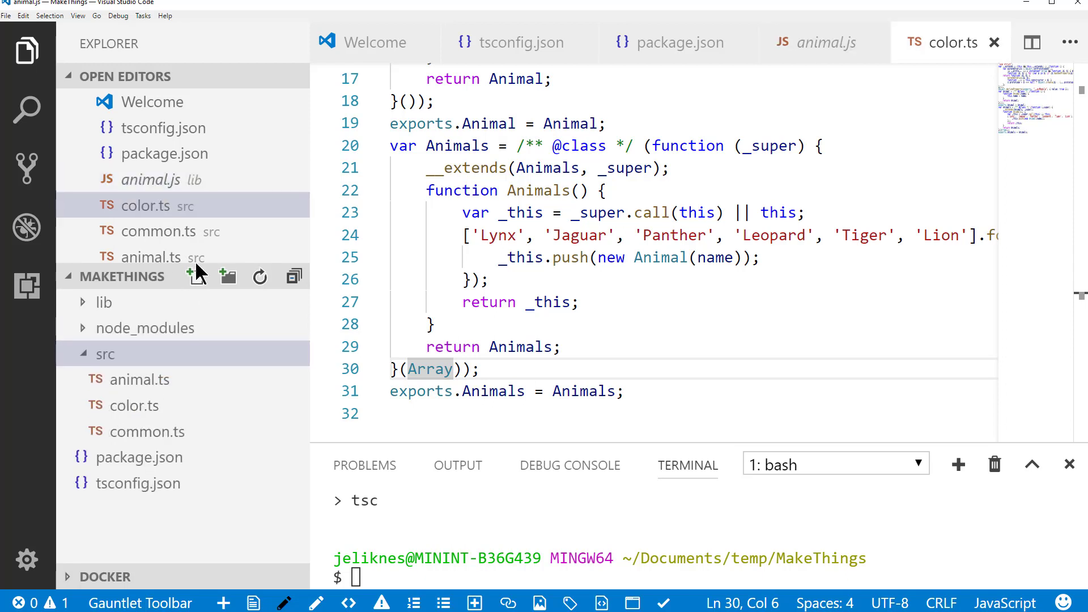
type("ty")
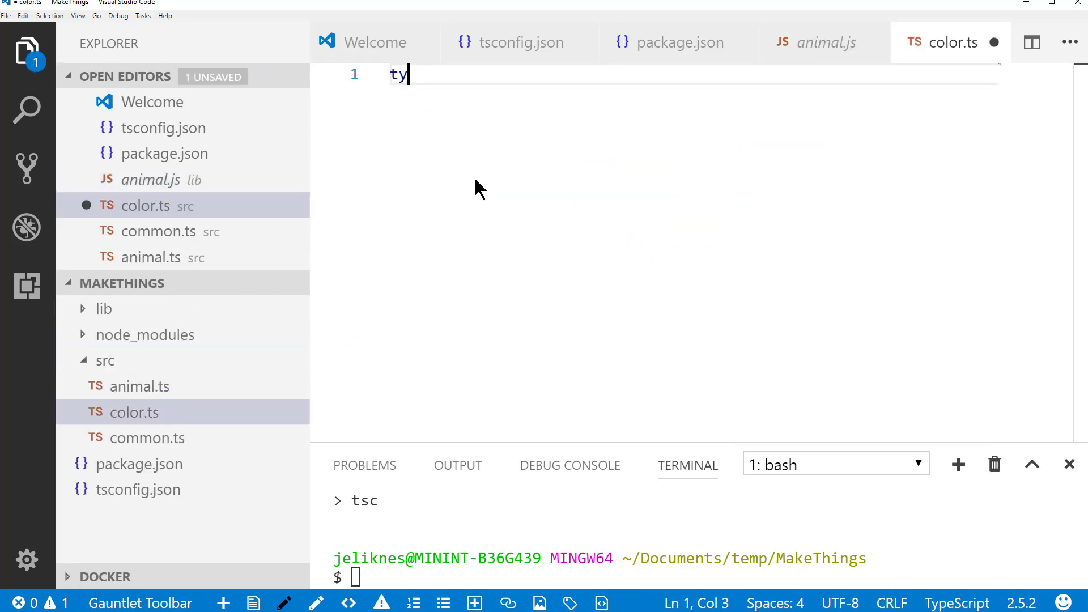
type("p")
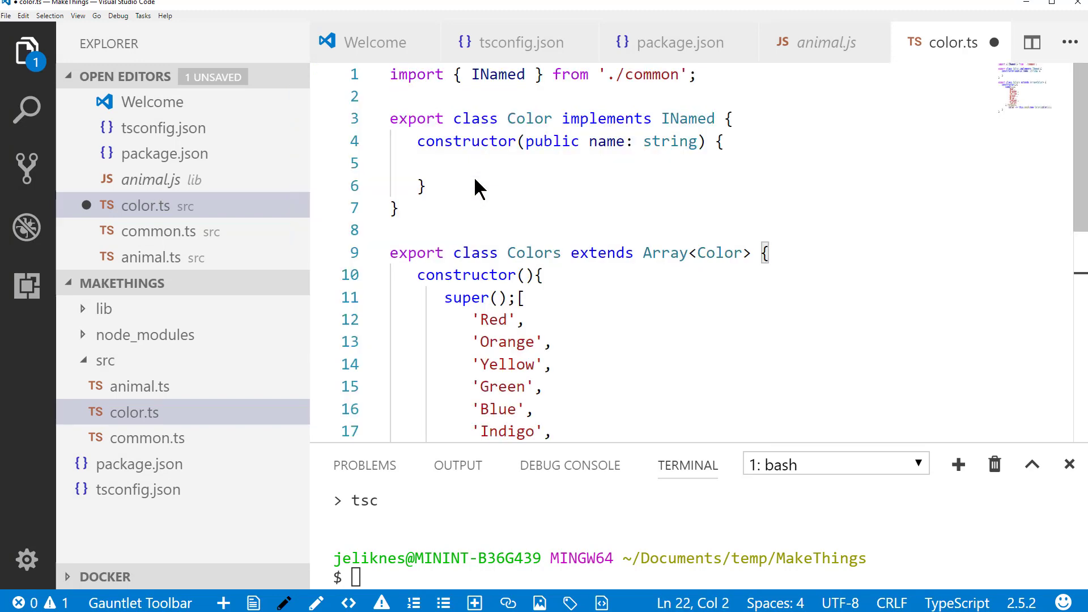
scroll("down", 3)
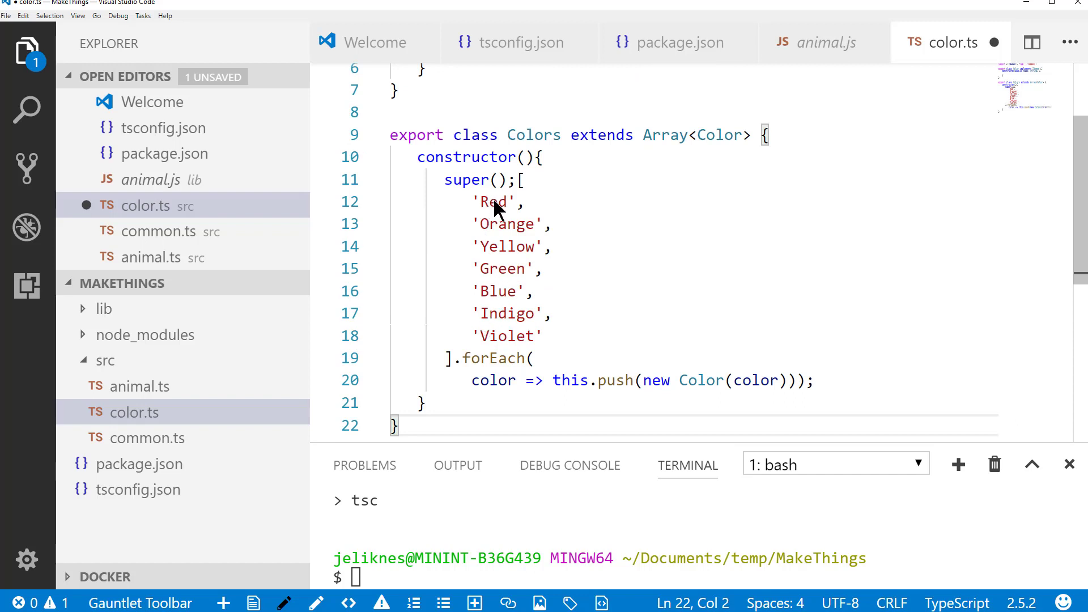
left_click(104, 360)
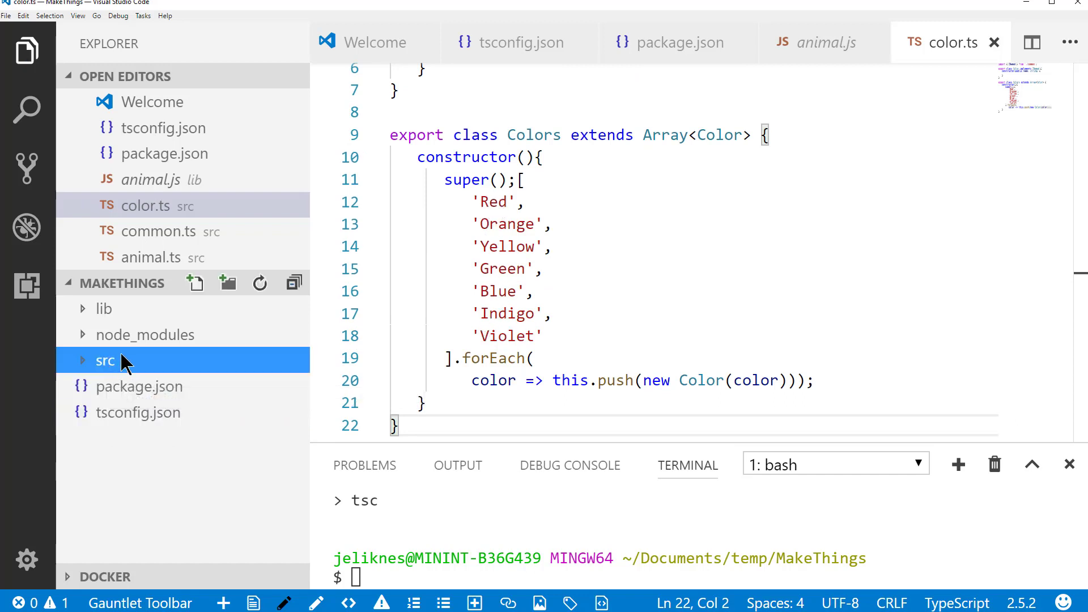
- Create src/thing.ts and insert the TypeScript-NodeJs-05-Thing snippet from IntelliSense
left_click(105, 360)
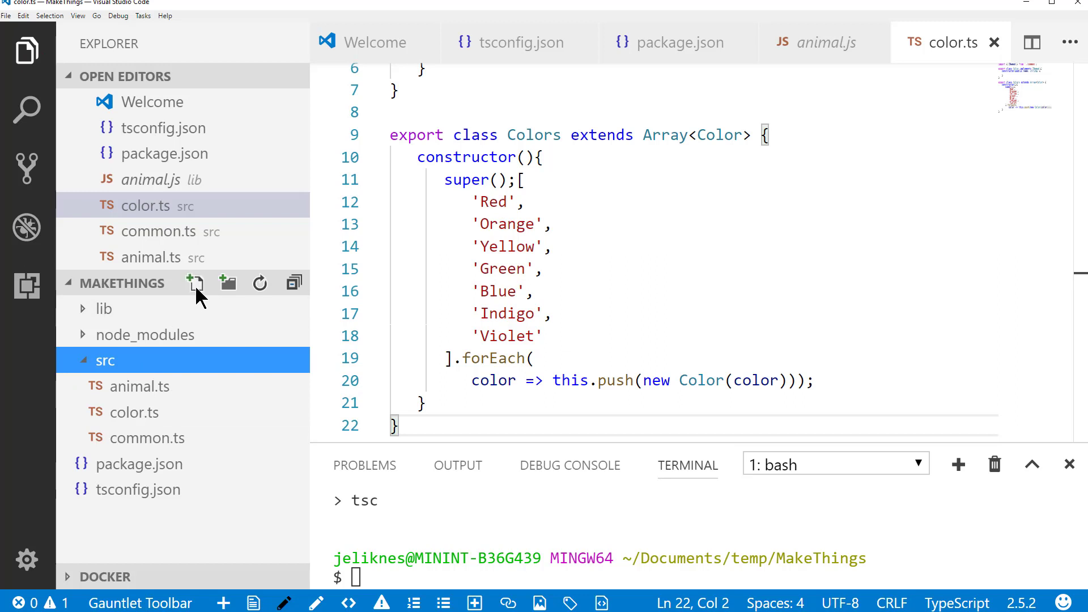
left_click(196, 282)
type("thing.ts")
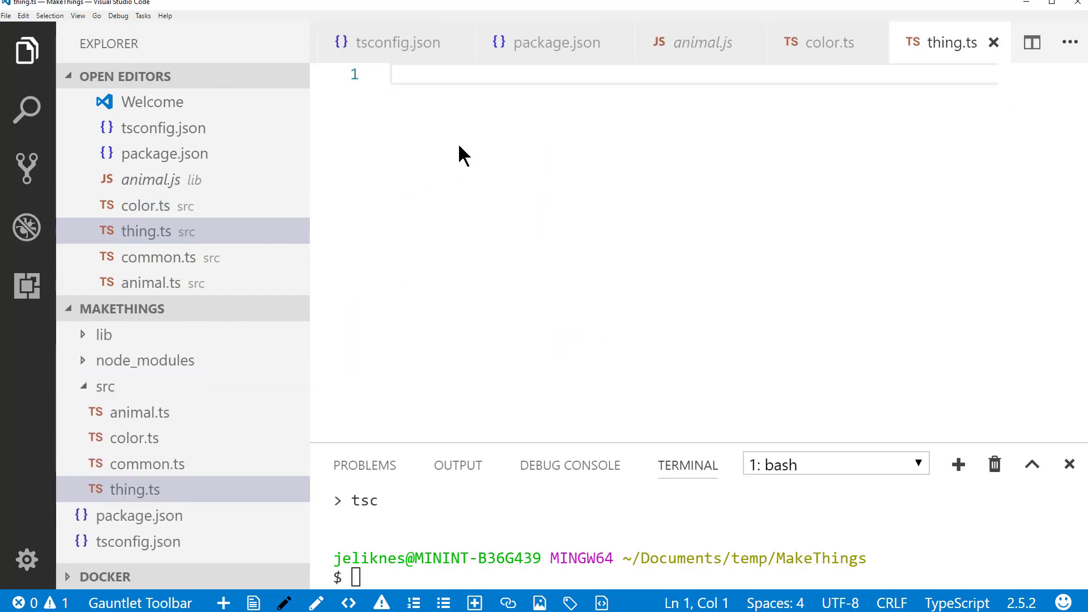
type("type")
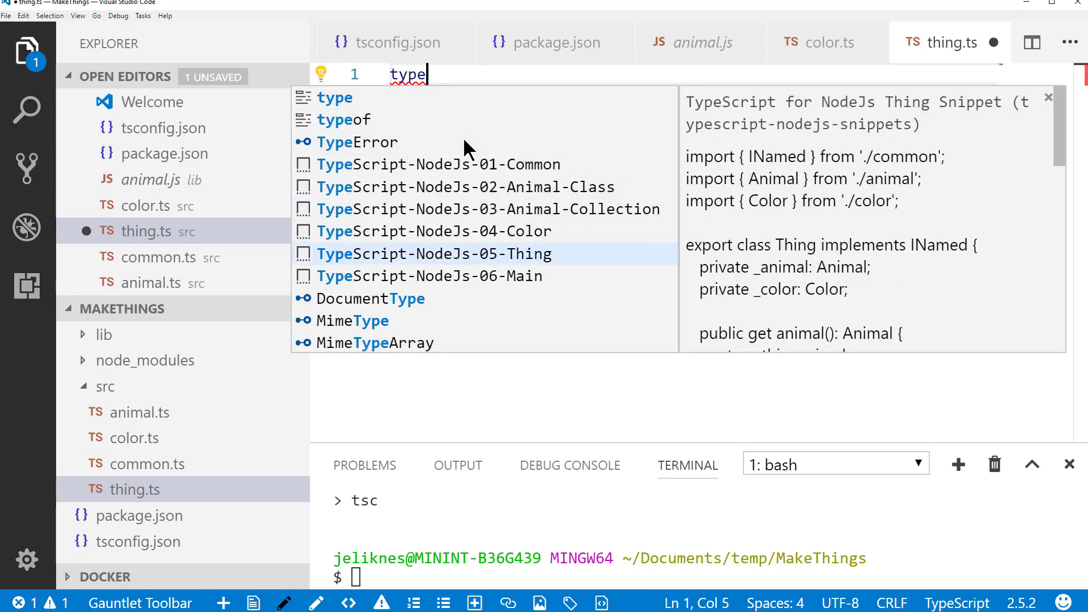
left_click(432, 253)
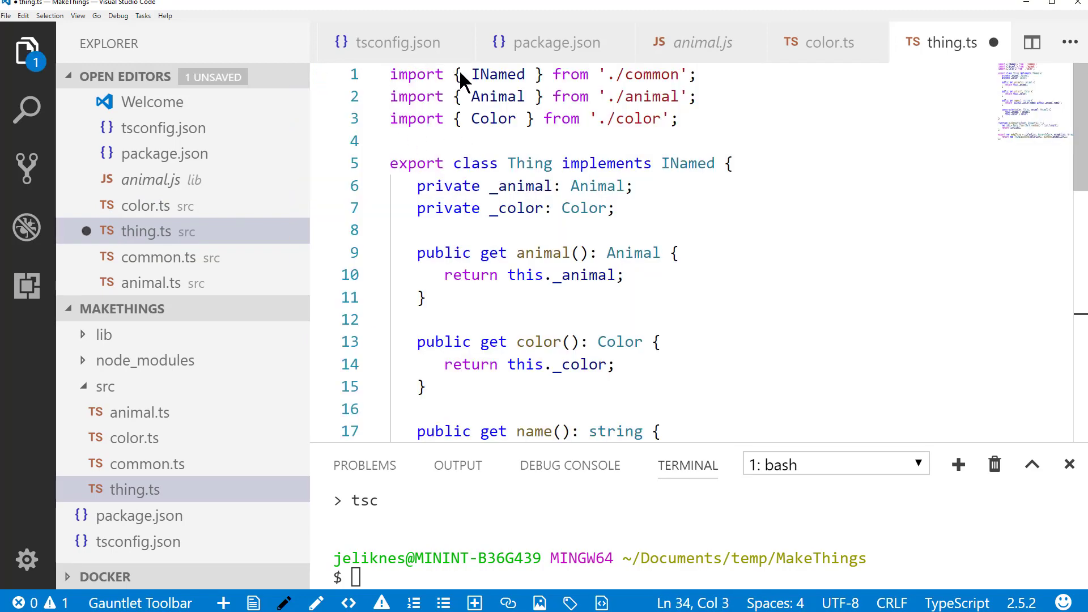
- Review the Thing class imports (common module, INamed interface) and close its body
double_click(499, 75)
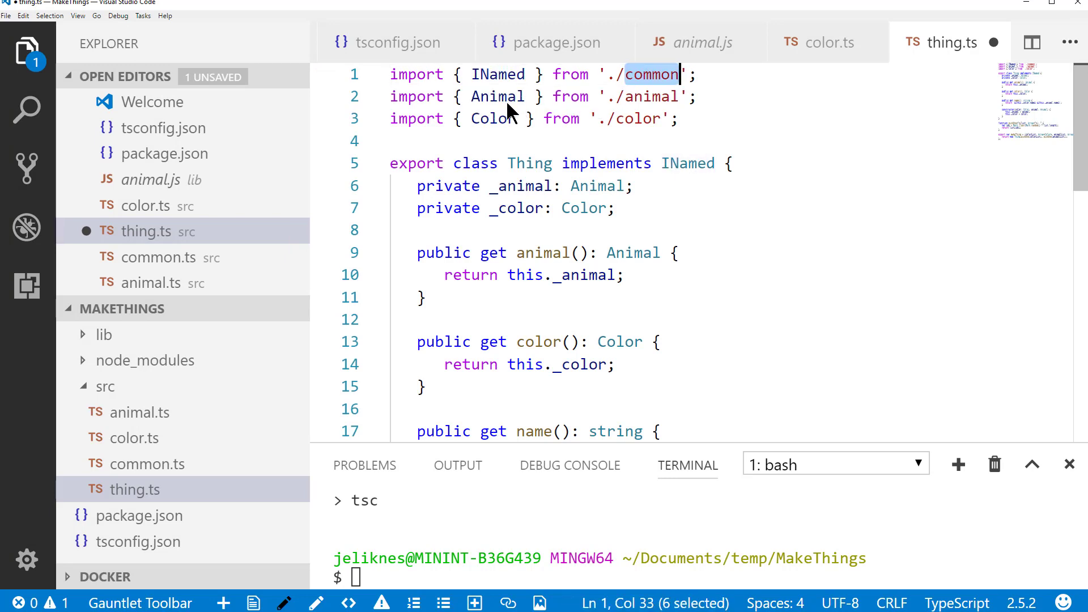
double_click(493, 119)
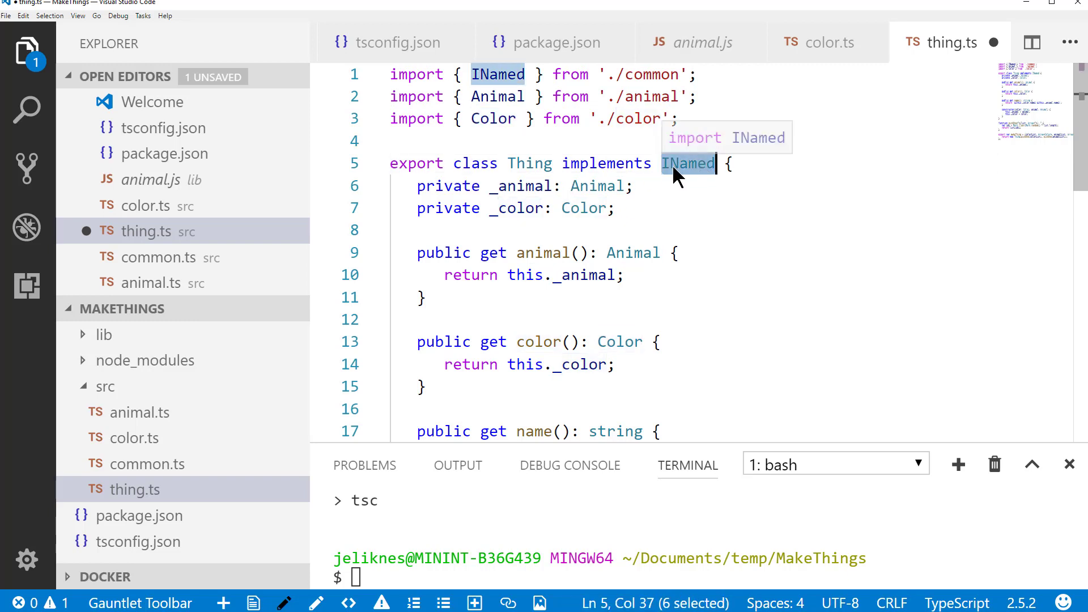
mouse_move(670, 187)
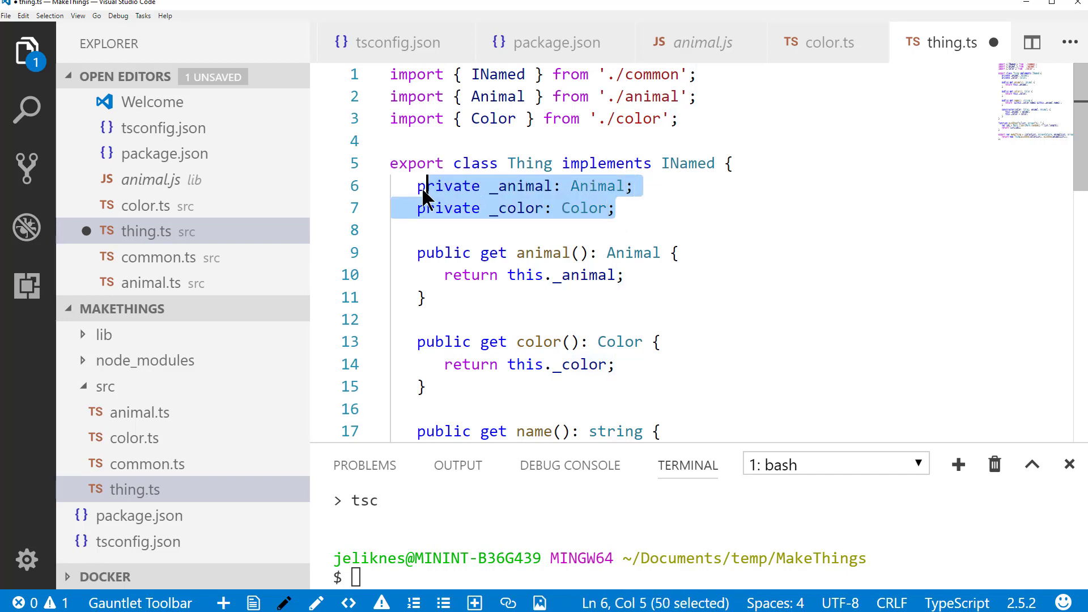
scroll("down", 3)
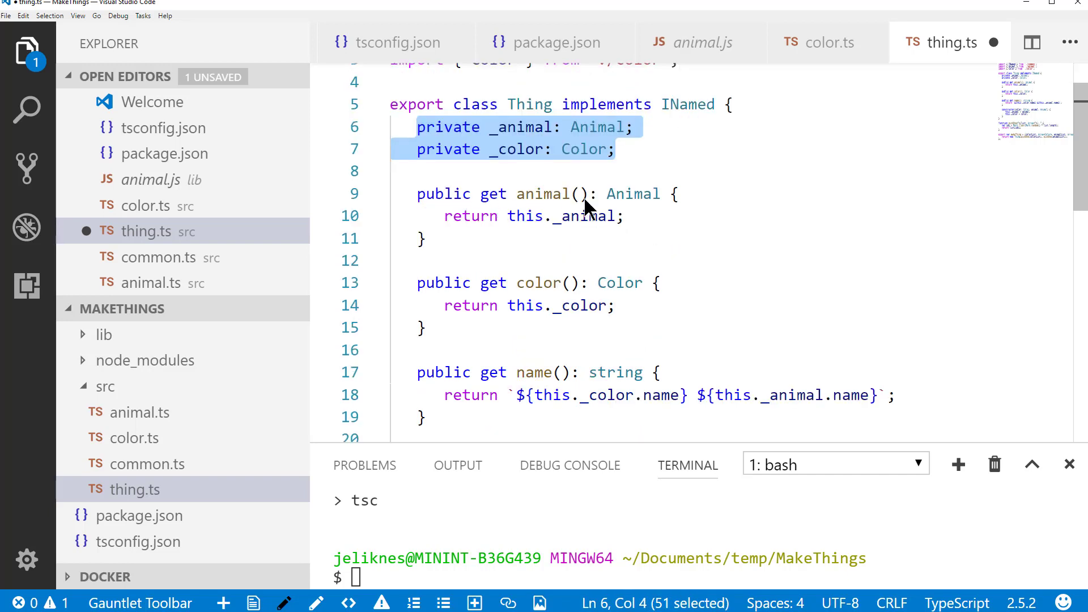
mouse_move(512, 224)
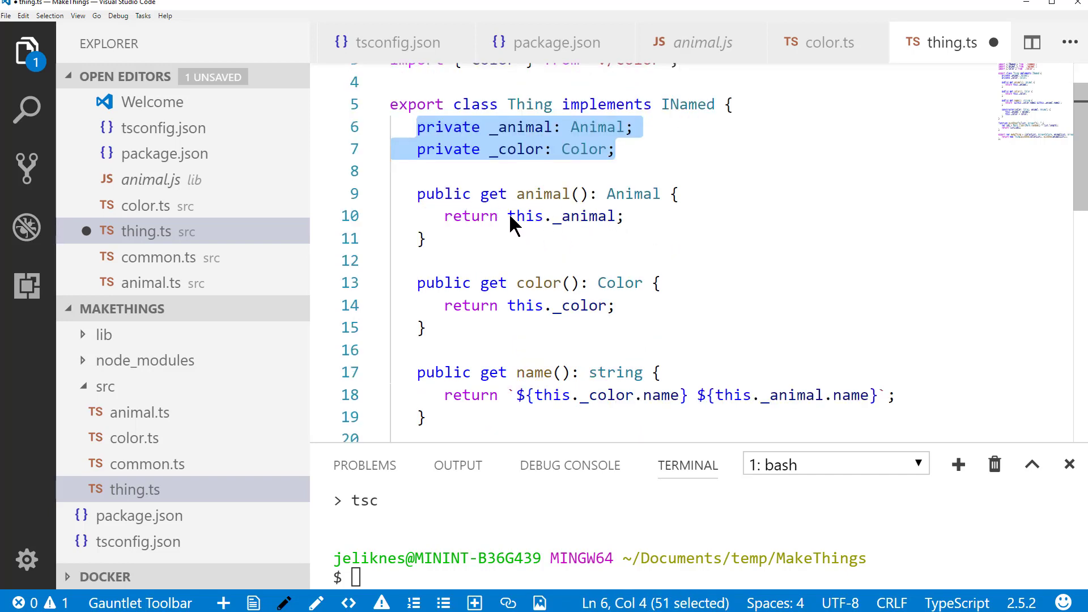
mouse_move(569, 219)
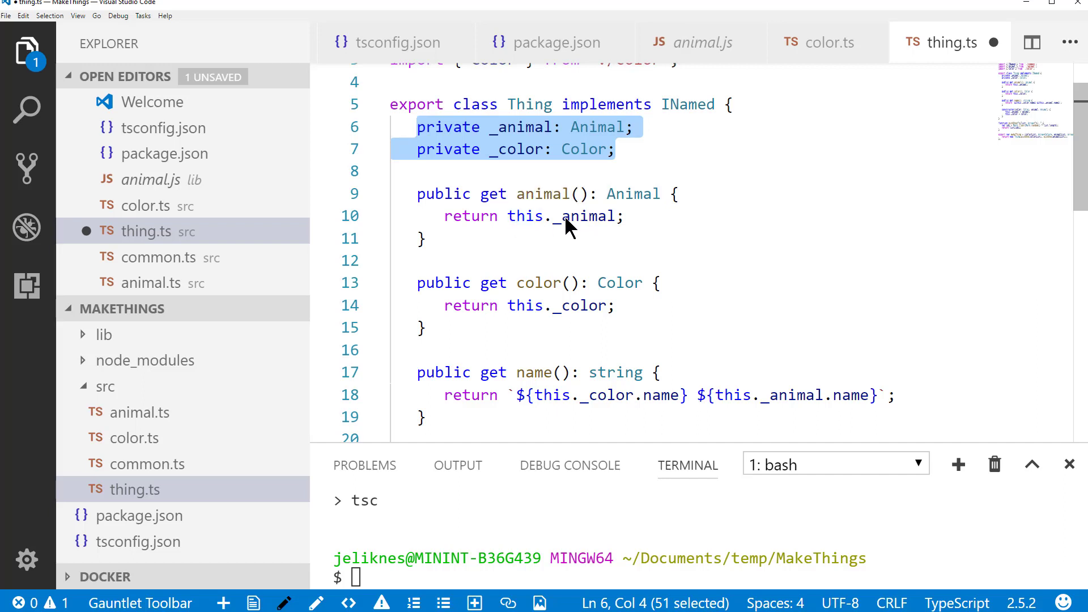
mouse_move(521, 236)
type("{...")
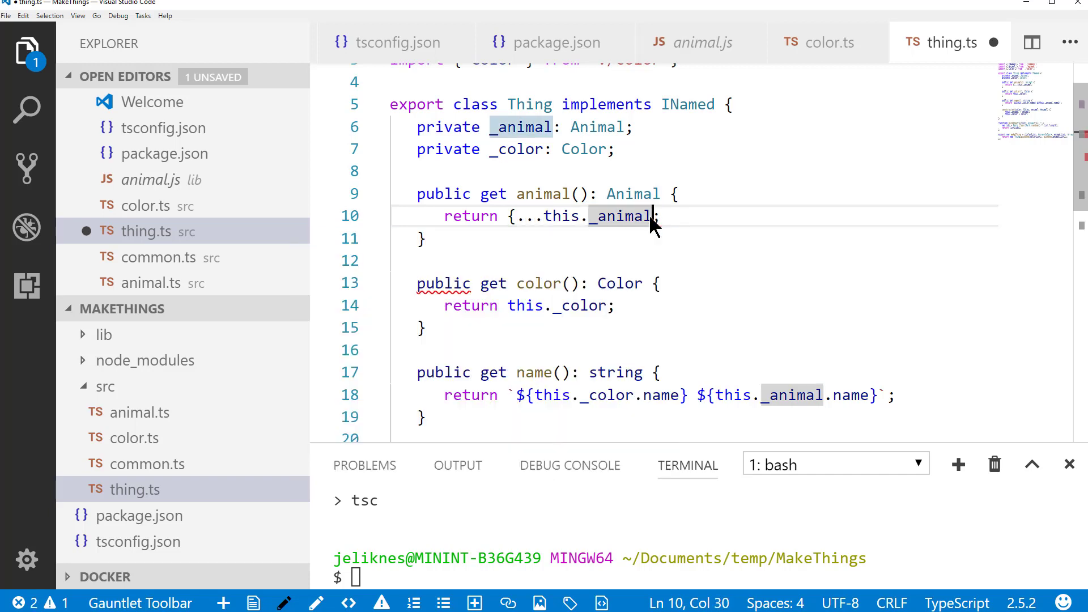
type("}")
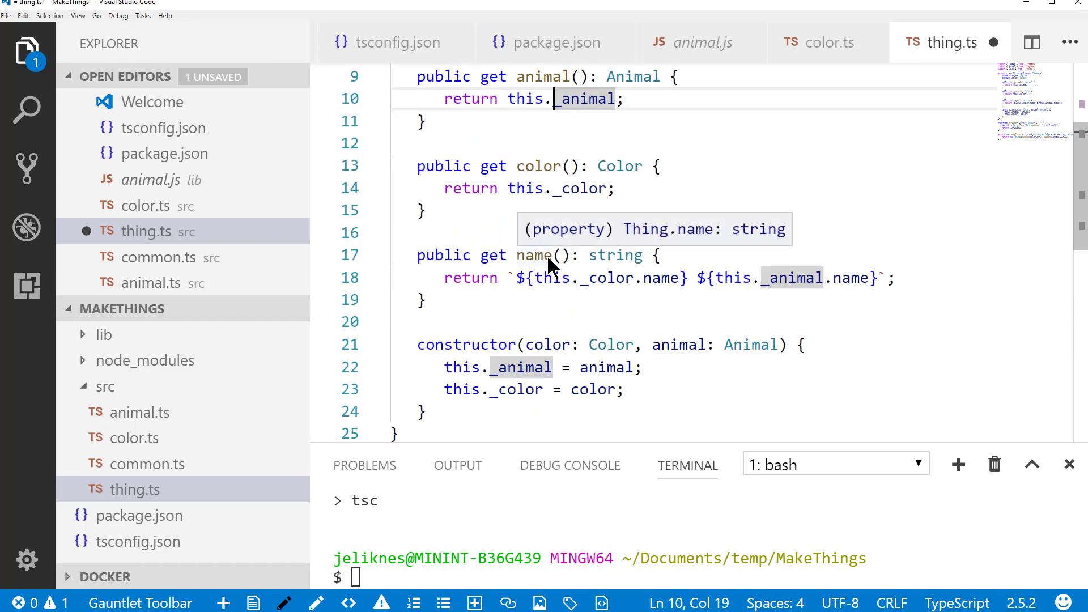
mouse_move(673, 288)
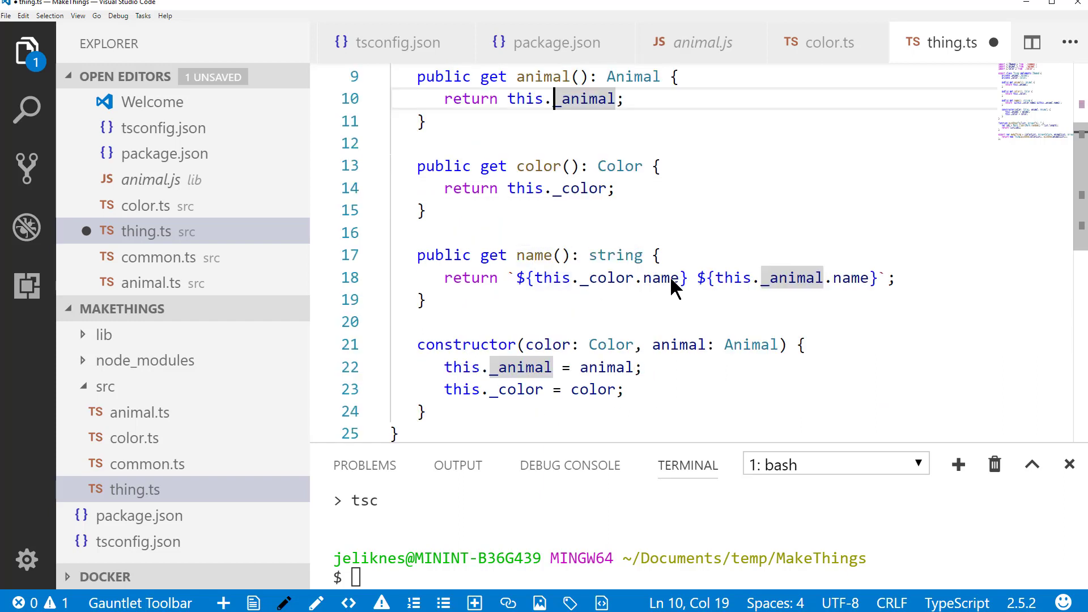
mouse_move(853, 277)
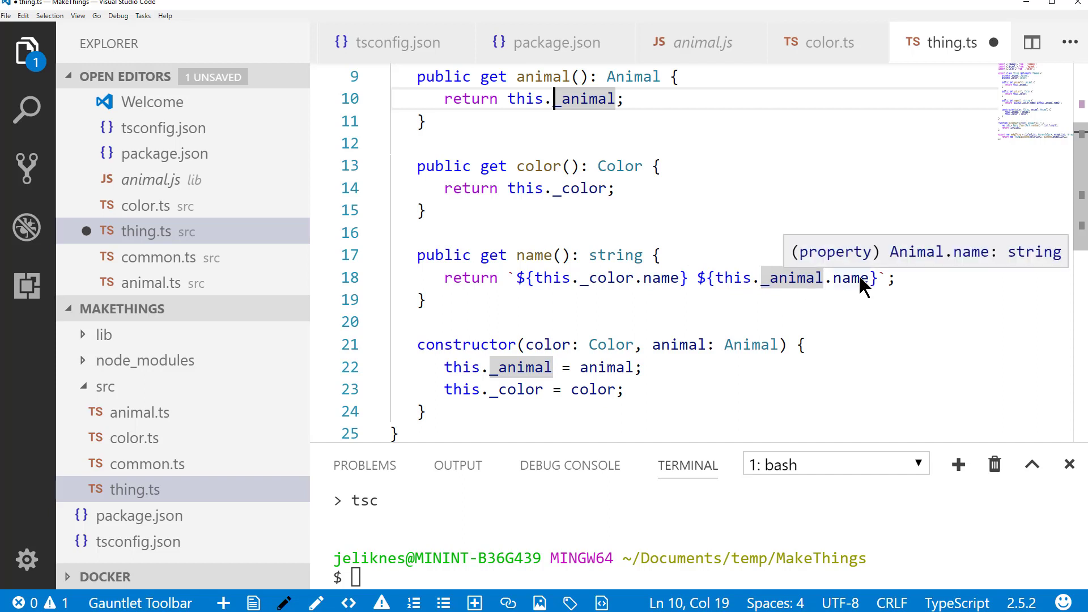
mouse_move(649, 268)
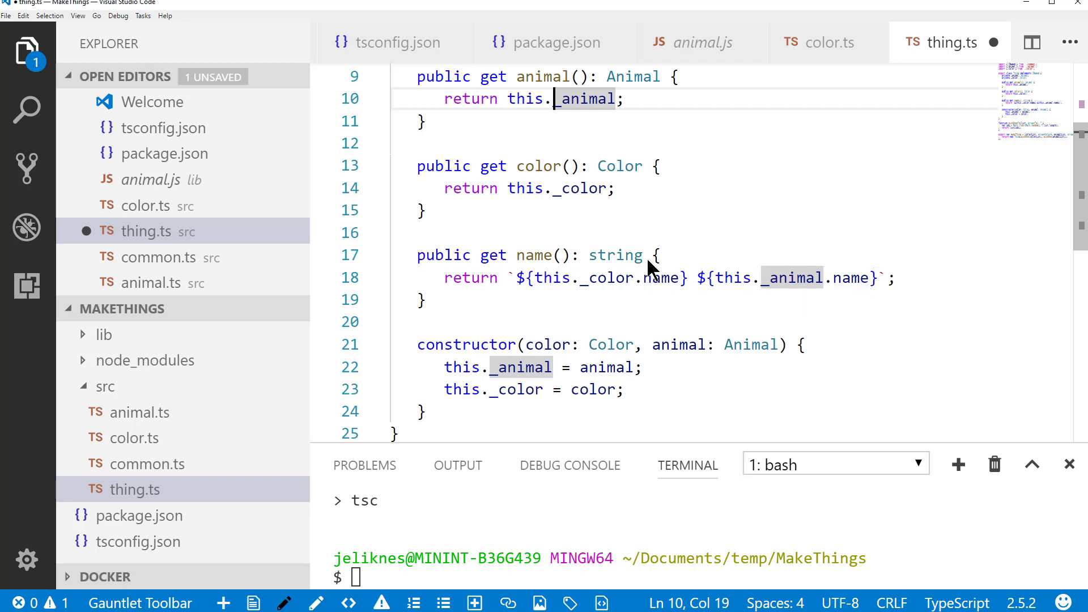
scroll("down", 3)
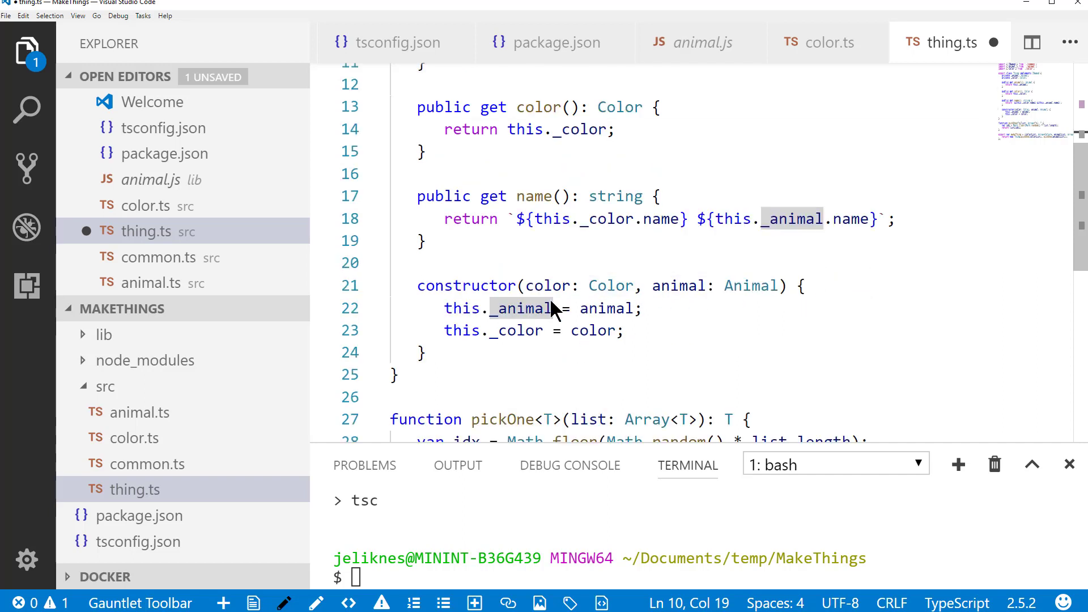
mouse_move(749, 285)
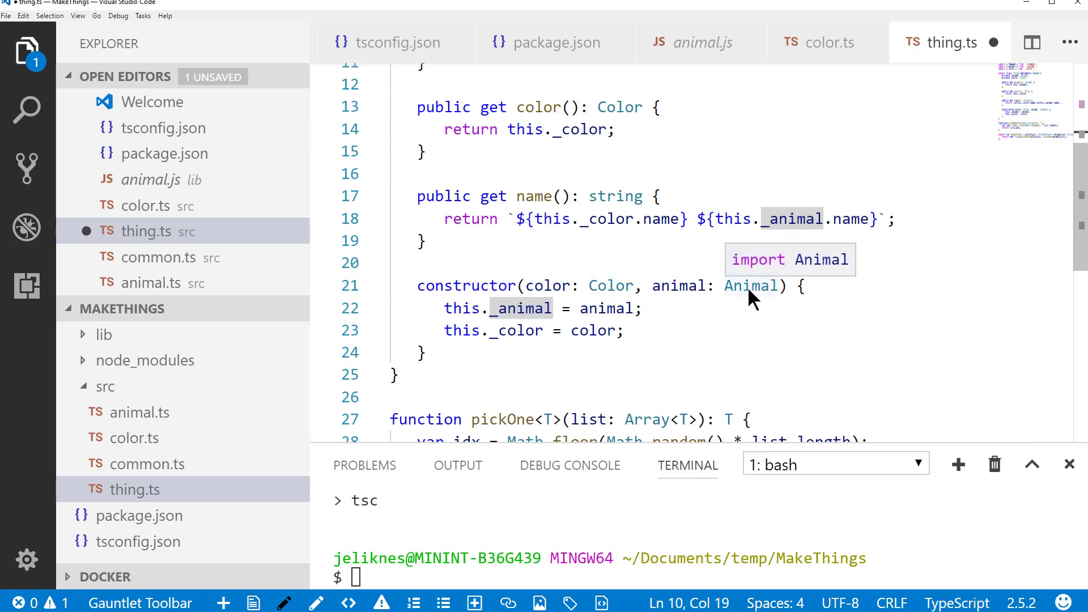
scroll("up", 3)
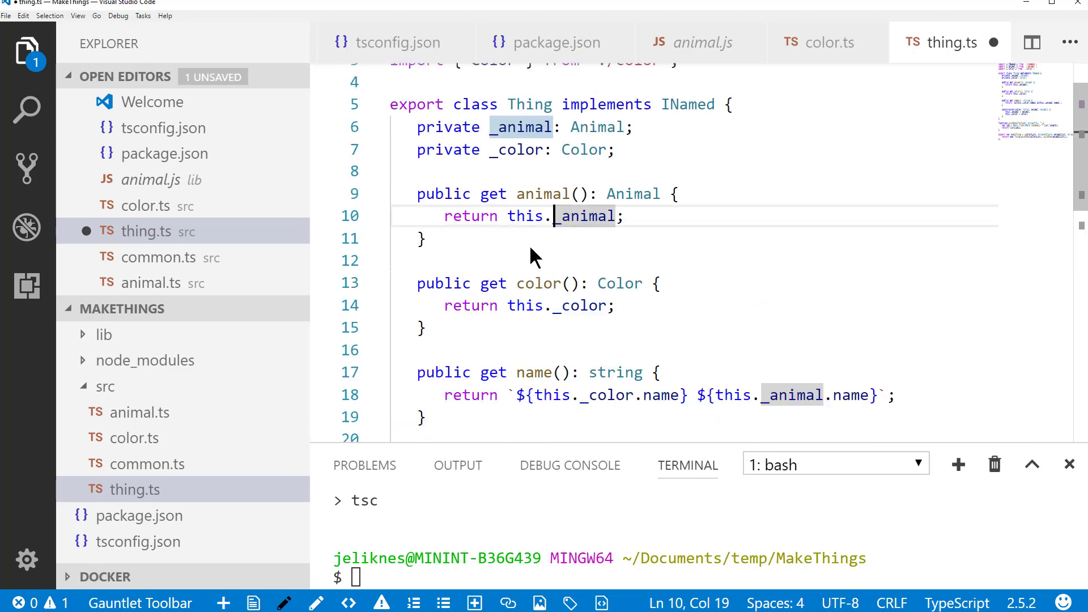
scroll("down", 3)
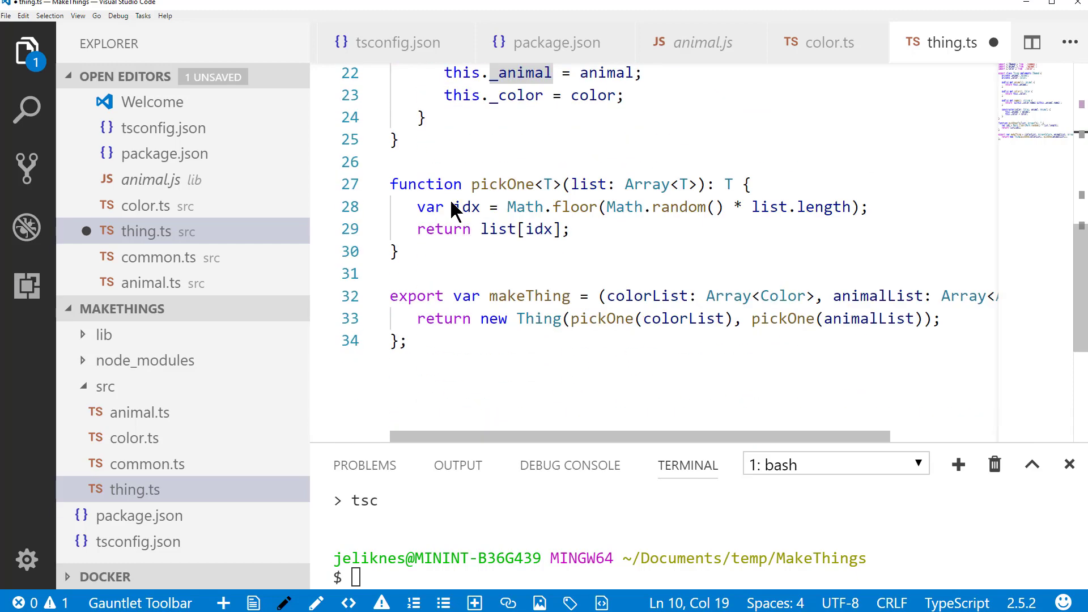
mouse_move(409, 232)
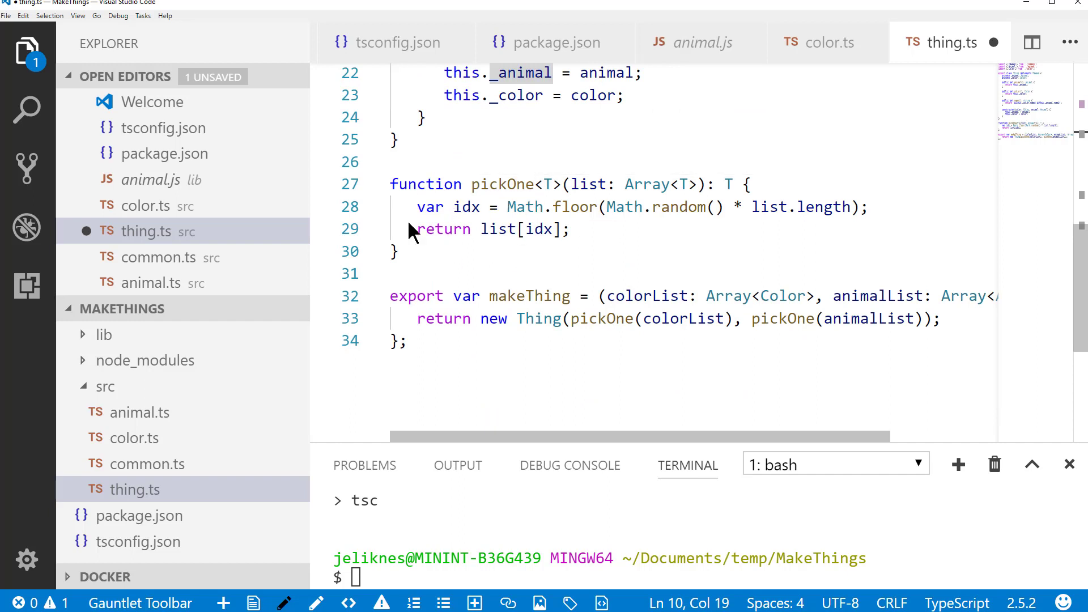
mouse_move(466, 206)
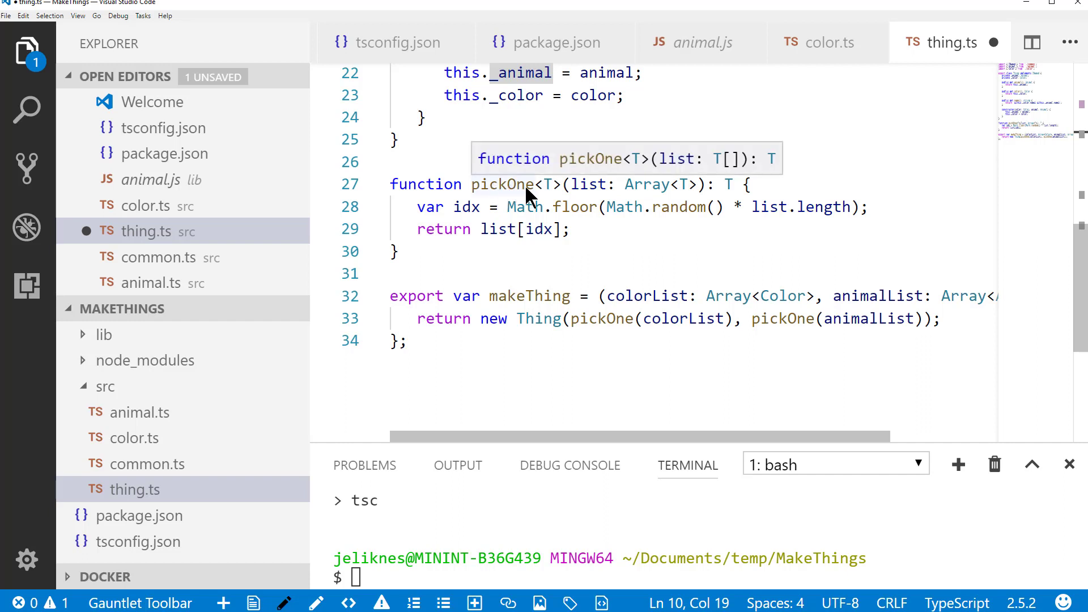
mouse_move(549, 202)
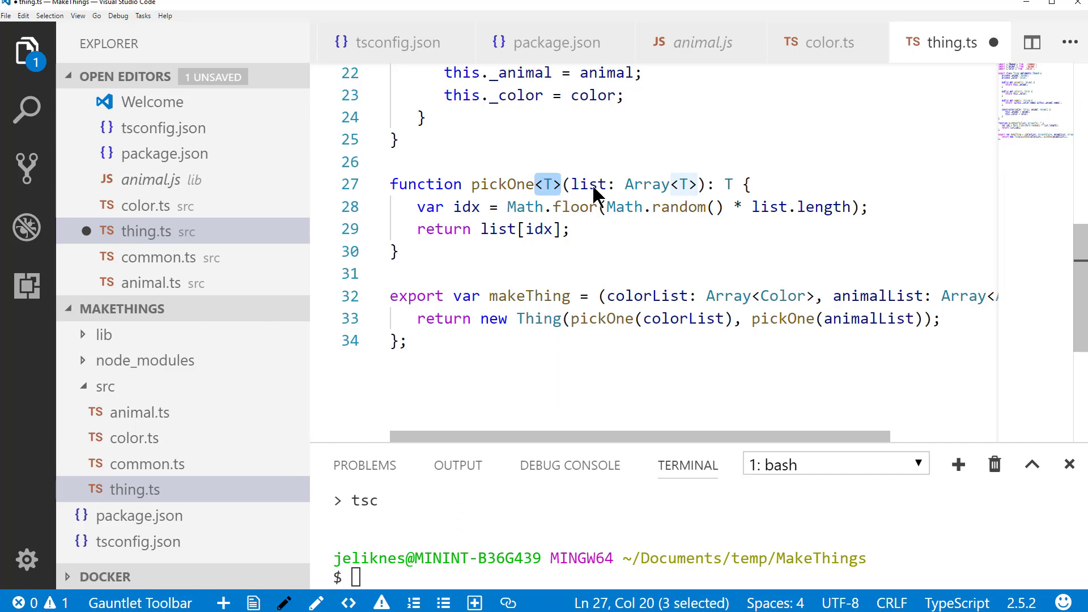
mouse_move(658, 210)
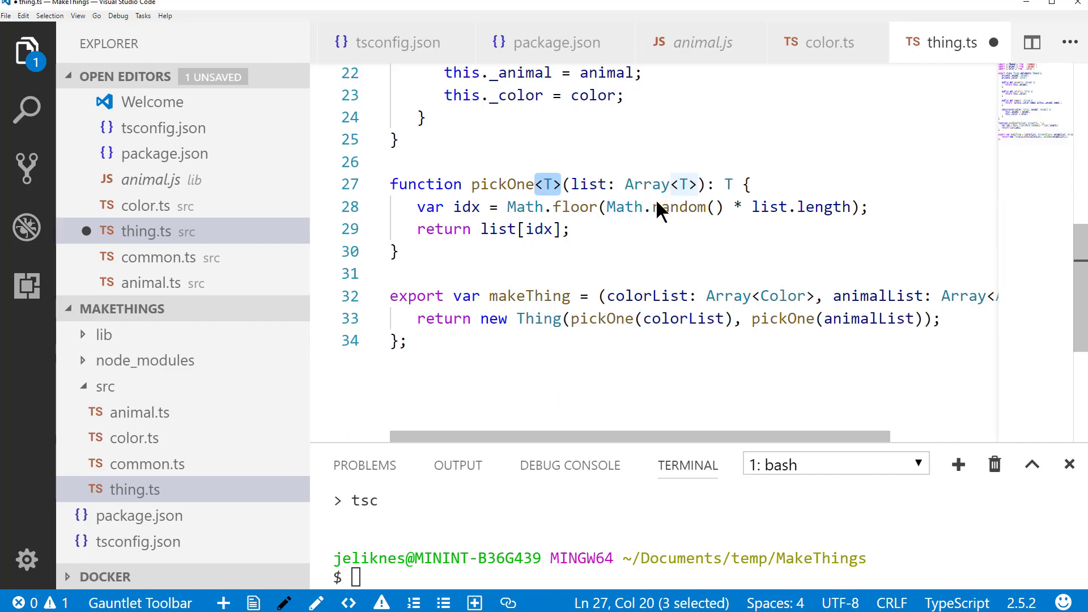
mouse_move(782, 222)
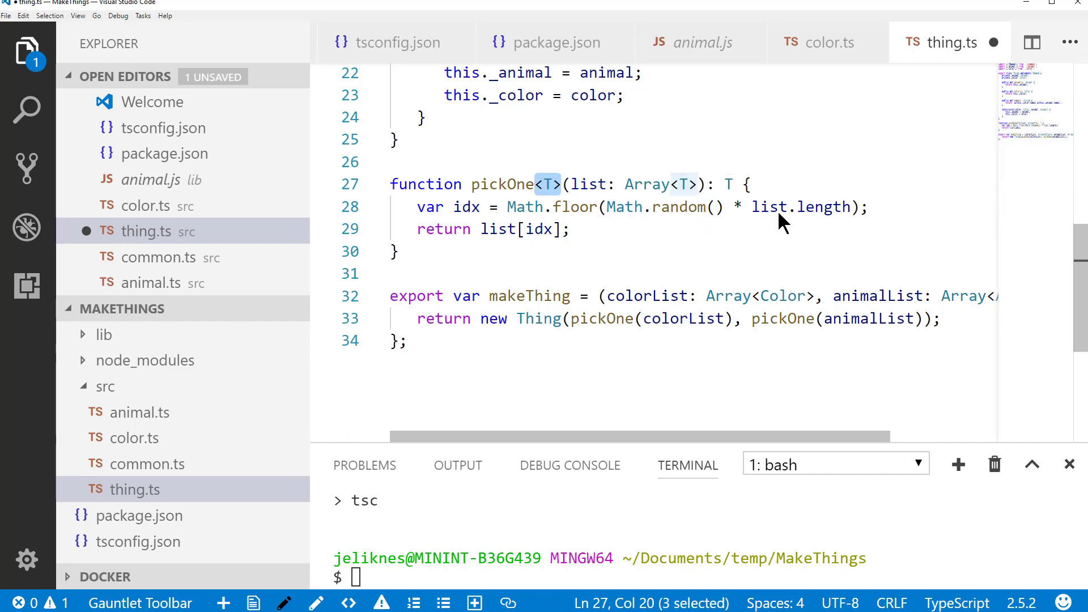
mouse_move(653, 225)
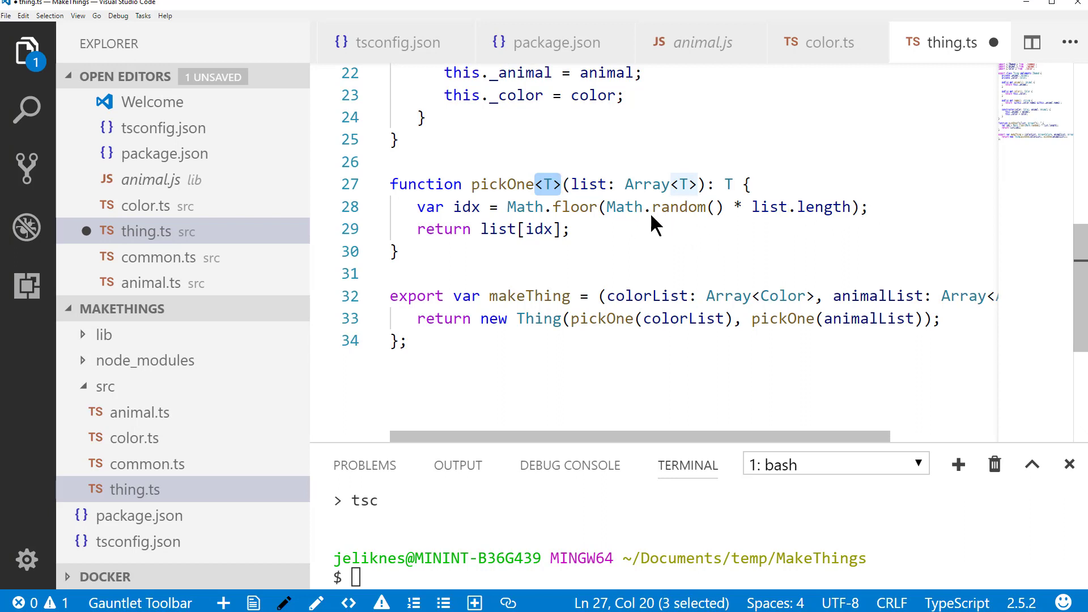
mouse_move(553, 233)
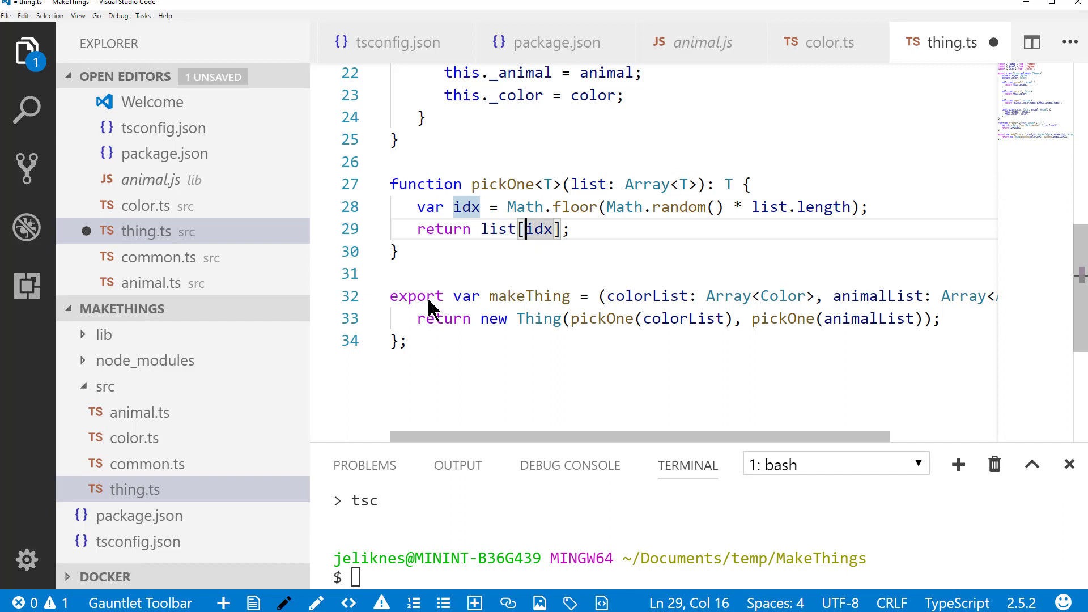
- Write the generic pickOne<T> helper and exported makeThing returning a Thing from random colour and animal picks
double_click(529, 296)
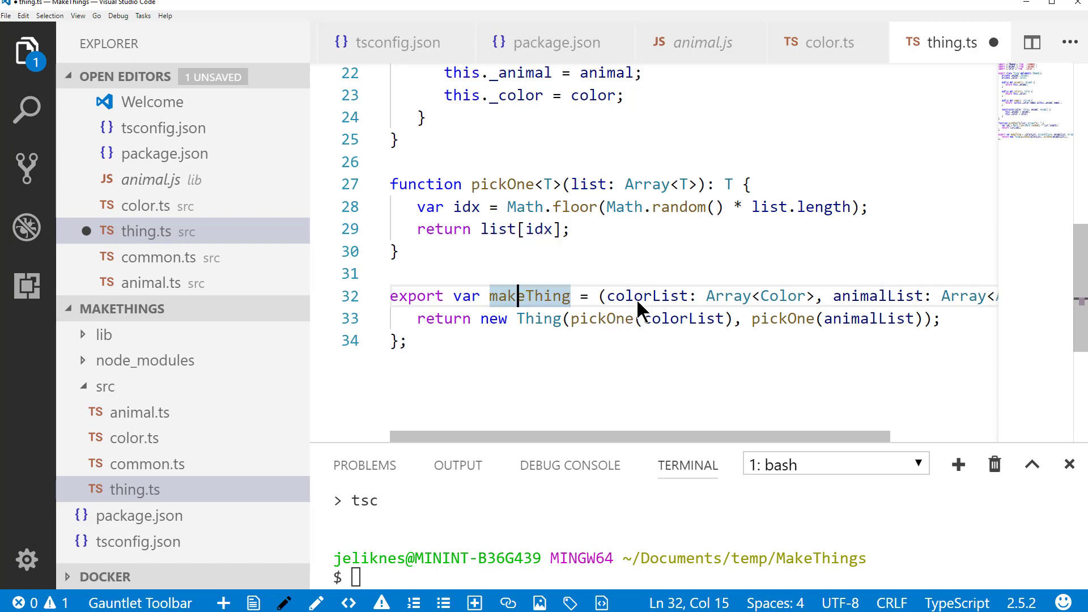
mouse_move(864, 296)
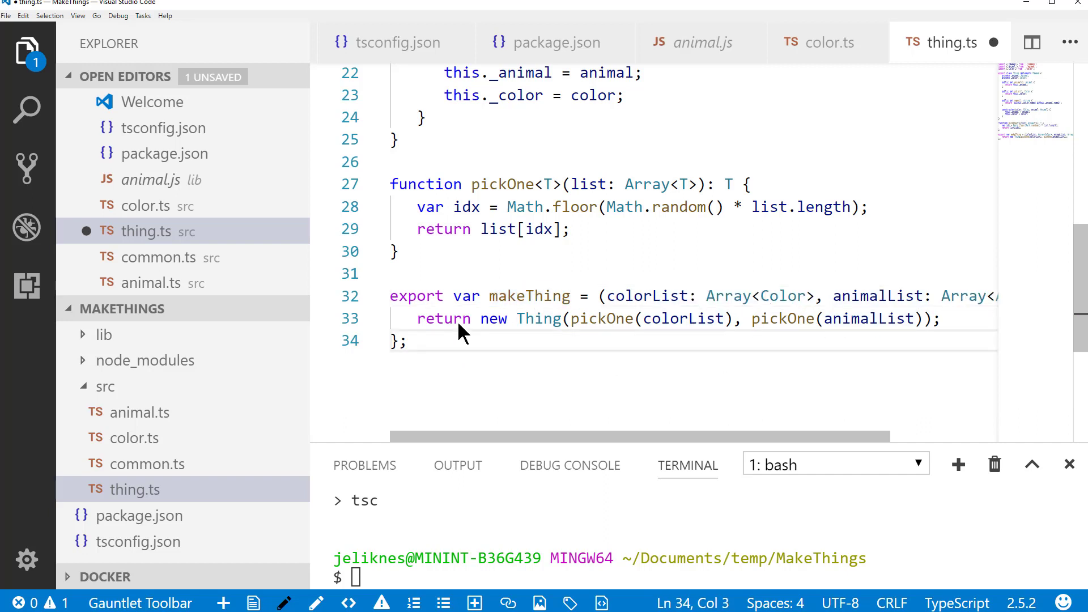
scroll("up", 3)
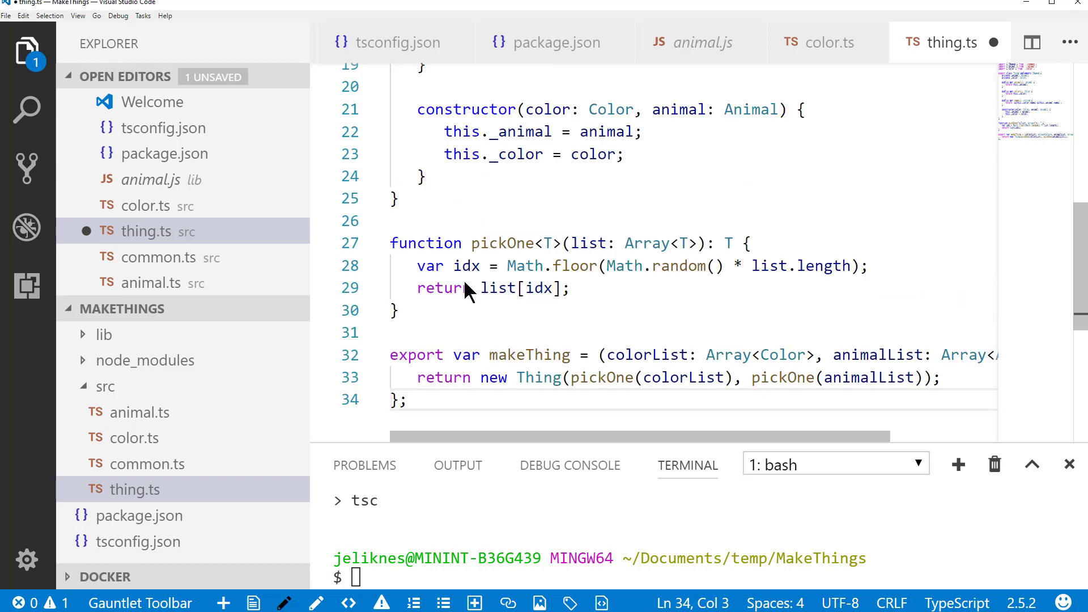
scroll("down", 3)
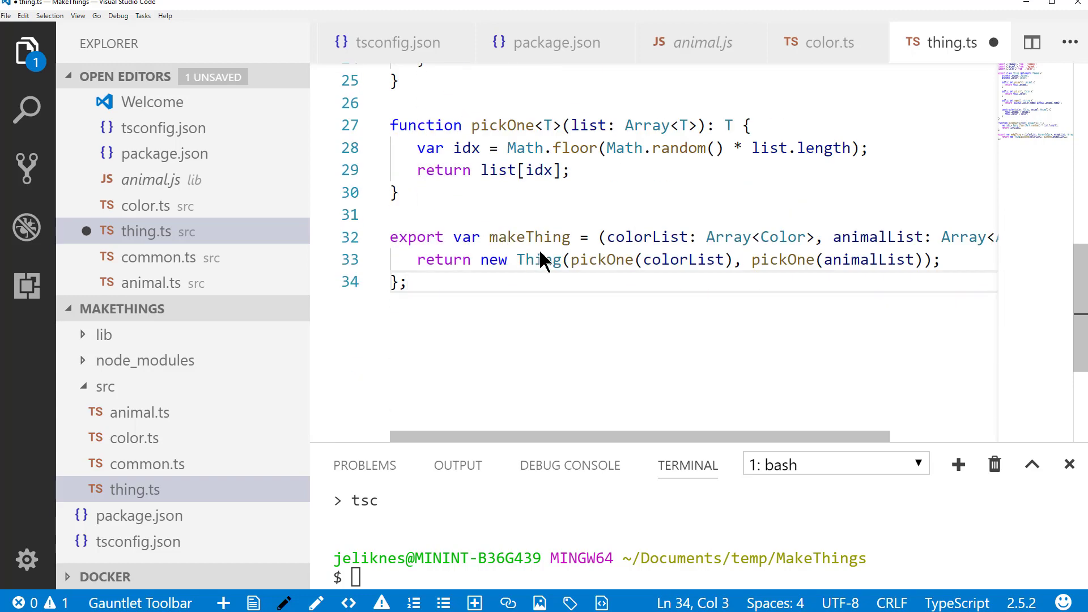
mouse_move(432, 333)
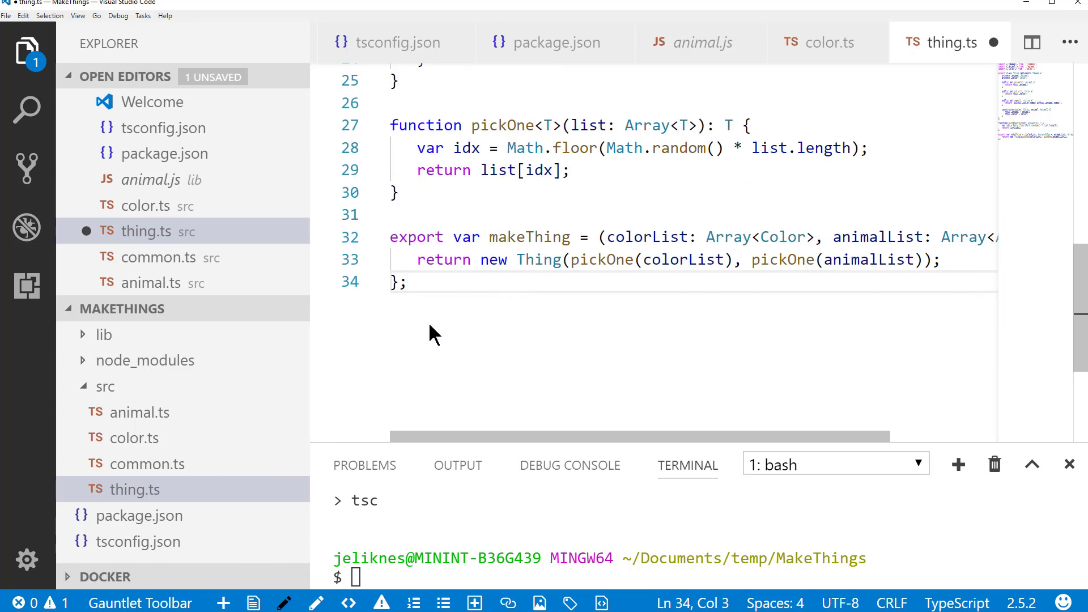
- Create src/main.ts importing Animals, Colors and makeThing, looping a five-number array to log generated names
left_click(106, 387)
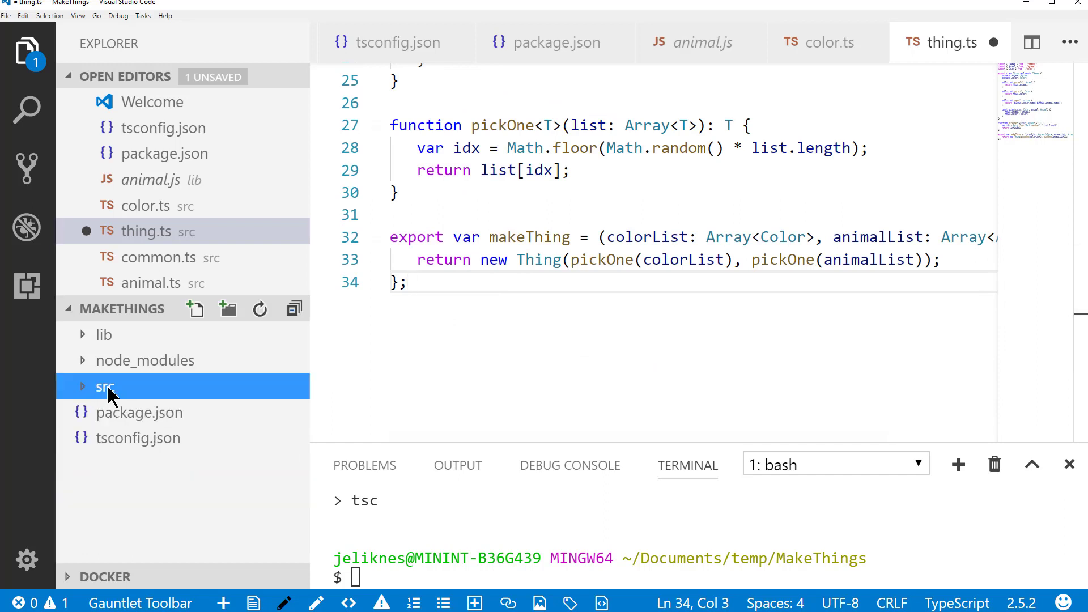
left_click(105, 386)
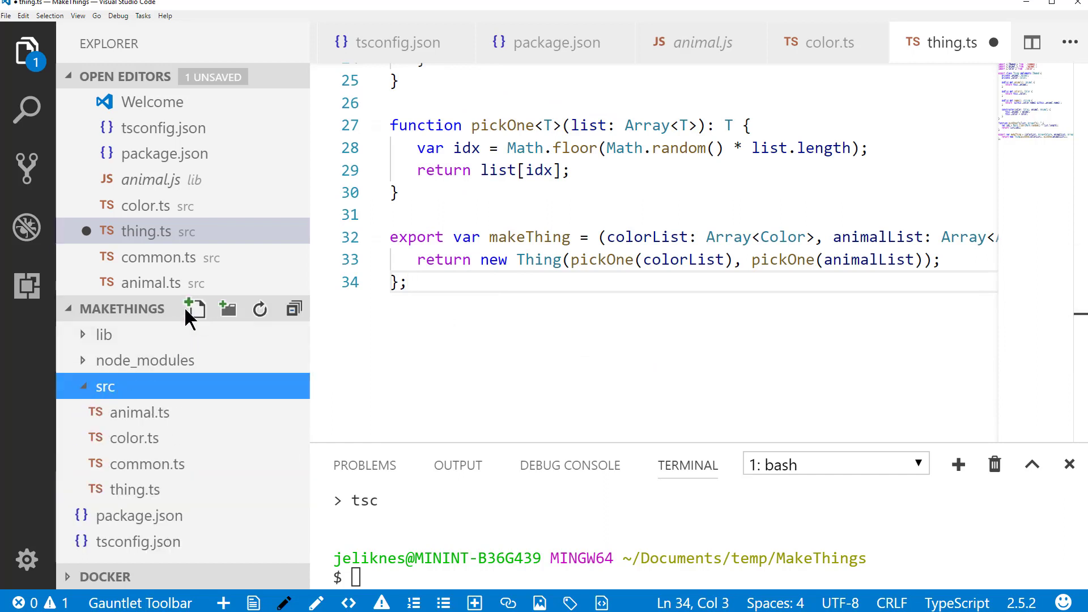
mouse_move(170, 314)
type("t")
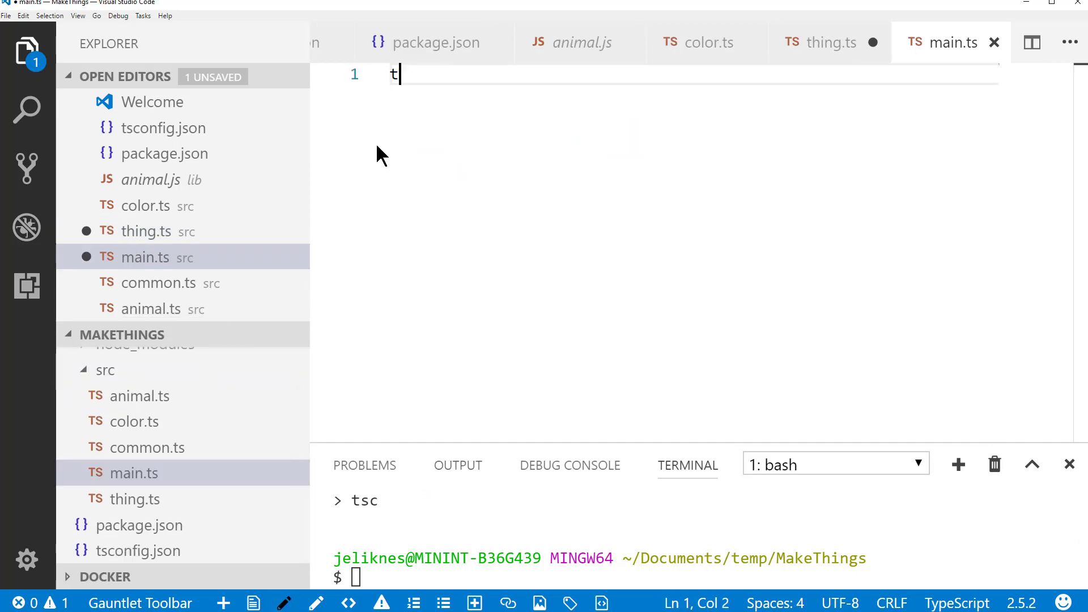
type("yp")
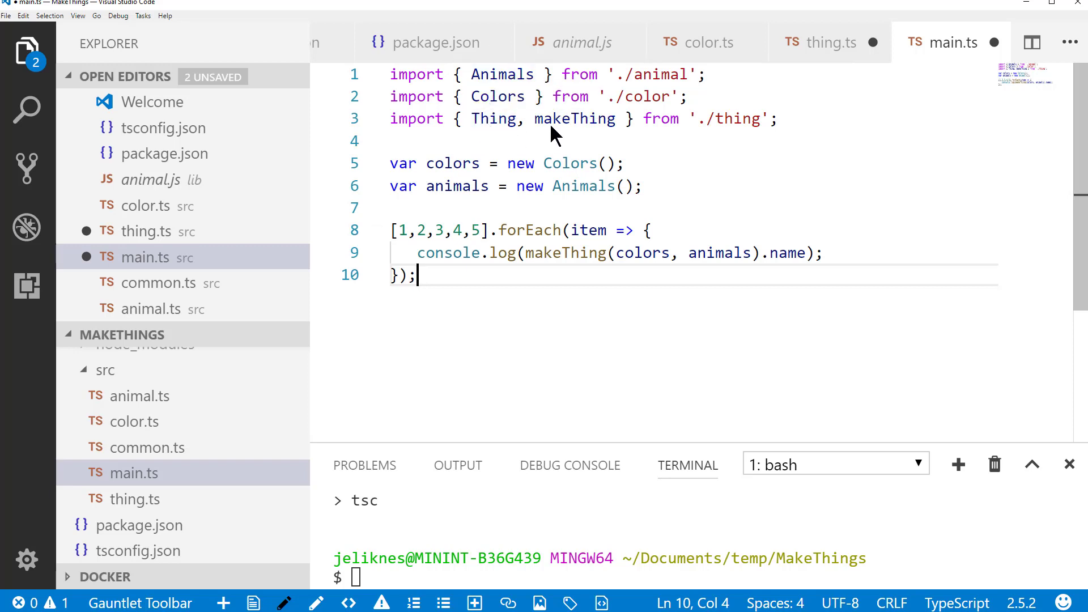
mouse_move(632, 173)
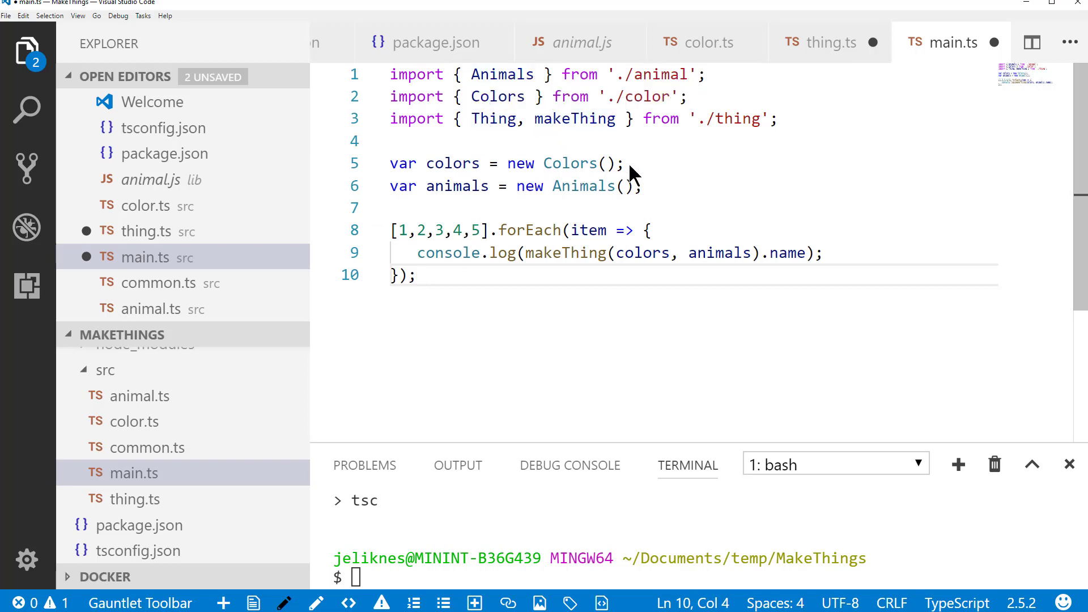
double_click(570, 164)
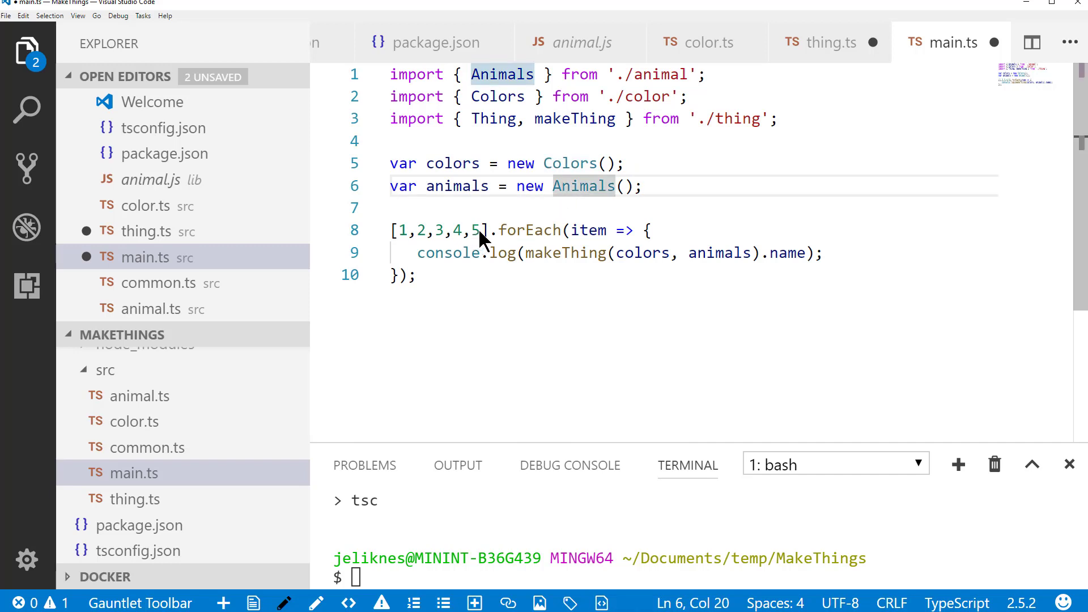
left_click(484, 230)
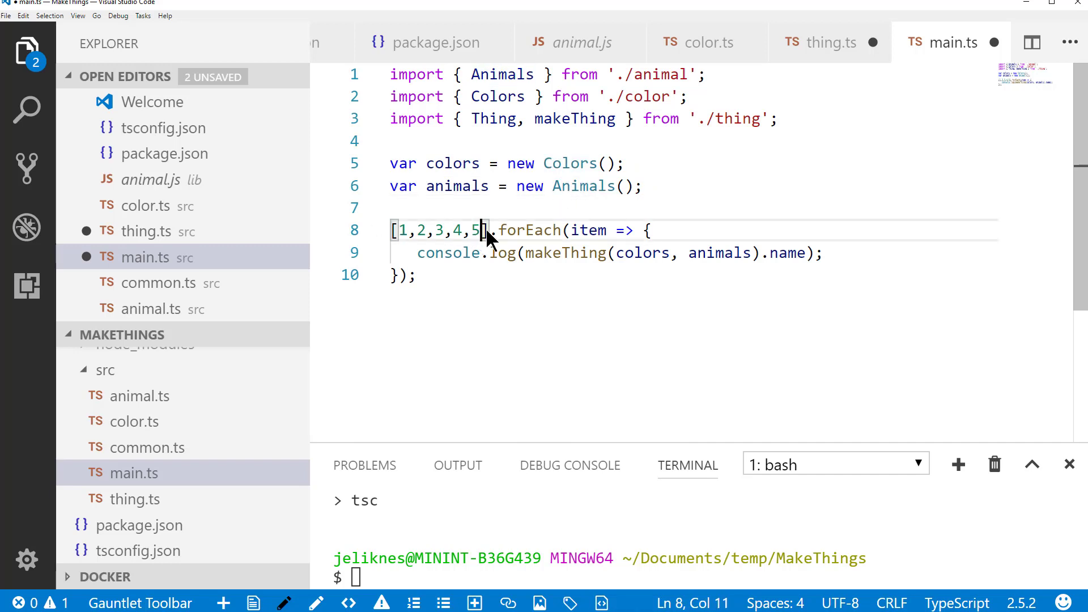
mouse_move(466, 245)
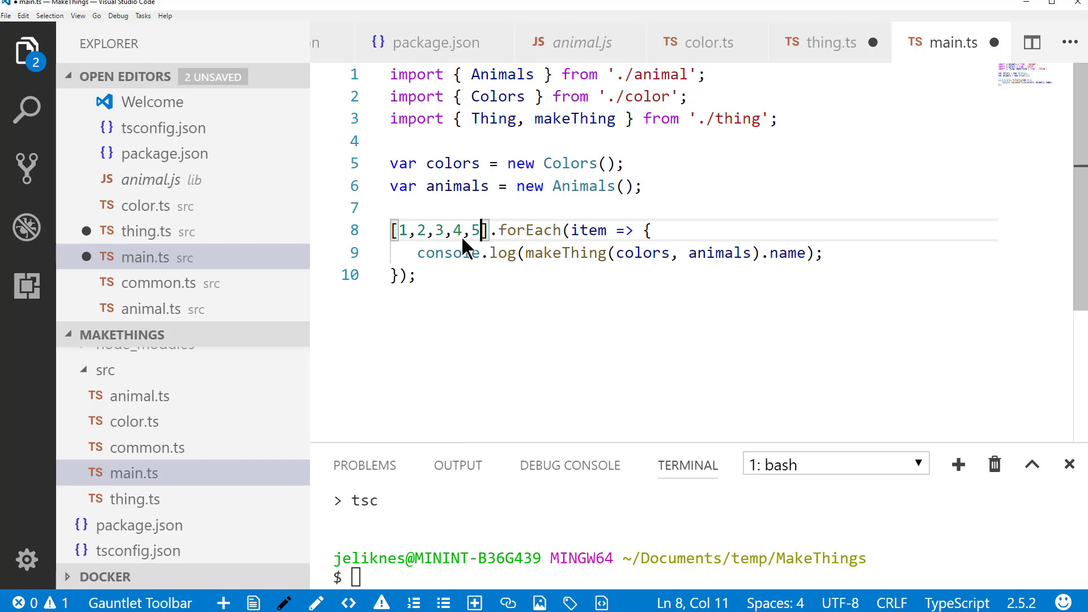
mouse_move(628, 236)
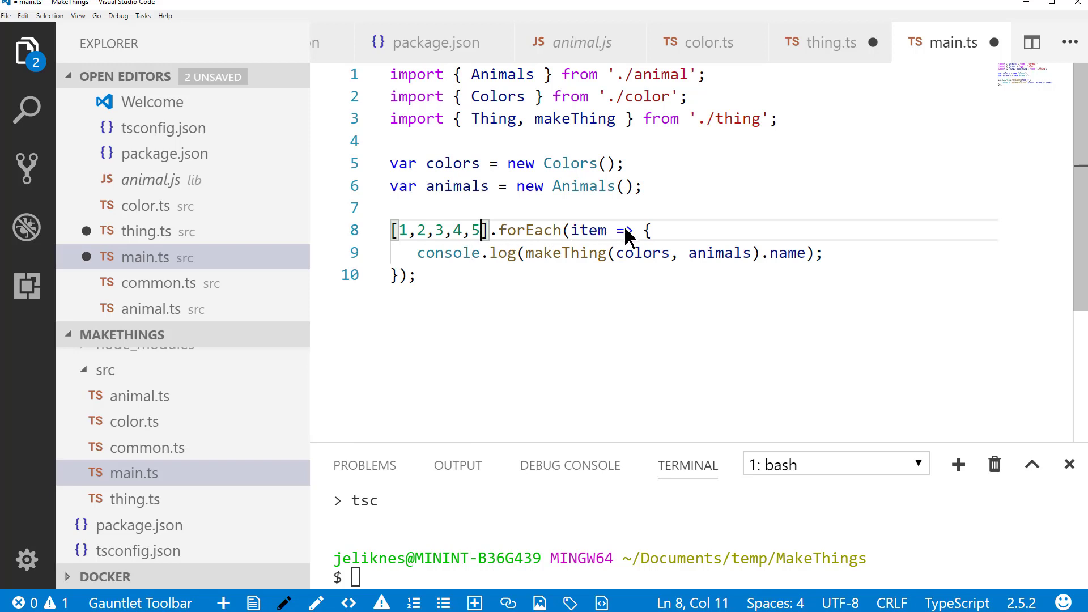
mouse_move(563, 253)
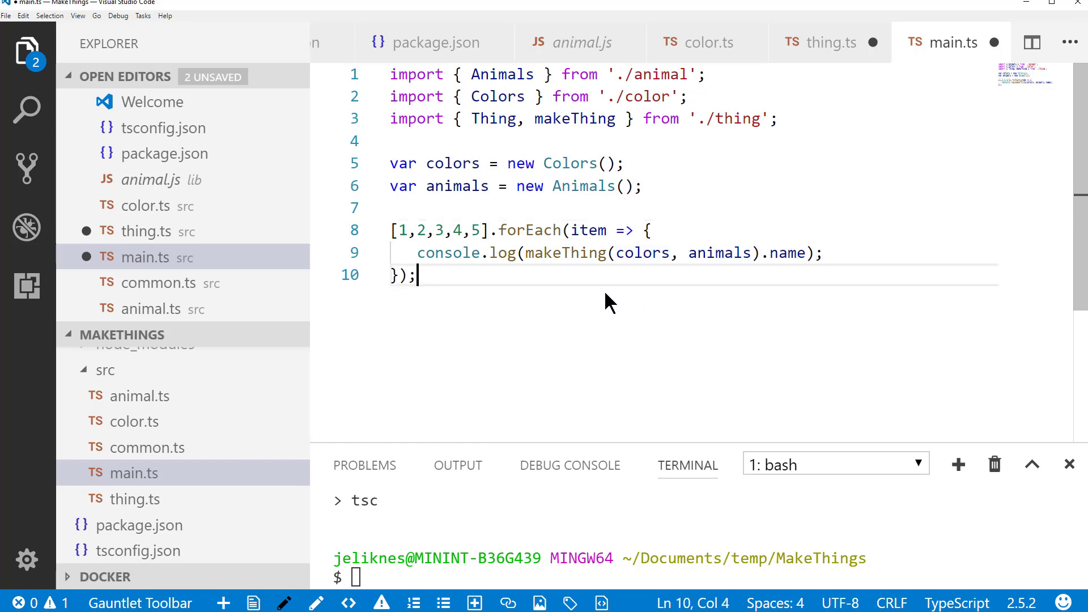
- Save all files, run npm run-script build, then node lib/main to print five colour-animal names
key("ctrl+s")
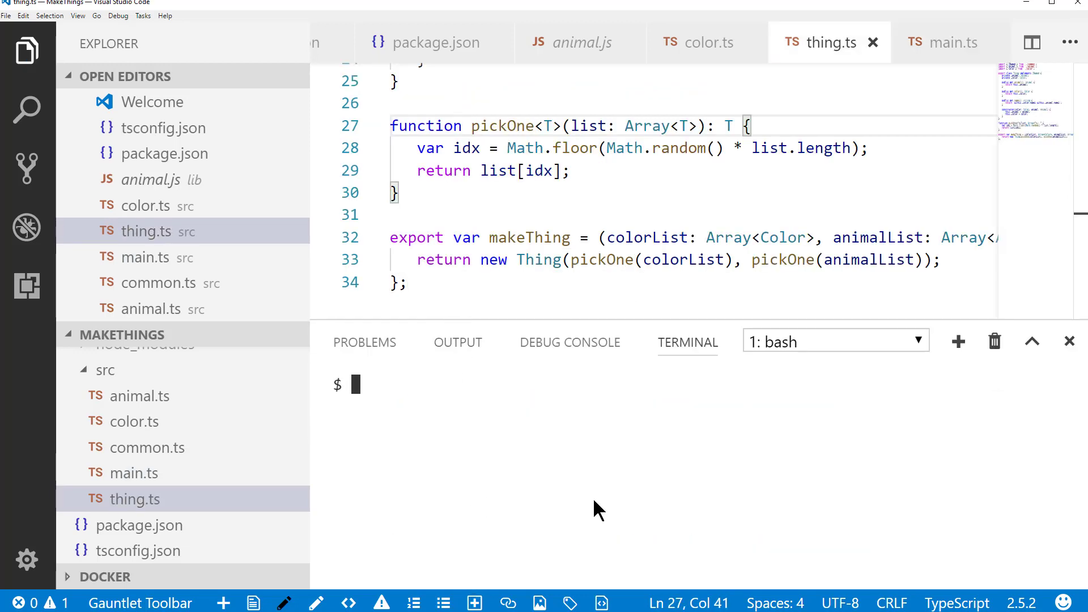
type("npm run-script build")
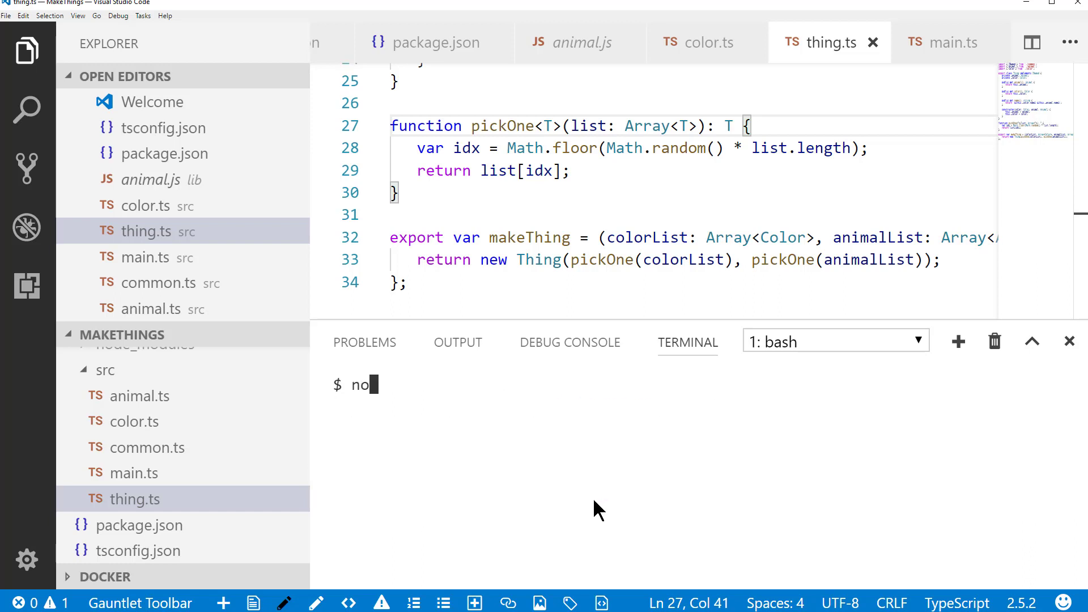
type("de lib/")
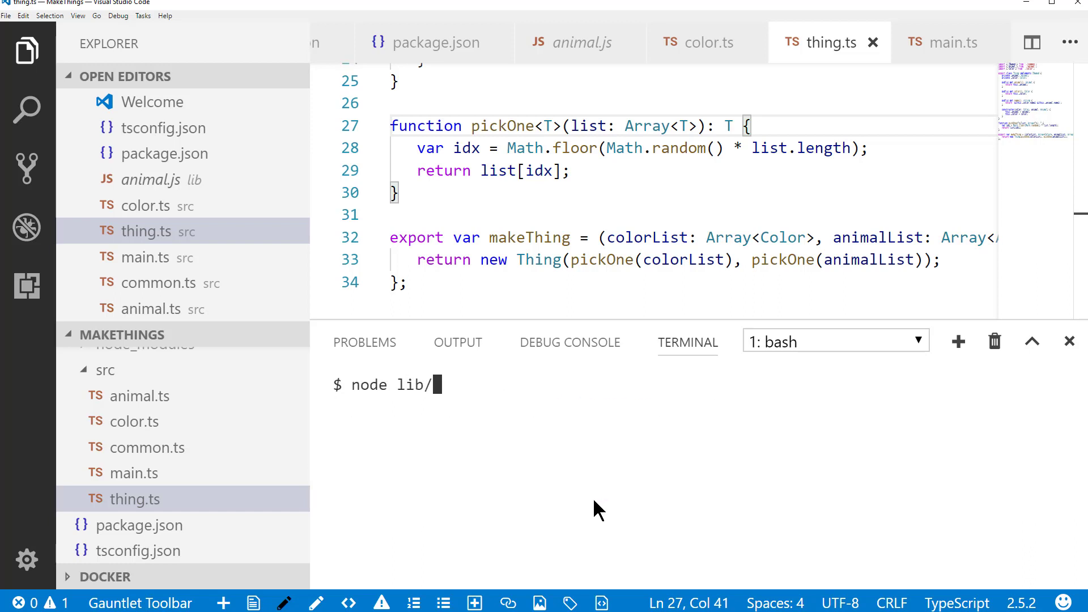
type("main")
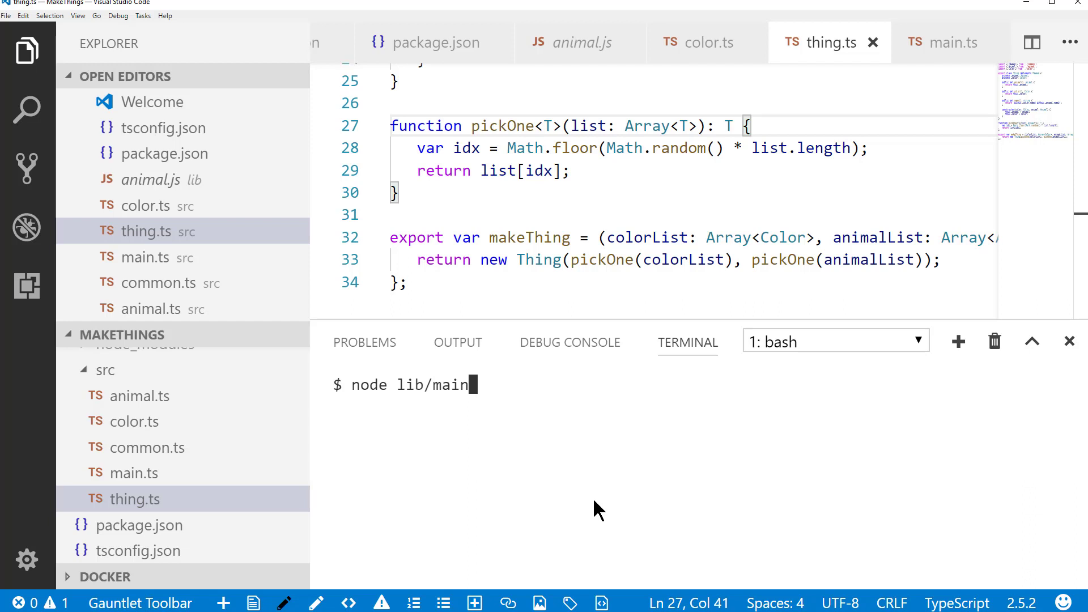
key("Return")
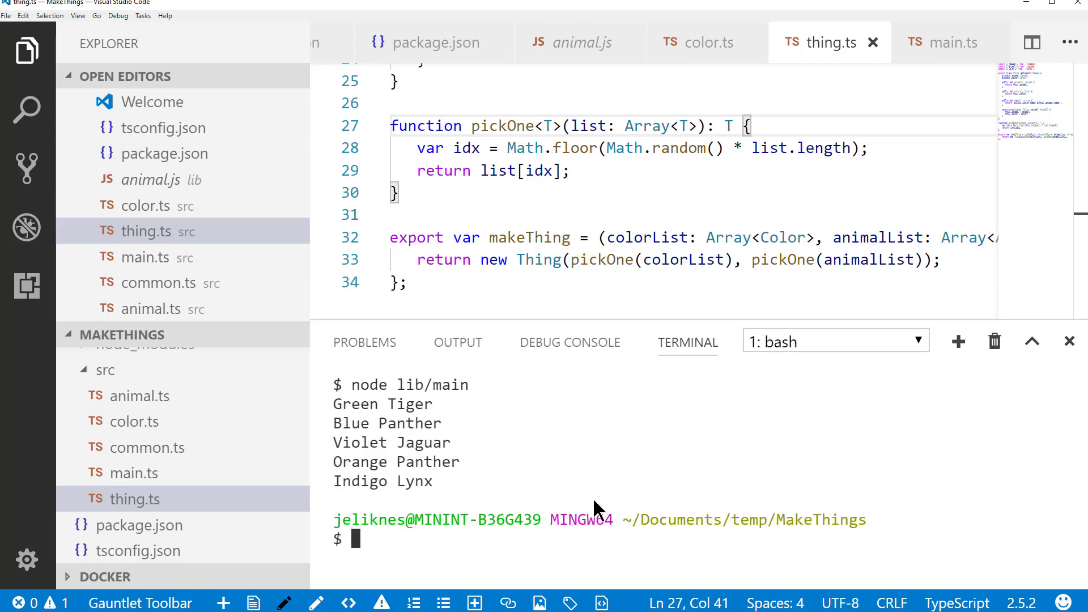
mouse_move(369, 474)
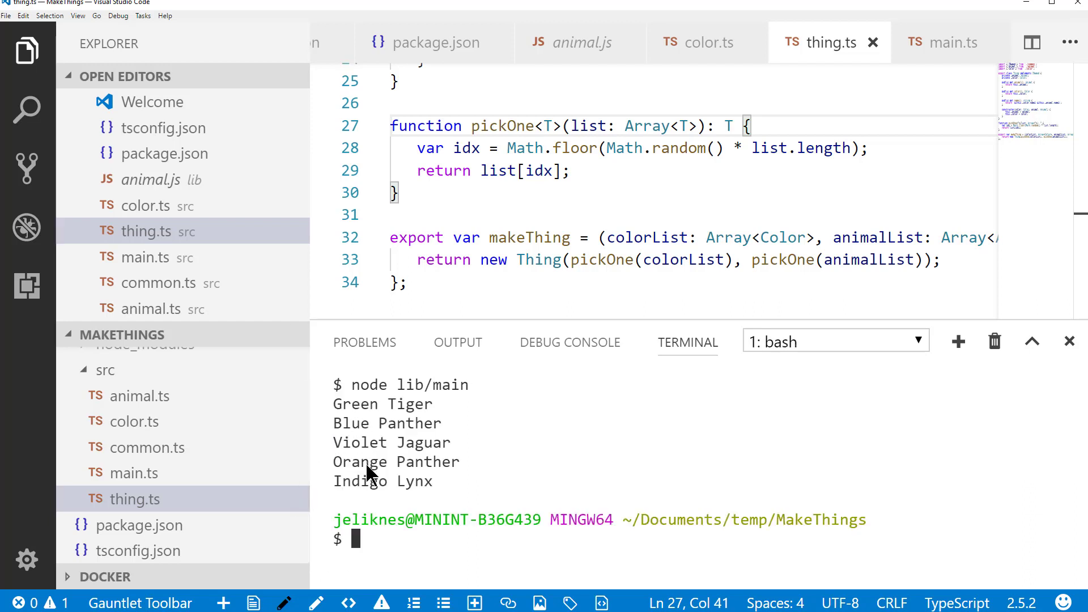
mouse_move(378, 493)
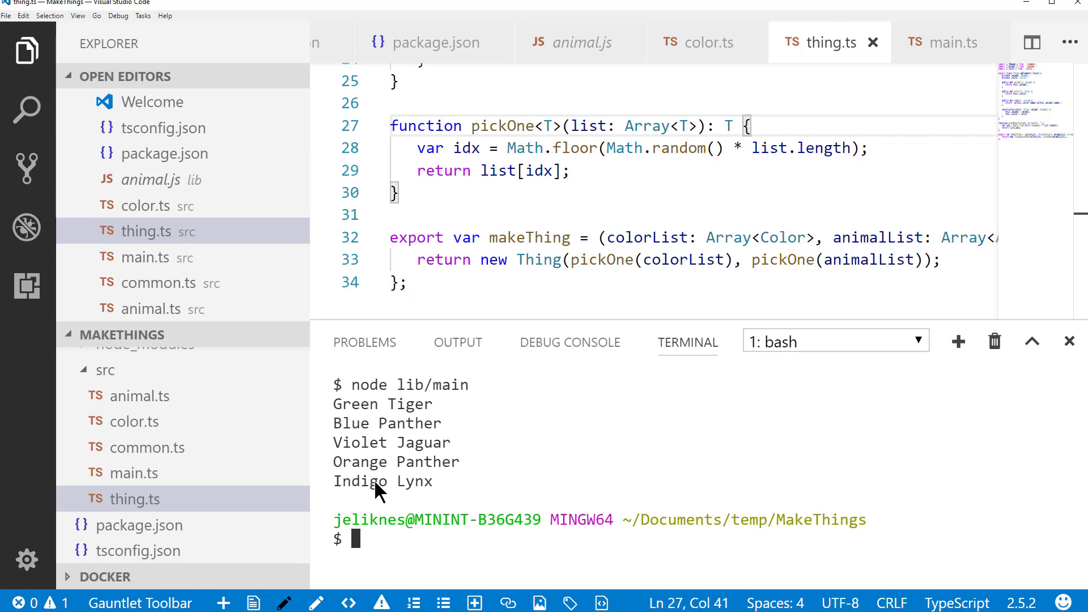
mouse_move(381, 471)
type("hyy")
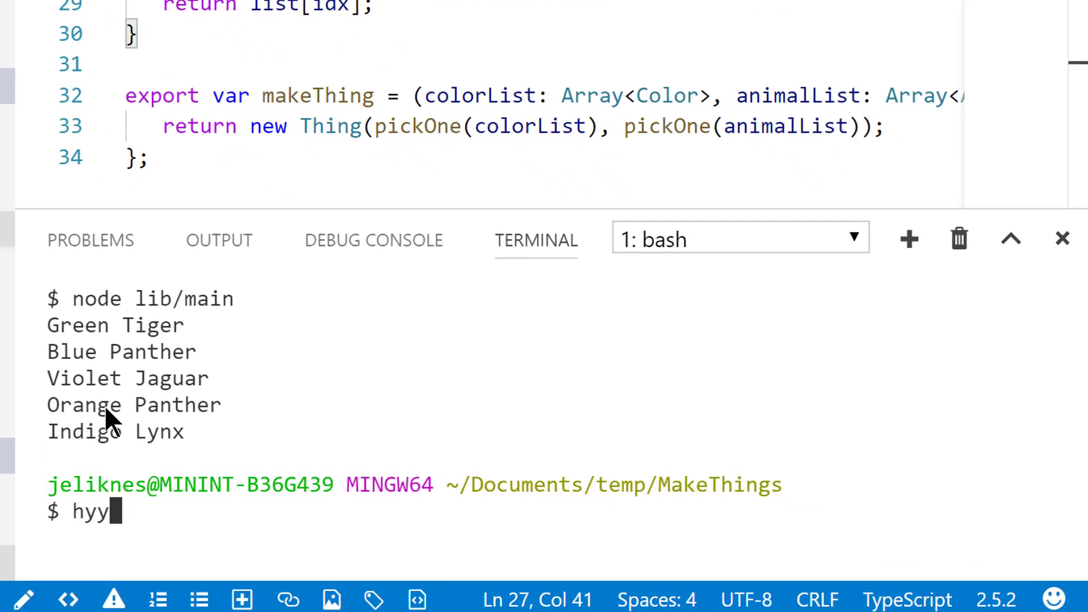
type("https://")
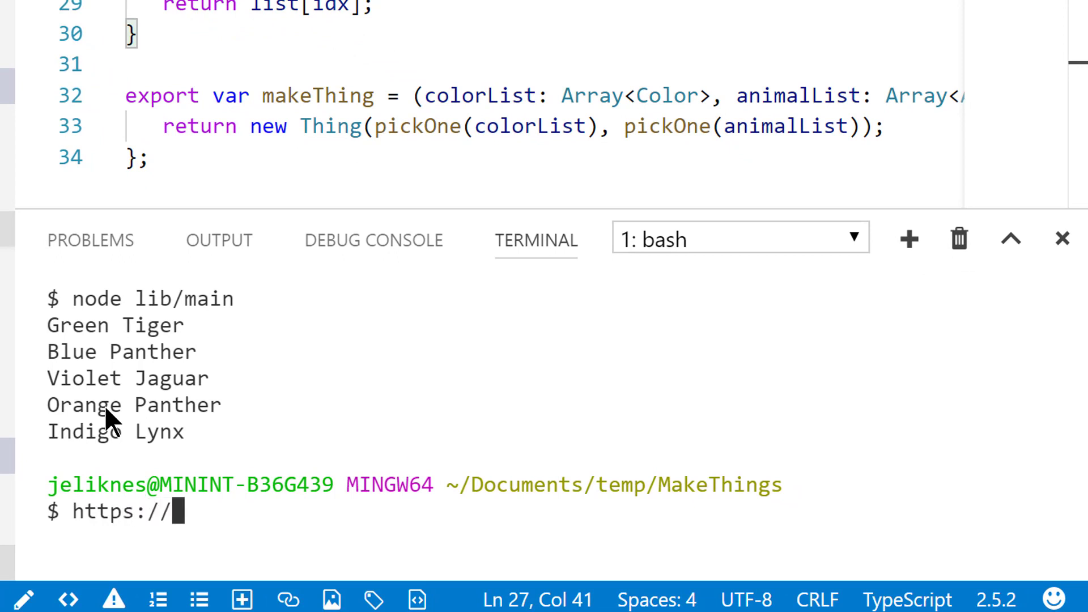
type("github.com")
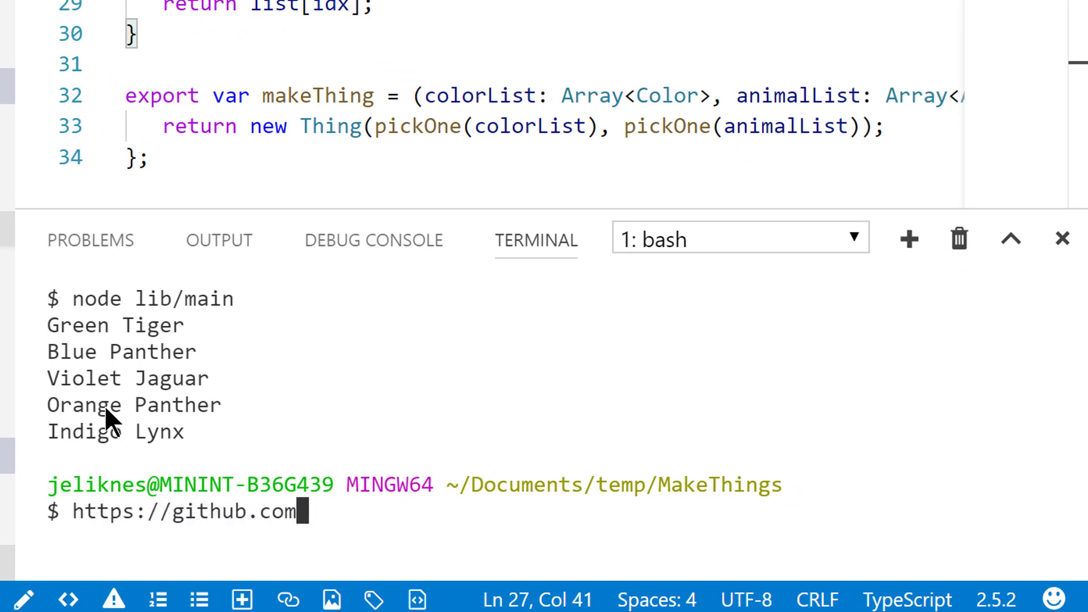
type("/JeremyLikness/")
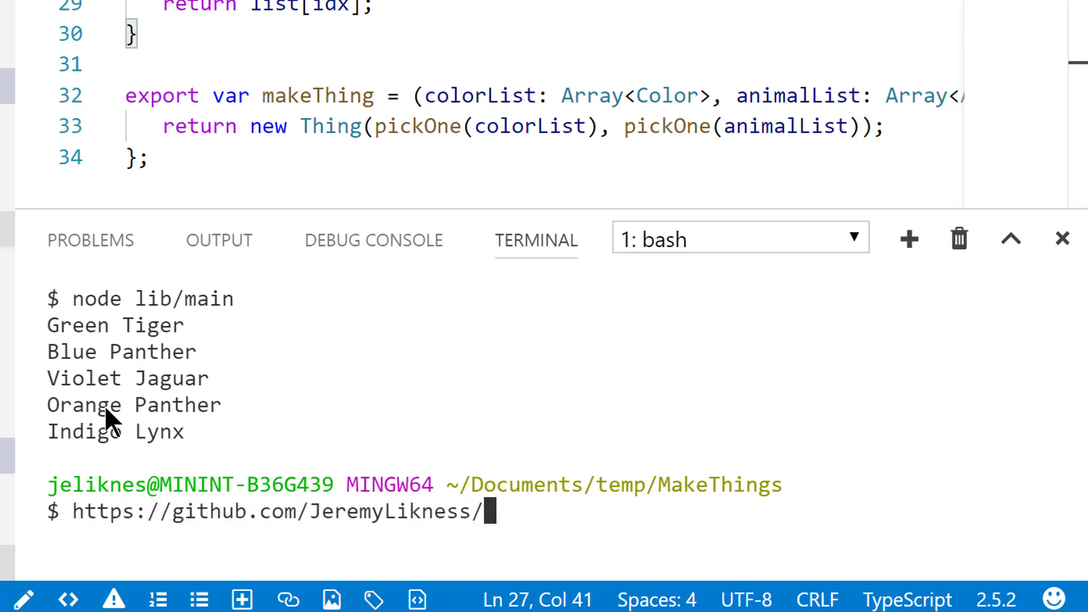
type("typescript-")
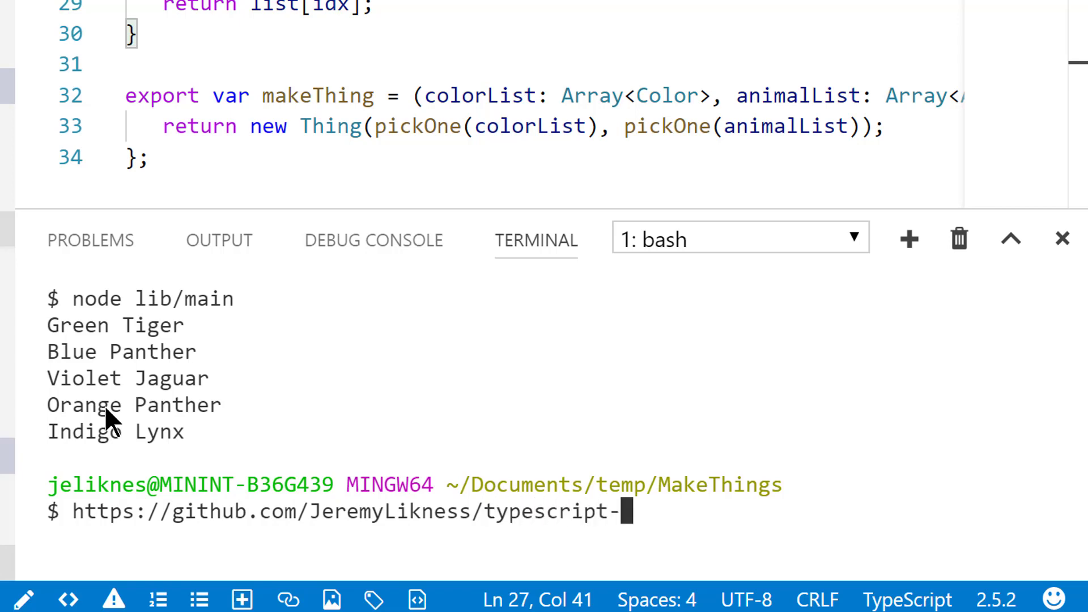
type("for-node")
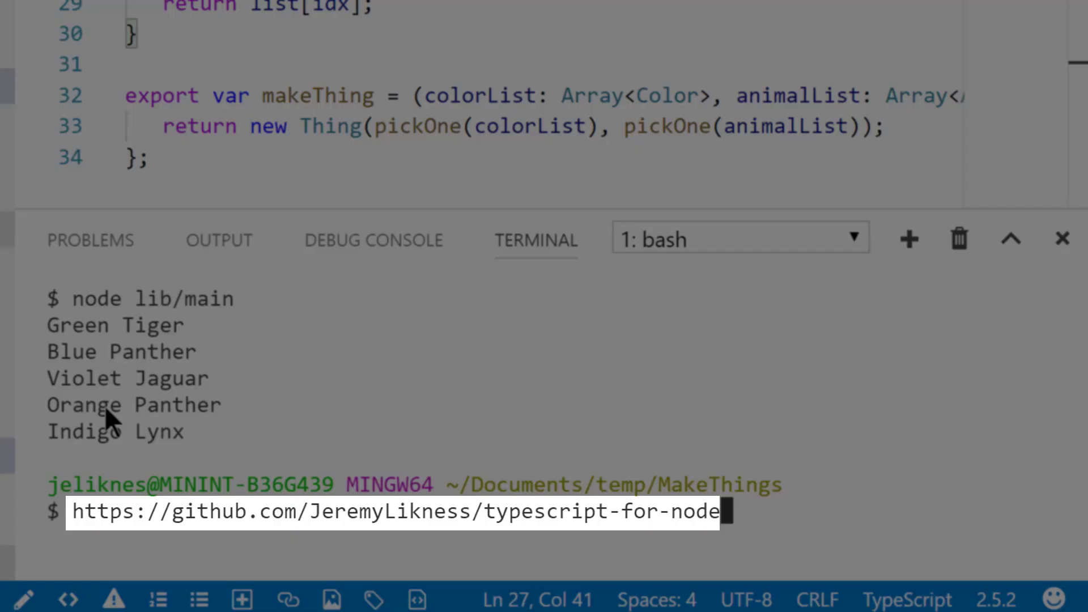